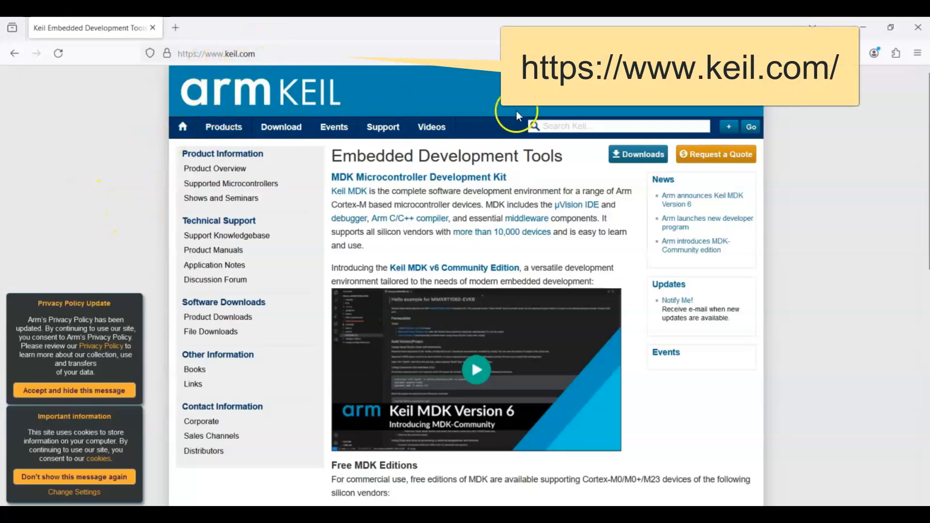
Reach the Keil Product Downloads page listing MDK-Arm and the other toolchains
{"action": "left_click", "coordinate": [638, 154]}
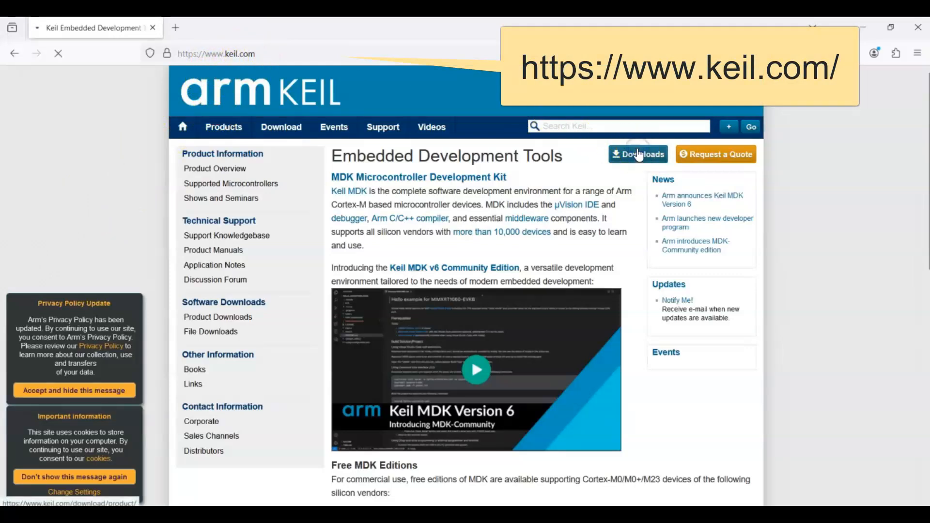
{"action": "left_click", "coordinate": [637, 155]}
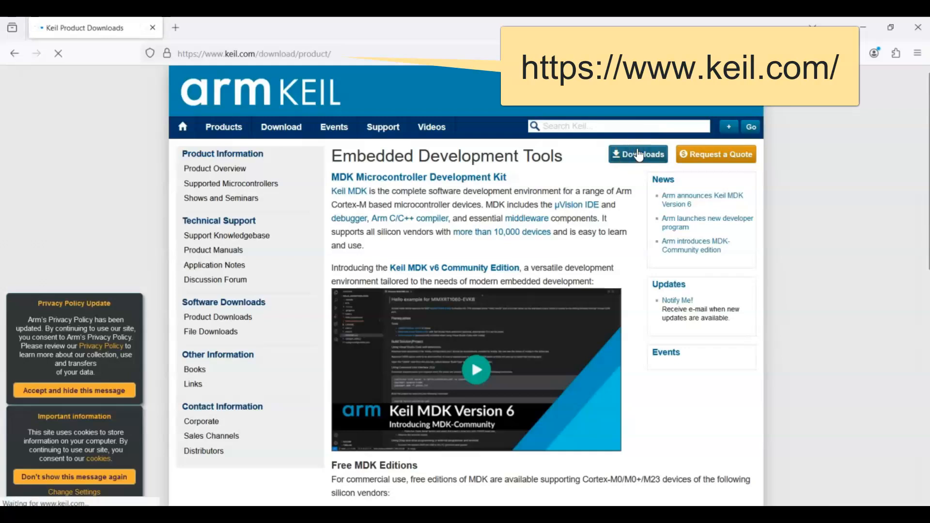
{"action": "left_click", "coordinate": [638, 155]}
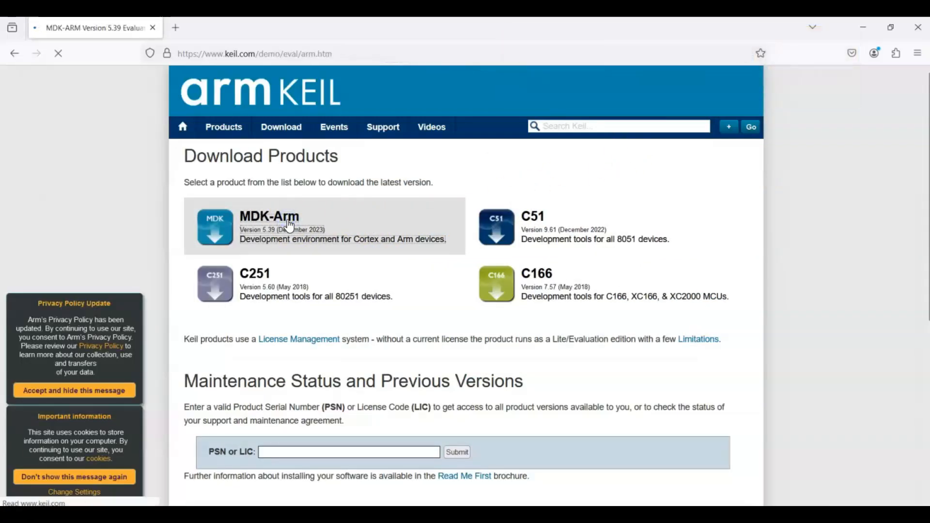
Fill in the MDK-Arm contact form with name, e-mail and STM32 as the device
{"action": "left_click", "coordinate": [268, 226]}
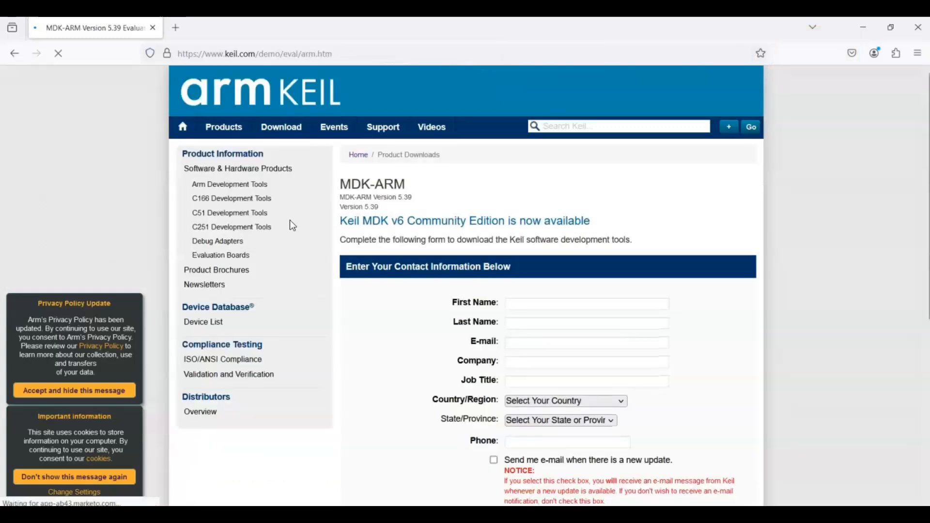
{"action": "type", "text": "Ni"}
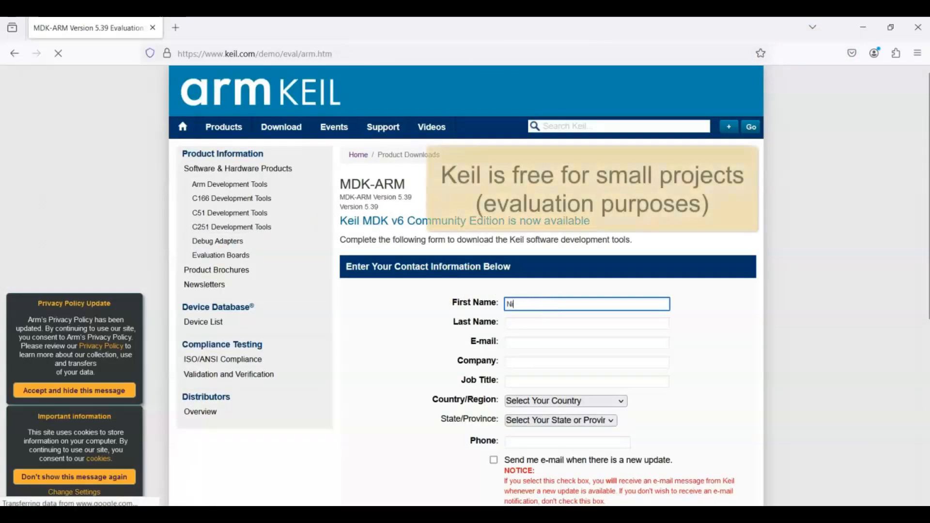
{"action": "left_click", "coordinate": [586, 322]}
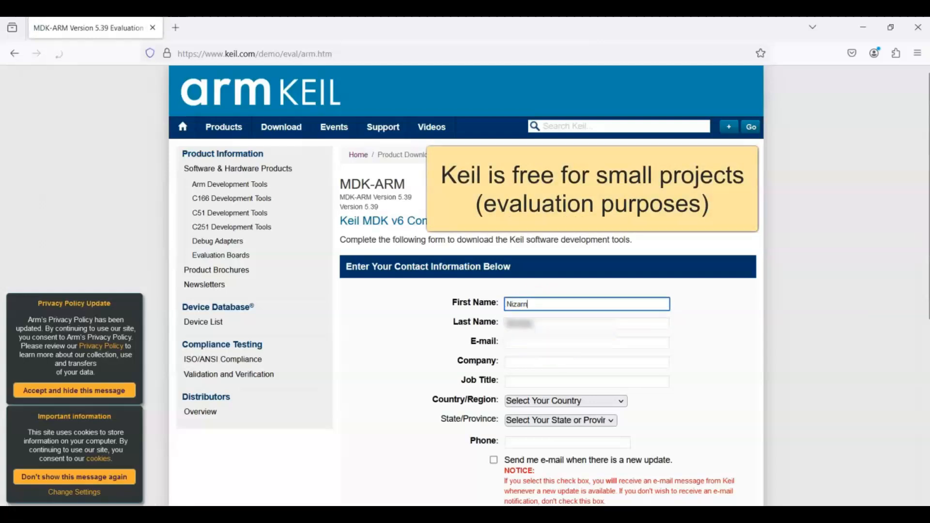
{"action": "left_click", "coordinate": [586, 342]}
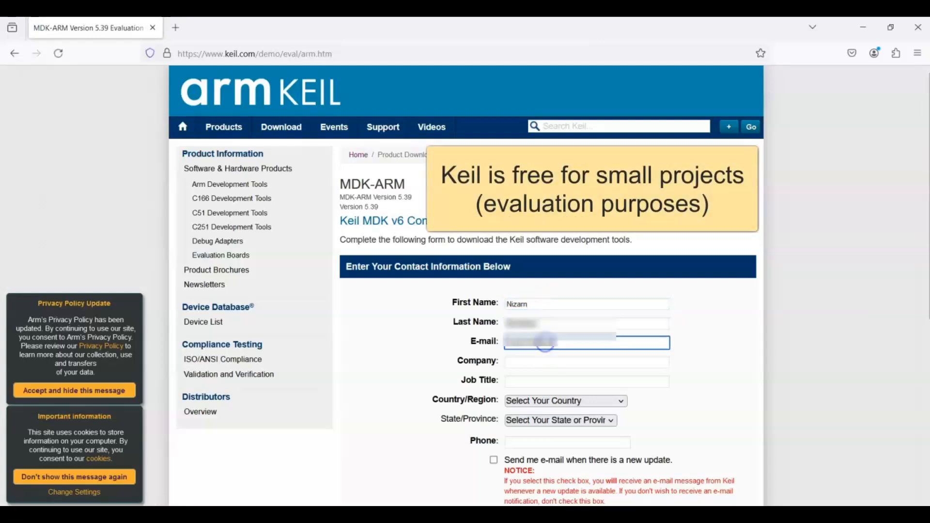
{"action": "type", "text": "Manager"}
{"action": "left_click", "coordinate": [587, 362]}
{"action": "type", "text": "Self"}
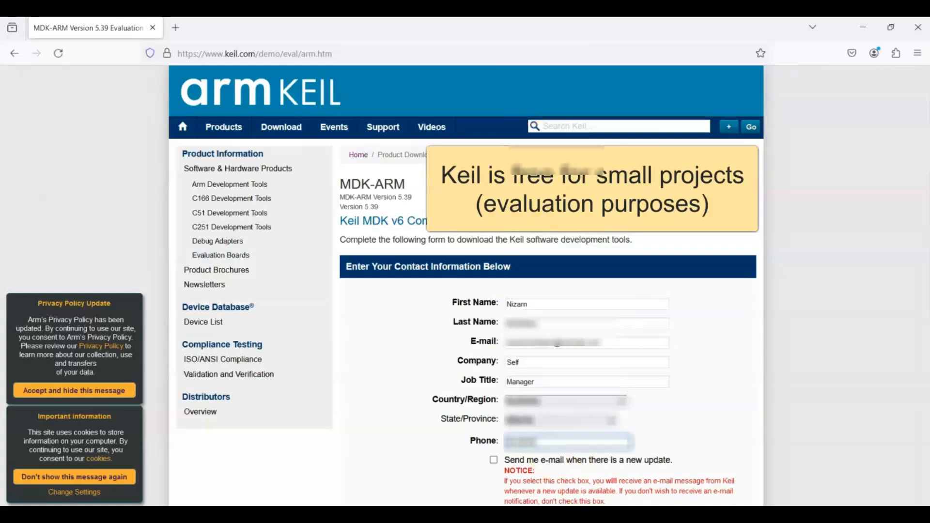
{"action": "scroll", "scroll_direction": "down", "scroll_amount": 3}
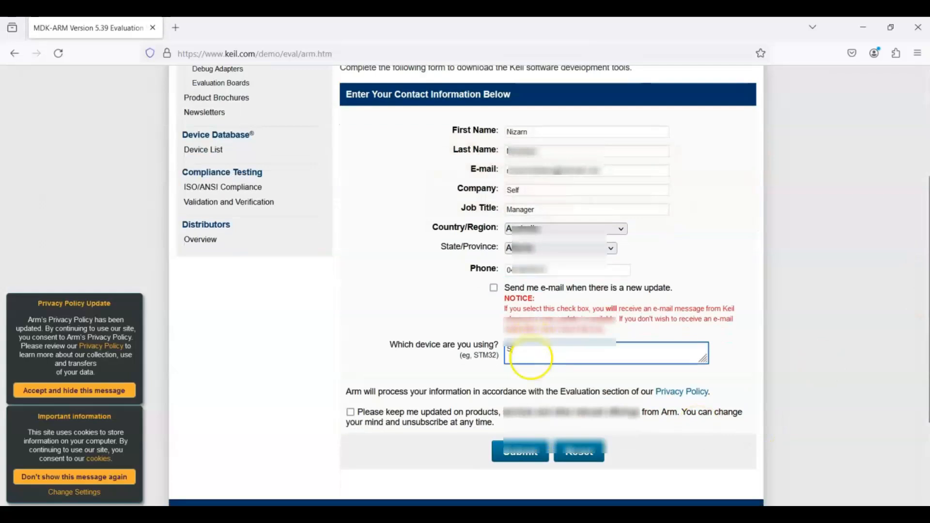
{"action": "type", "text": "STM32"}
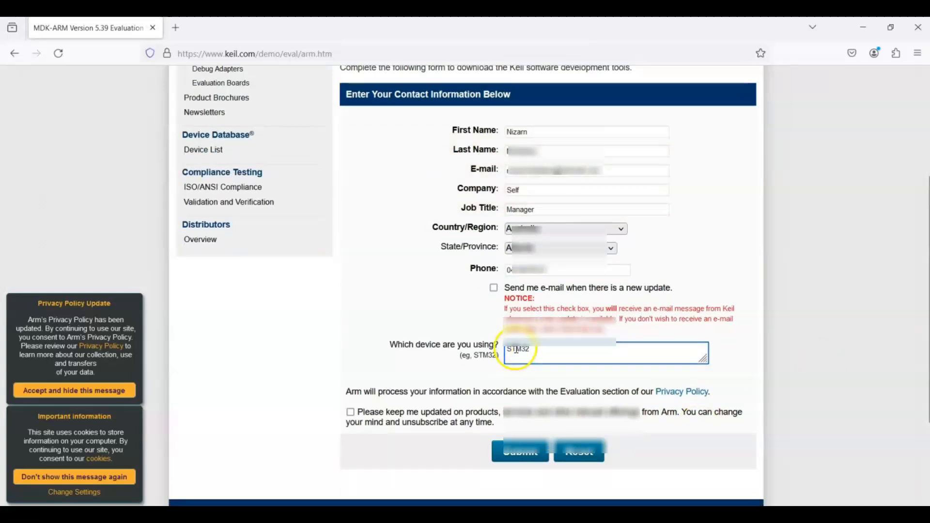
Submit the registration form and start the MDK539.EXE download
{"action": "left_click", "coordinate": [519, 452]}
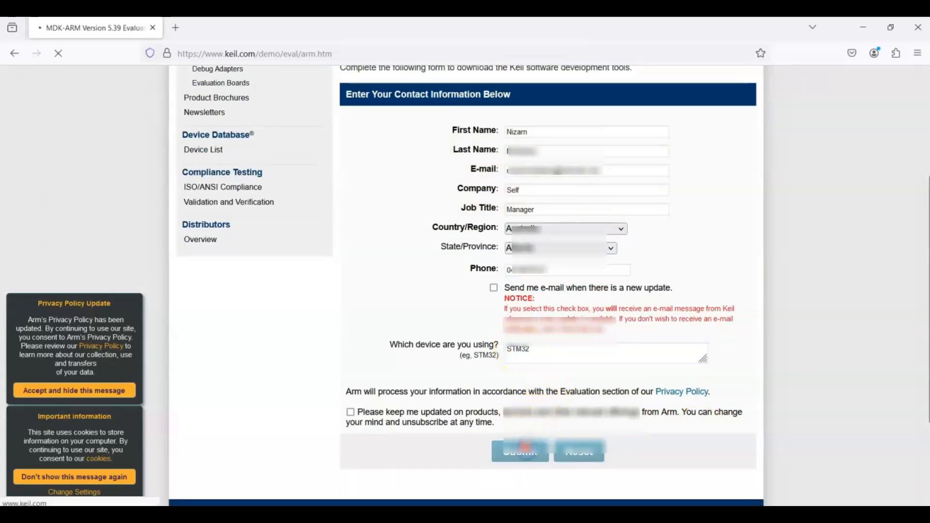
{"action": "left_click", "coordinate": [519, 451]}
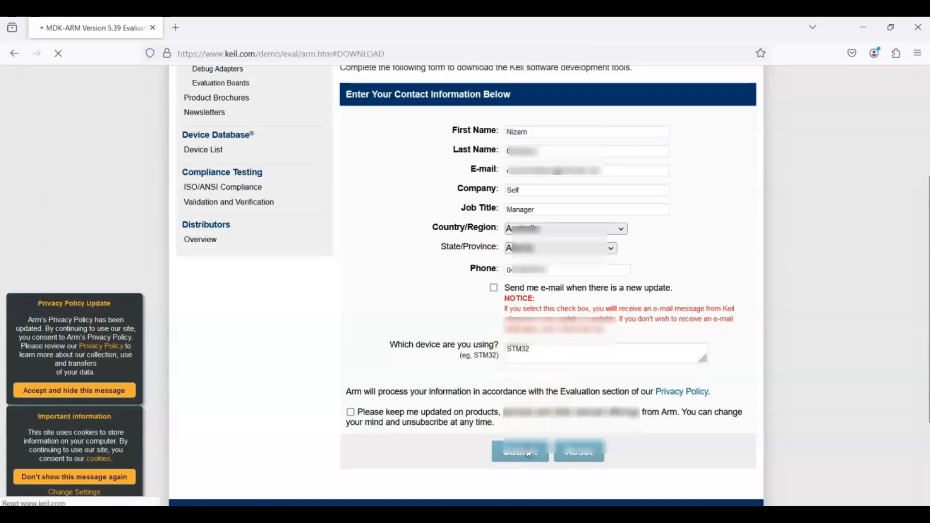
{"action": "left_click", "coordinate": [520, 451]}
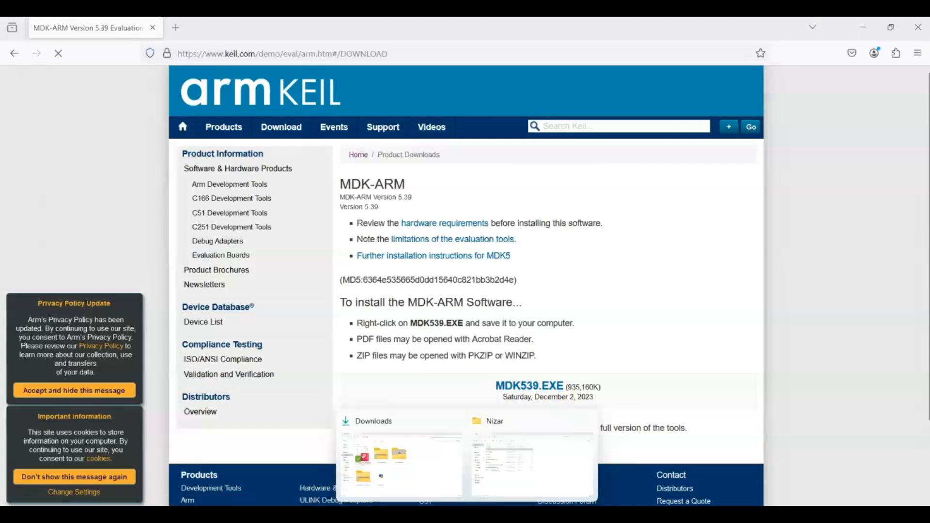
Launch the downloaded MDK539.EXE installer from the Downloads folder
{"action": "left_click", "coordinate": [373, 421]}
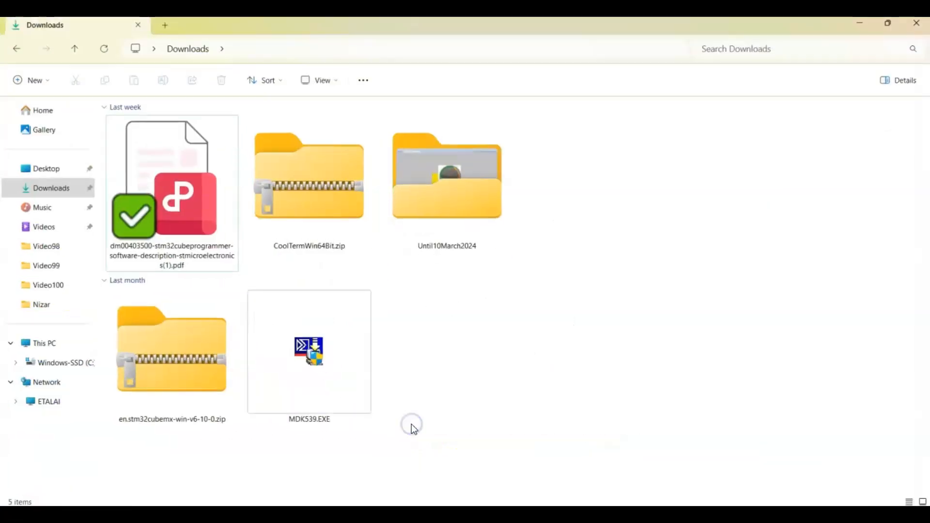
{"action": "left_click", "coordinate": [308, 350]}
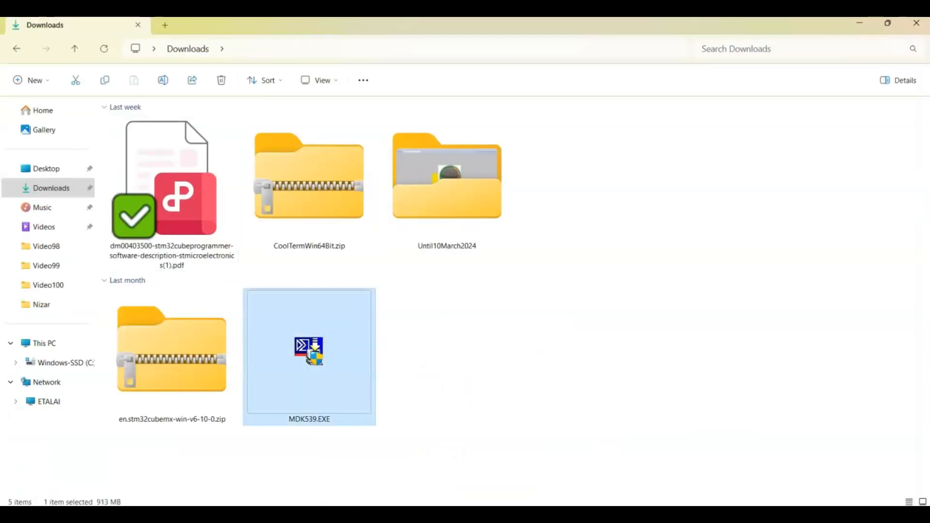
{"action": "double_click", "coordinate": [308, 349]}
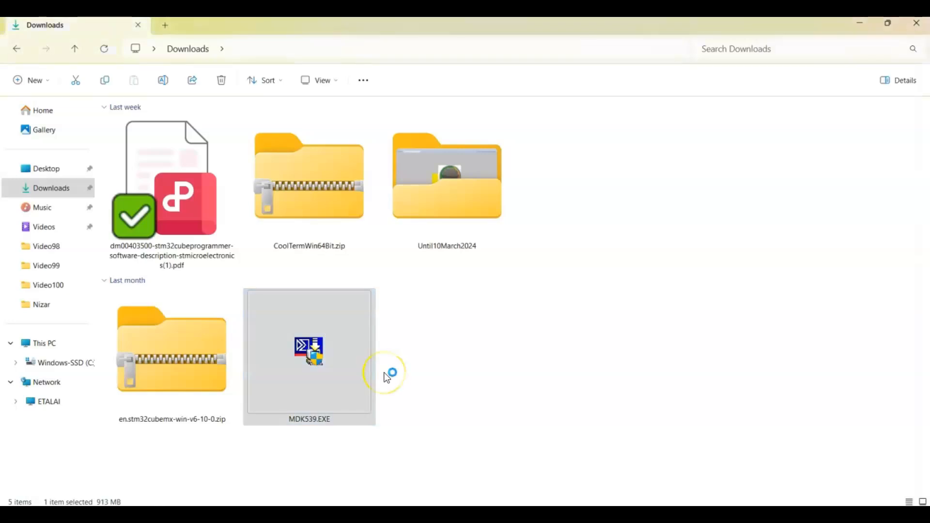
Accept the MDK-ARM V5.39 license and keep the default install folders
{"action": "double_click", "coordinate": [308, 350]}
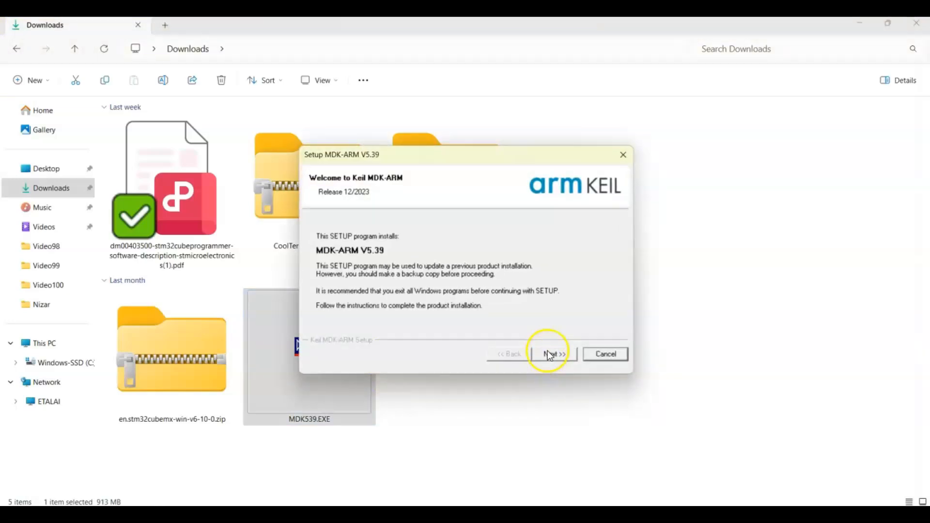
{"action": "left_click", "coordinate": [552, 355]}
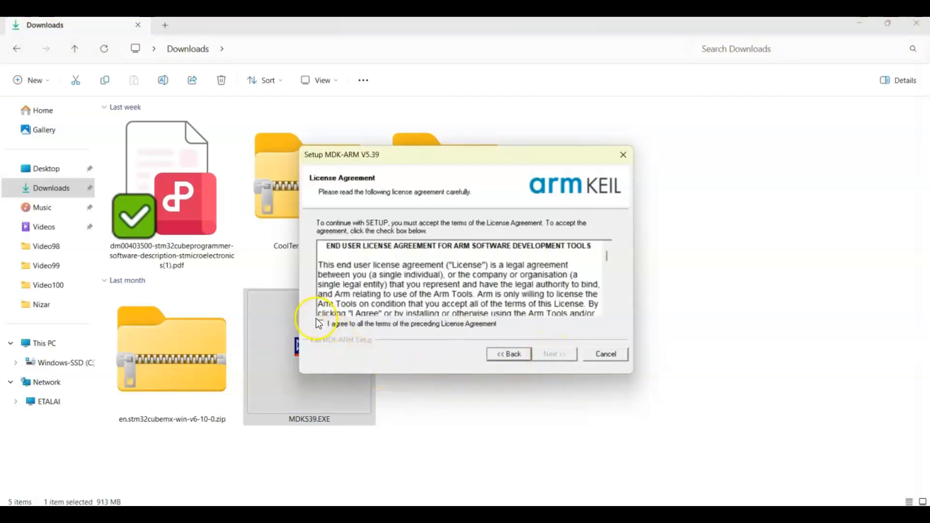
{"action": "left_click", "coordinate": [552, 355]}
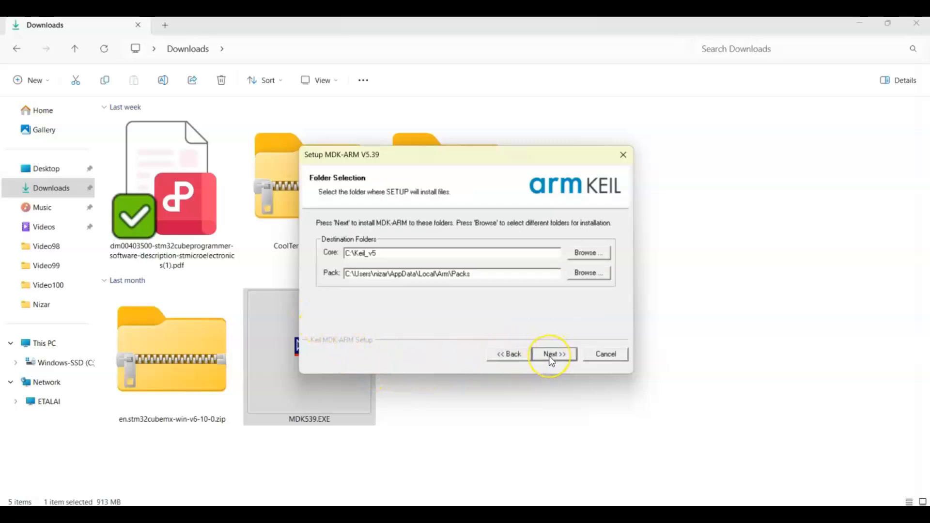
{"action": "left_click", "coordinate": [552, 355]}
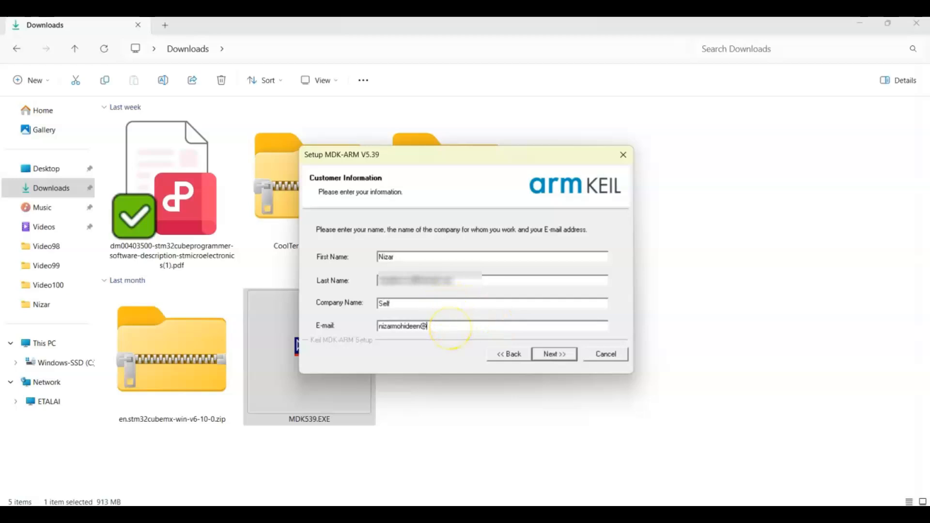
Enter the hotmail.com customer e-mail, start installation and allow the ULINK drivers
{"action": "type", "text": "hotmail.com"}
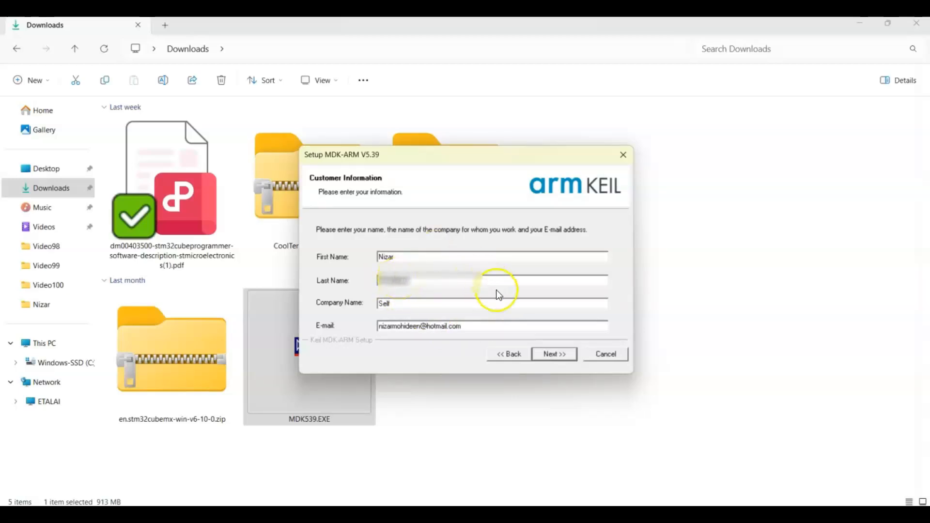
{"action": "left_click", "coordinate": [553, 353]}
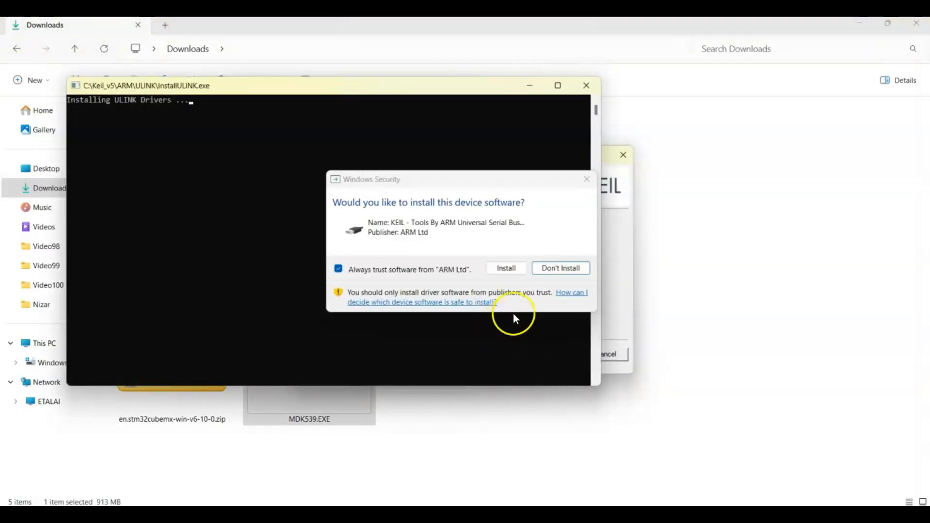
{"action": "left_click", "coordinate": [506, 269]}
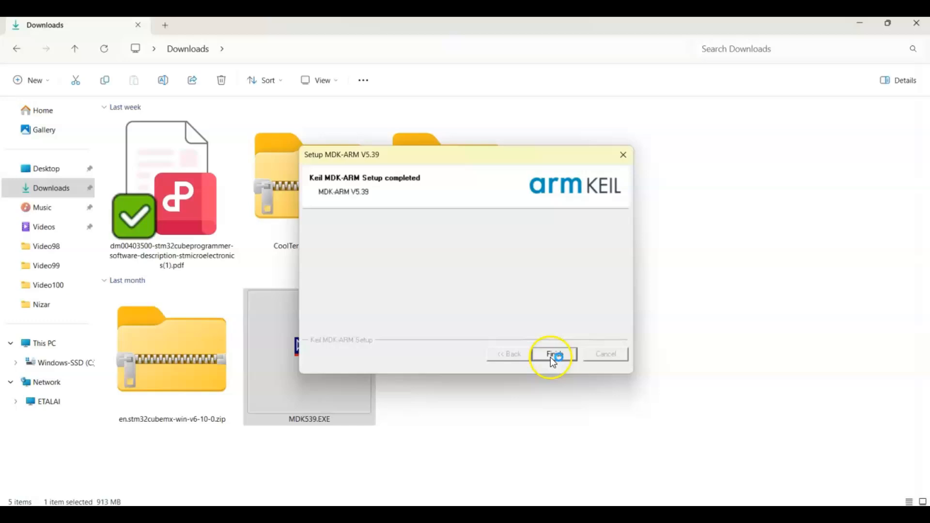
Finish setup and expand STMicroelectronics in Pack Installer to show its STM32 series
{"action": "left_click", "coordinate": [552, 355]}
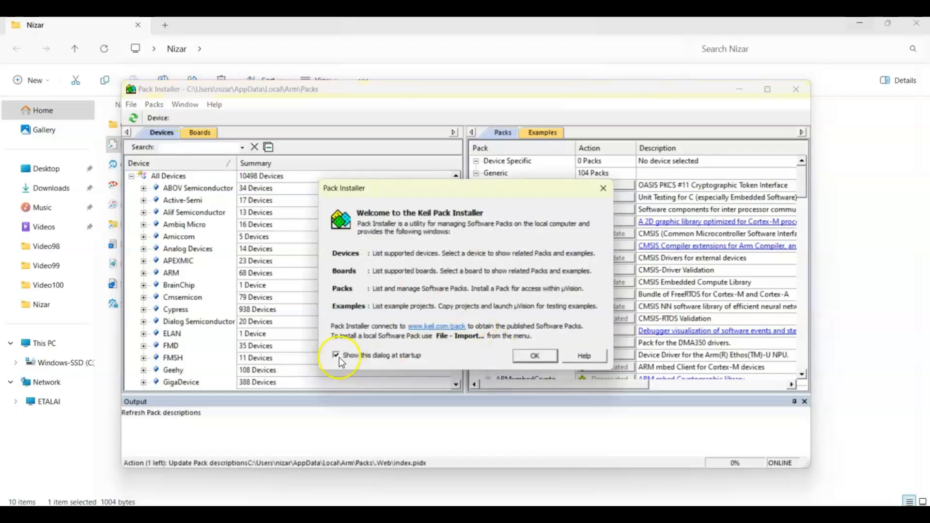
{"action": "left_click", "coordinate": [533, 355]}
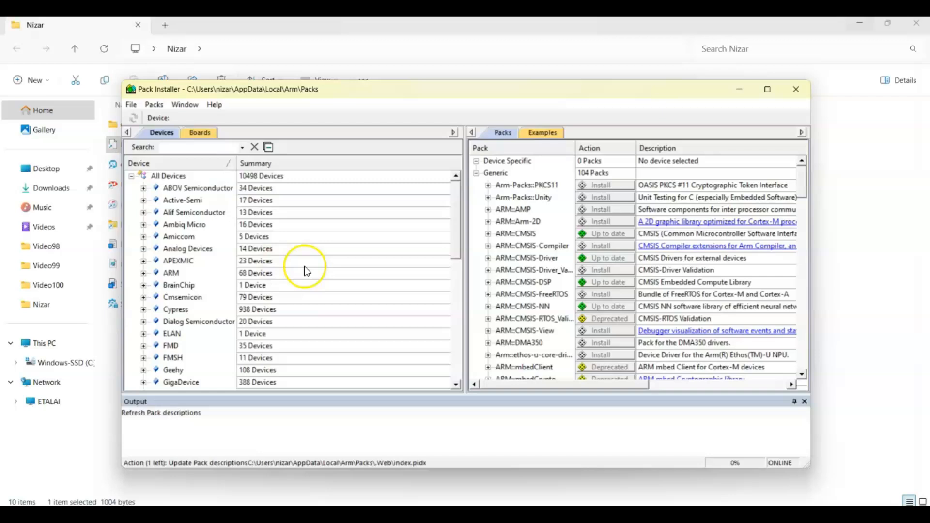
{"action": "scroll", "scroll_direction": "down", "scroll_amount": 3}
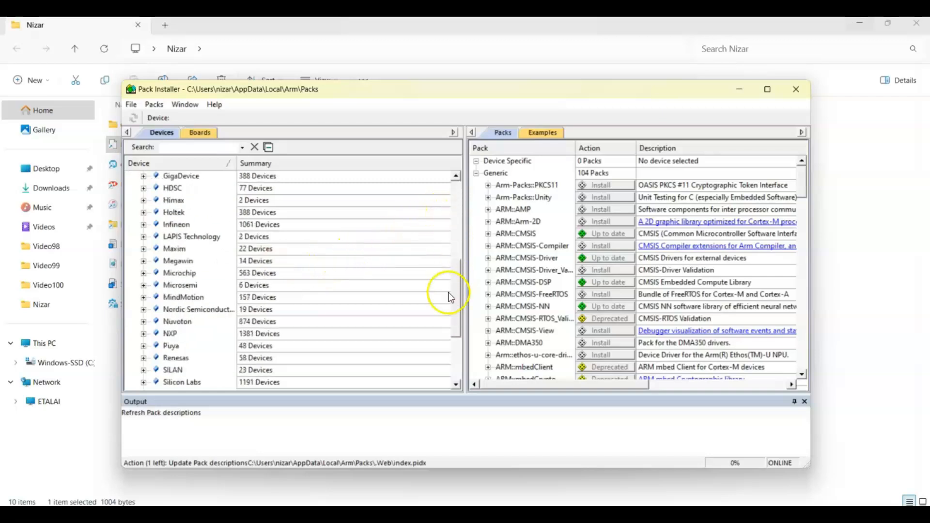
{"action": "scroll", "scroll_direction": "down", "scroll_amount": 3}
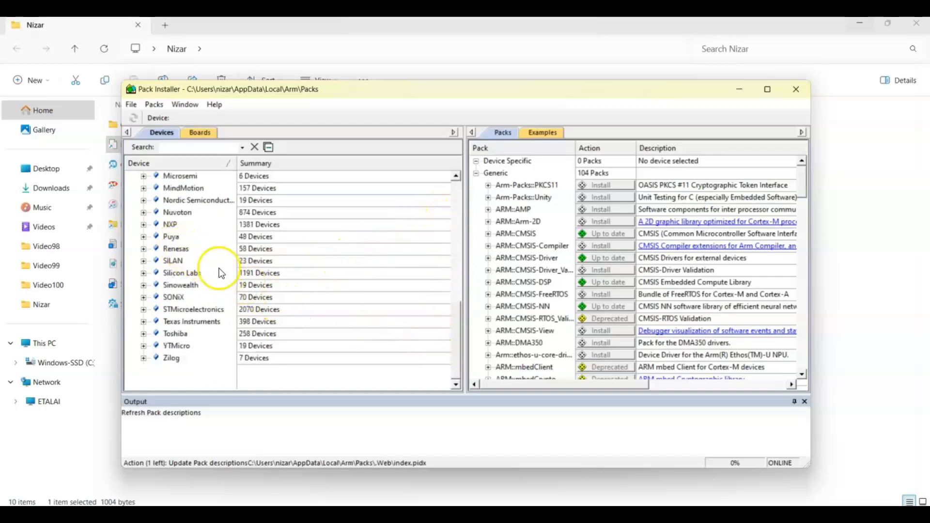
{"action": "mouse_move", "coordinate": [137, 316]}
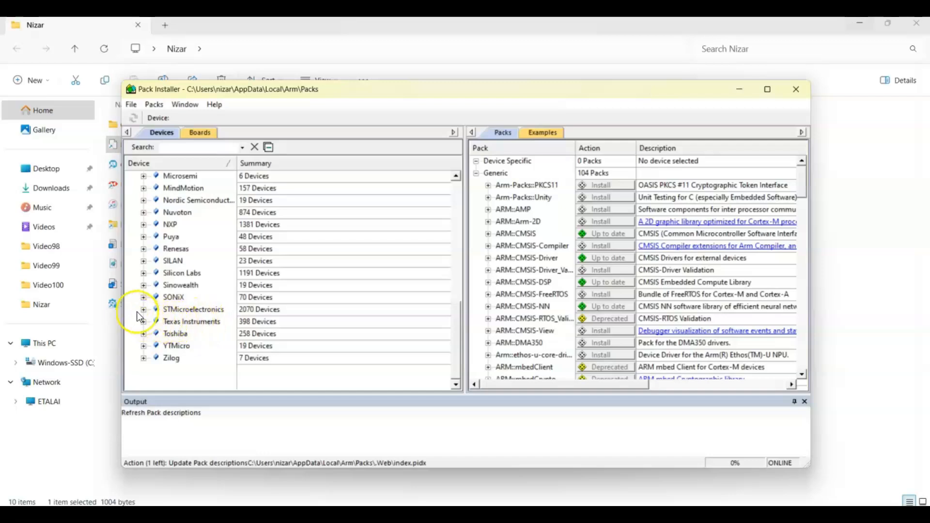
{"action": "left_click", "coordinate": [143, 309]}
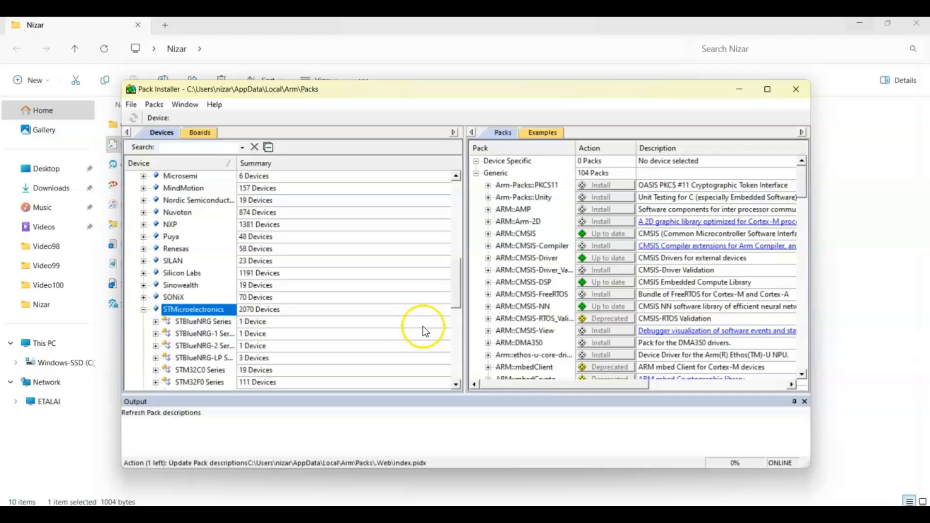
{"action": "scroll", "scroll_direction": "down", "scroll_amount": 3}
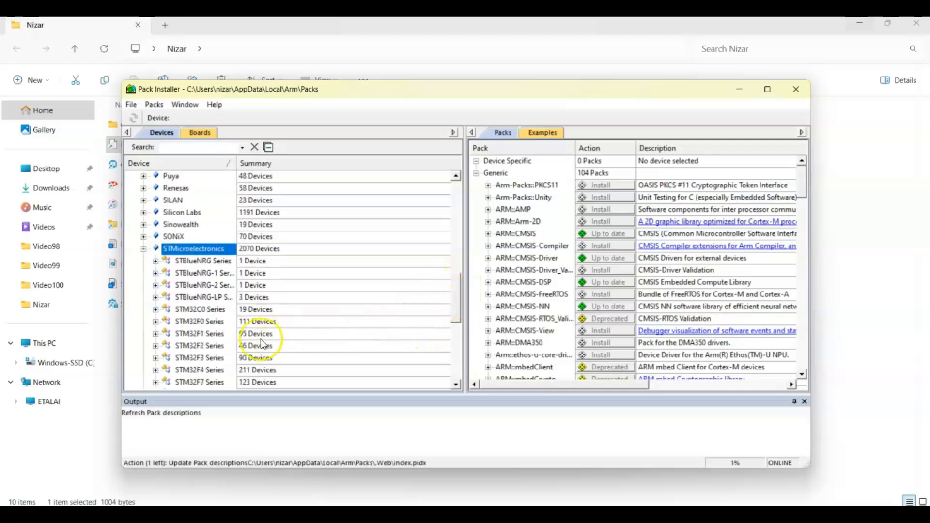
{"action": "mouse_move", "coordinate": [168, 339]}
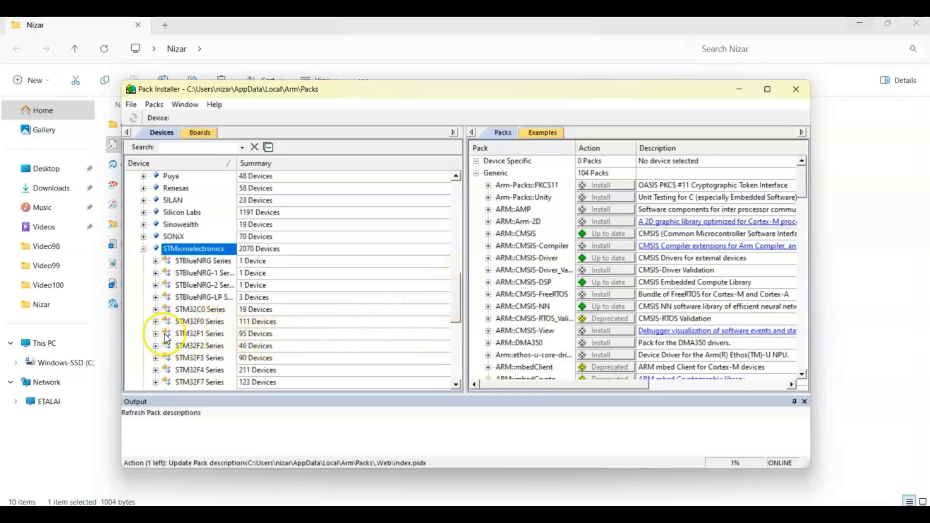
Select STM32F103C8 under STM32F1 Series and install the Keil::STM32F1xx_DFP pack
{"action": "left_click", "coordinate": [199, 333]}
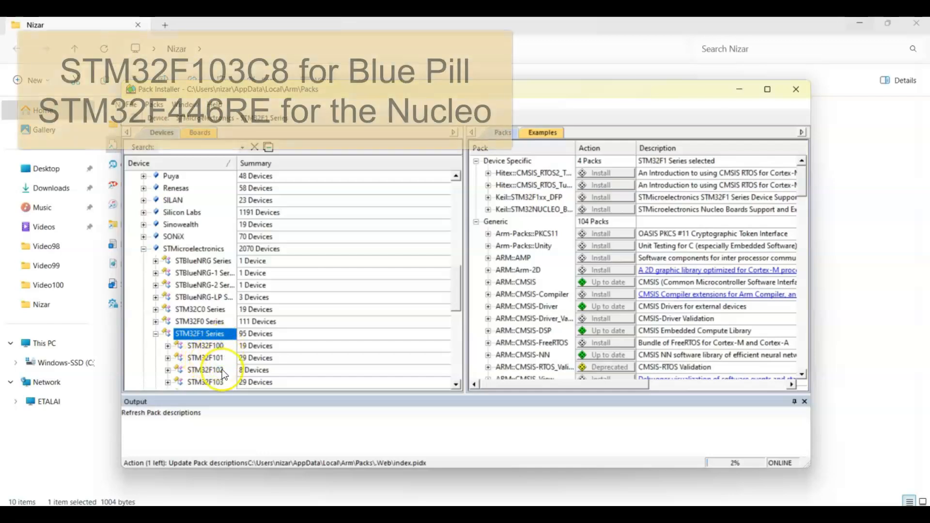
{"action": "left_click", "coordinate": [205, 382]}
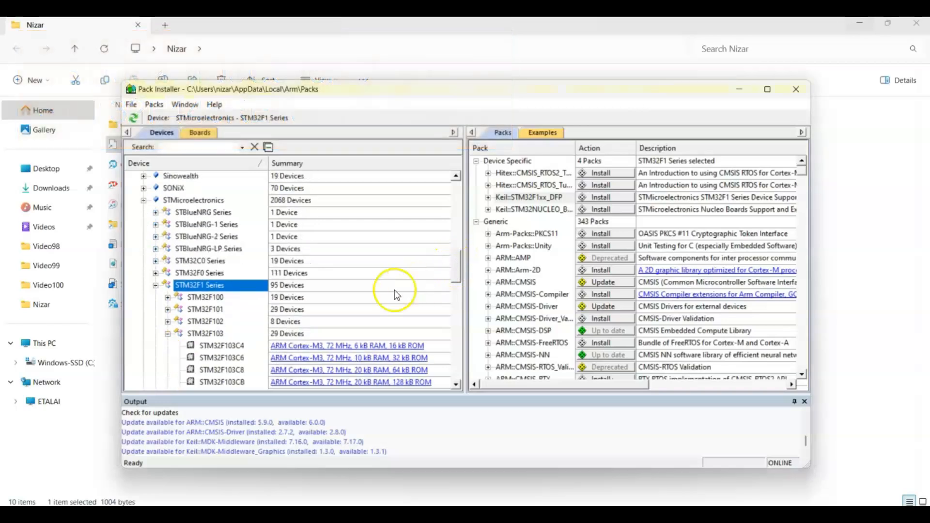
{"action": "mouse_move", "coordinate": [243, 378]}
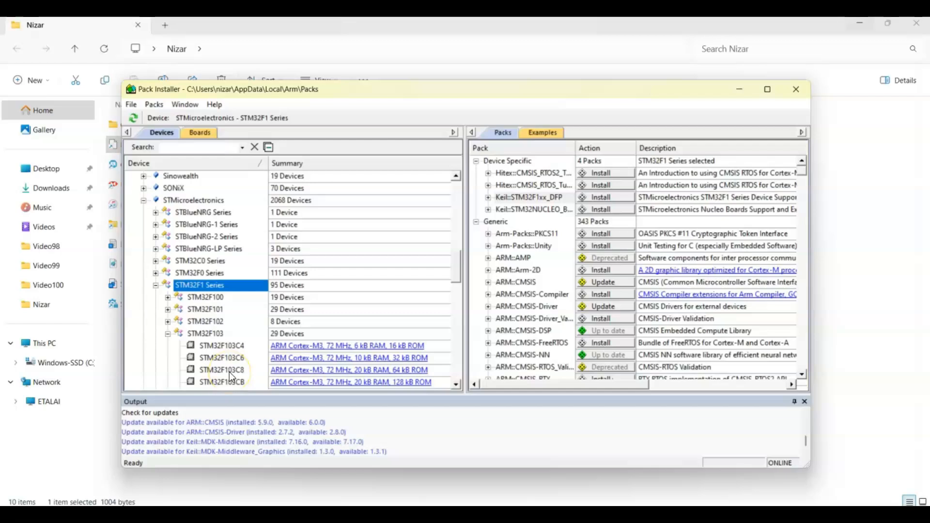
{"action": "left_click", "coordinate": [221, 369]}
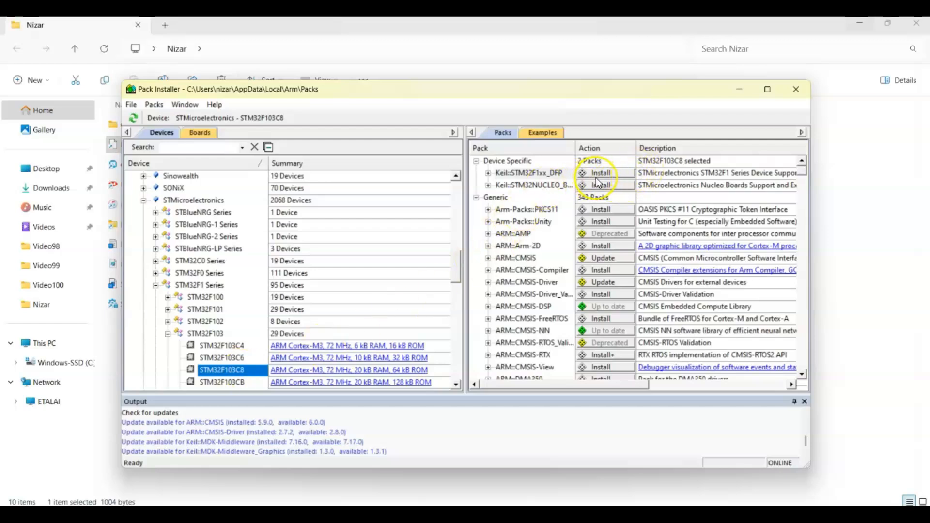
{"action": "left_click", "coordinate": [601, 172]}
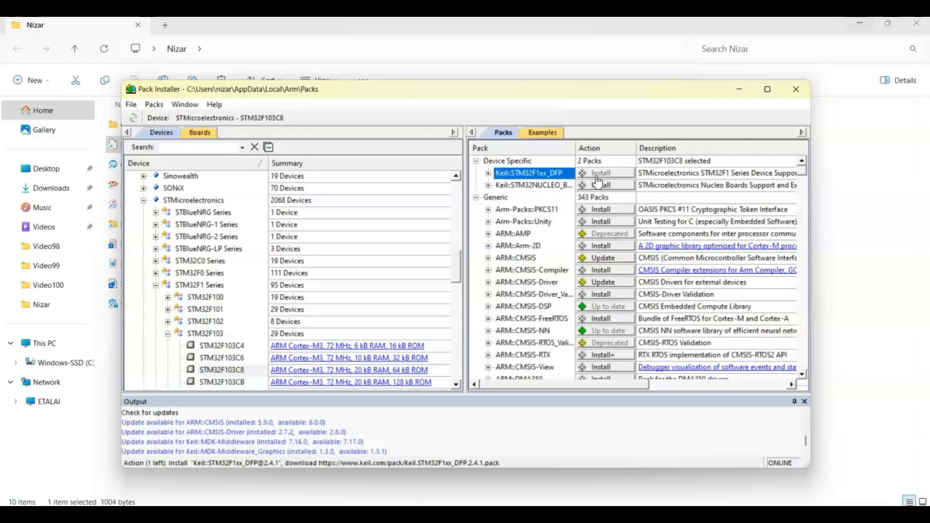
{"action": "left_click", "coordinate": [600, 173]}
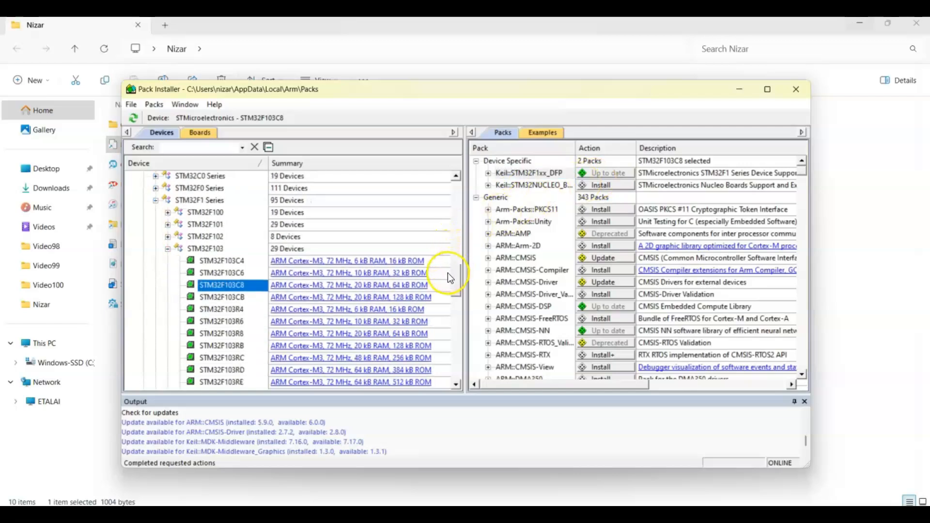
{"action": "scroll", "scroll_direction": "down", "scroll_amount": 3}
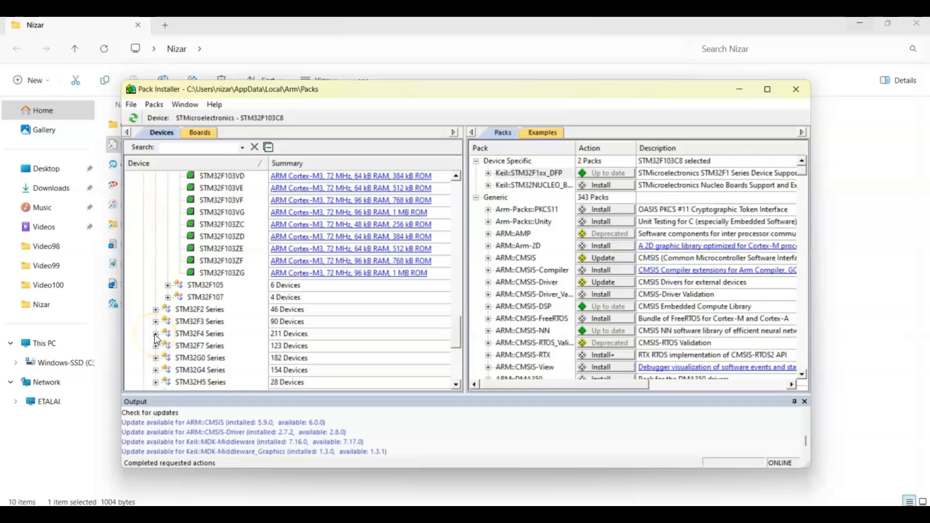
Select STM32F446RETx under STM32F4 Series and install the Keil::STM32F4xx_DFP pack
{"action": "left_click", "coordinate": [156, 333]}
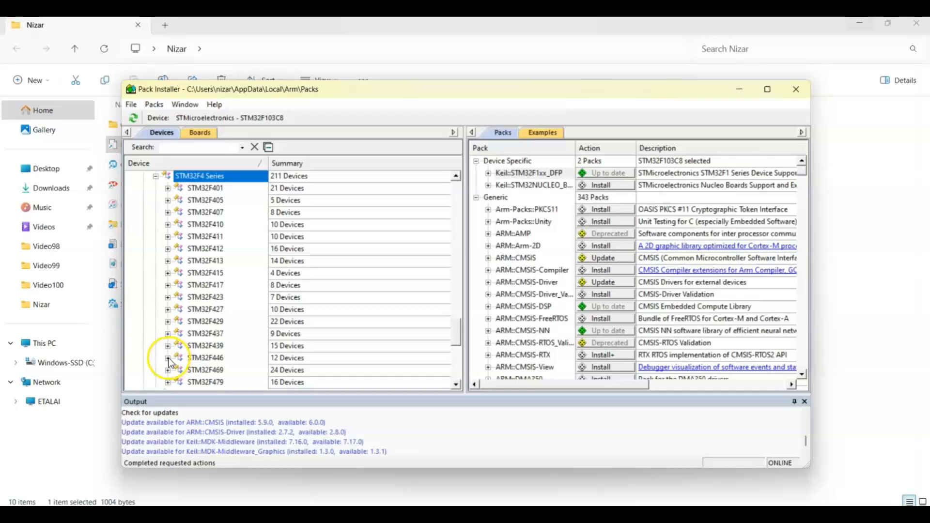
{"action": "left_click", "coordinate": [168, 358]}
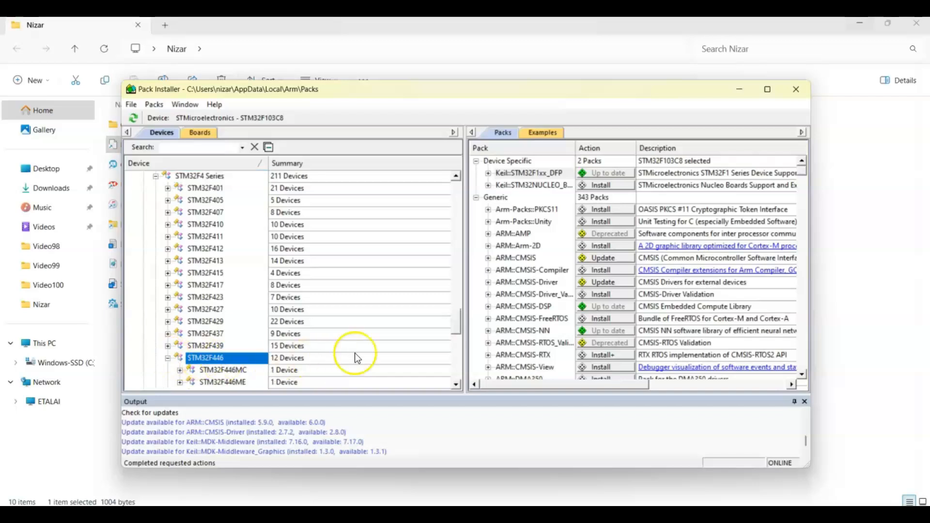
{"action": "mouse_move", "coordinate": [457, 325]}
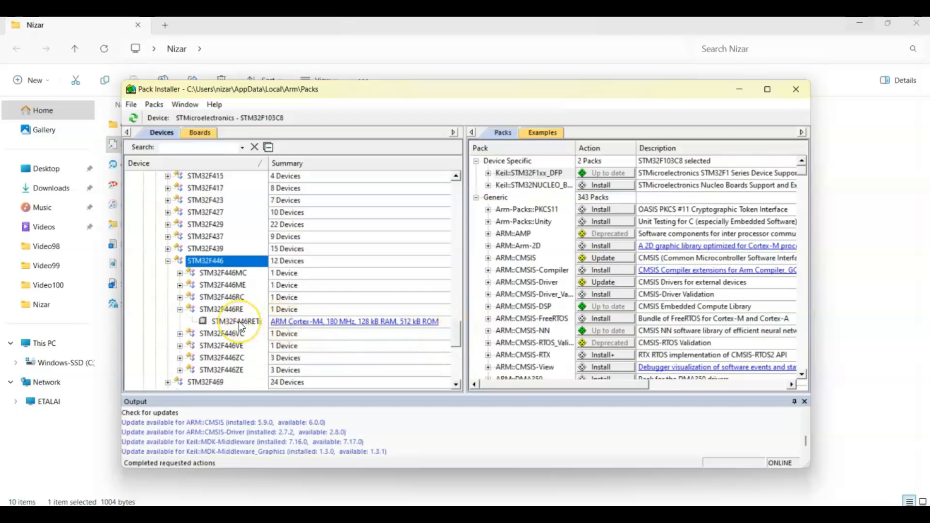
{"action": "left_click", "coordinate": [236, 321]}
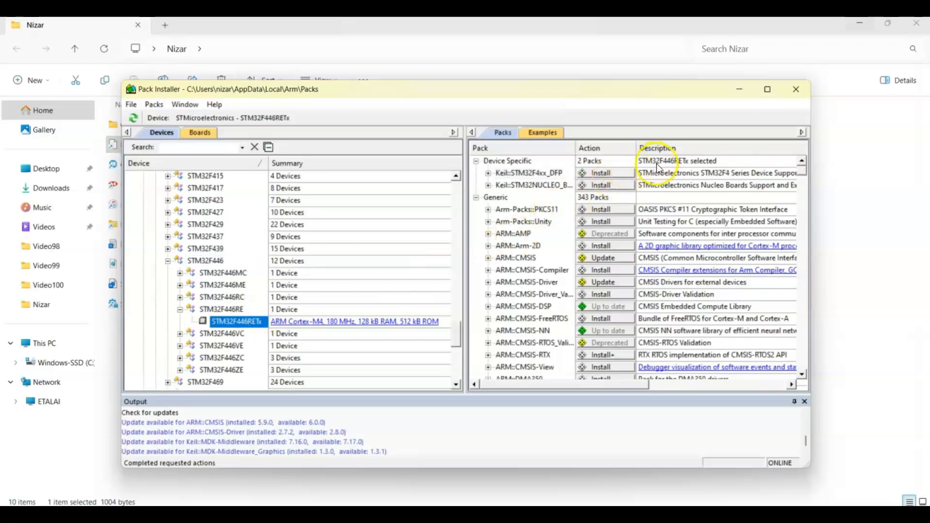
{"action": "mouse_move", "coordinate": [683, 167]}
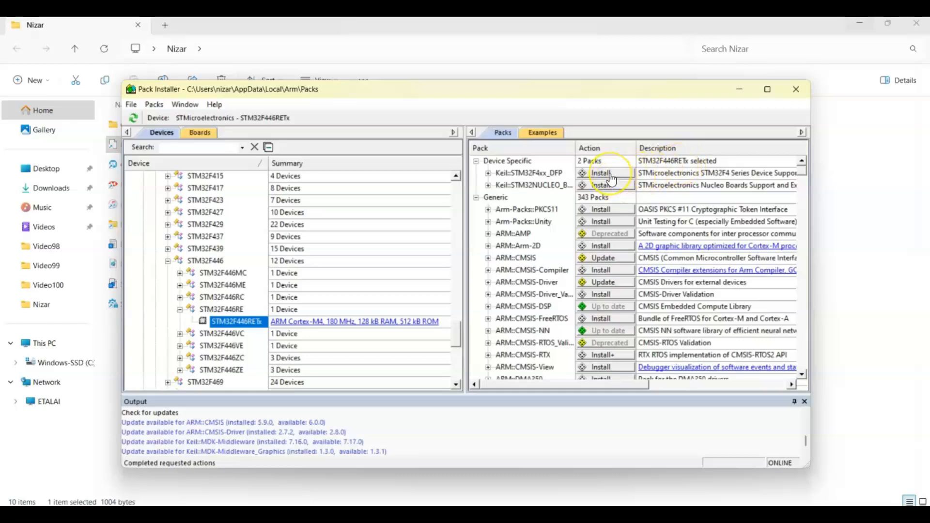
{"action": "left_click", "coordinate": [601, 173]}
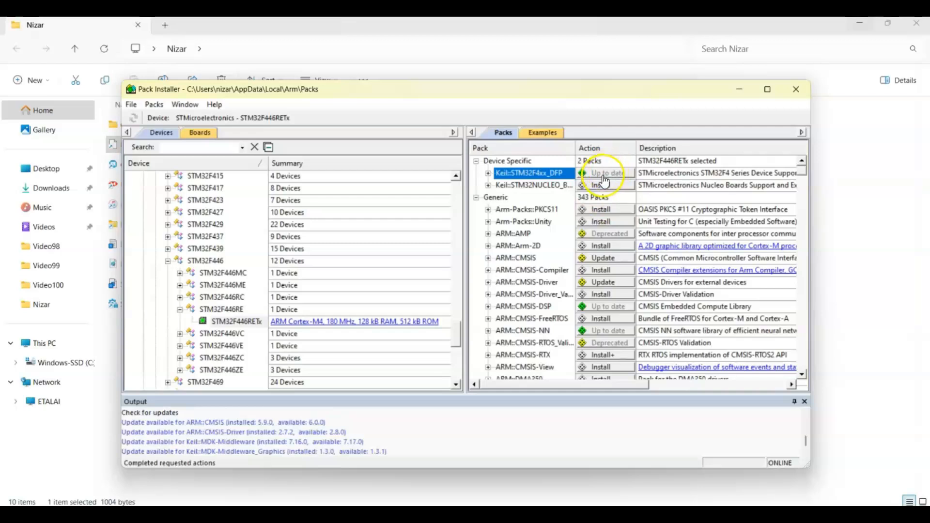
{"action": "mouse_move", "coordinate": [603, 173]}
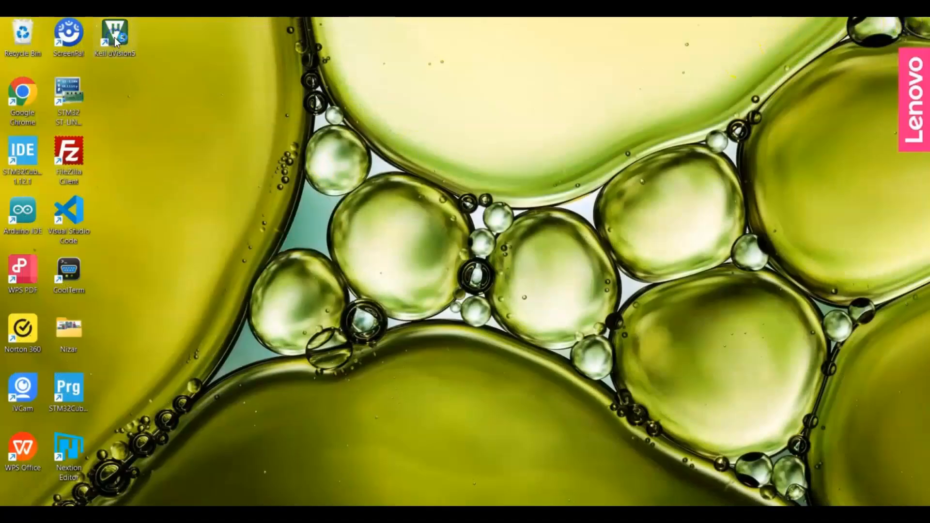
{"action": "double_click", "coordinate": [114, 31]}
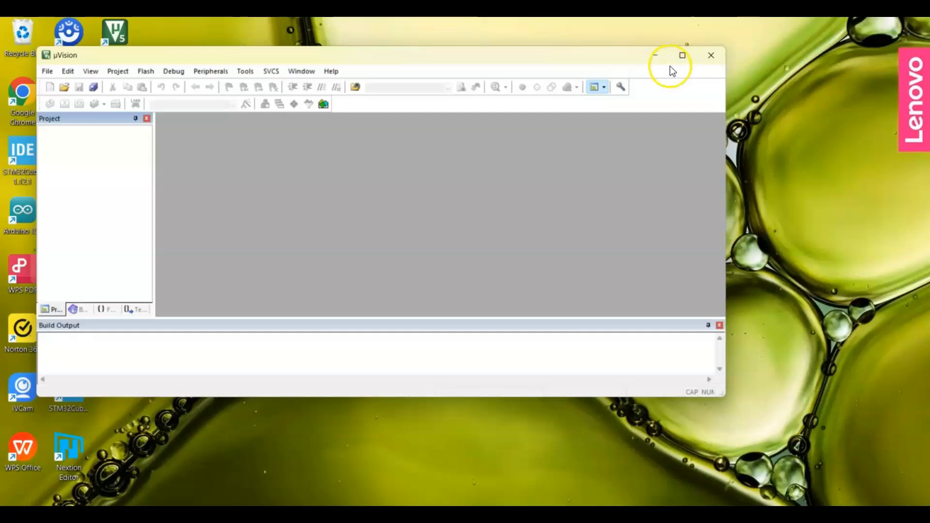
{"action": "left_click", "coordinate": [682, 55]}
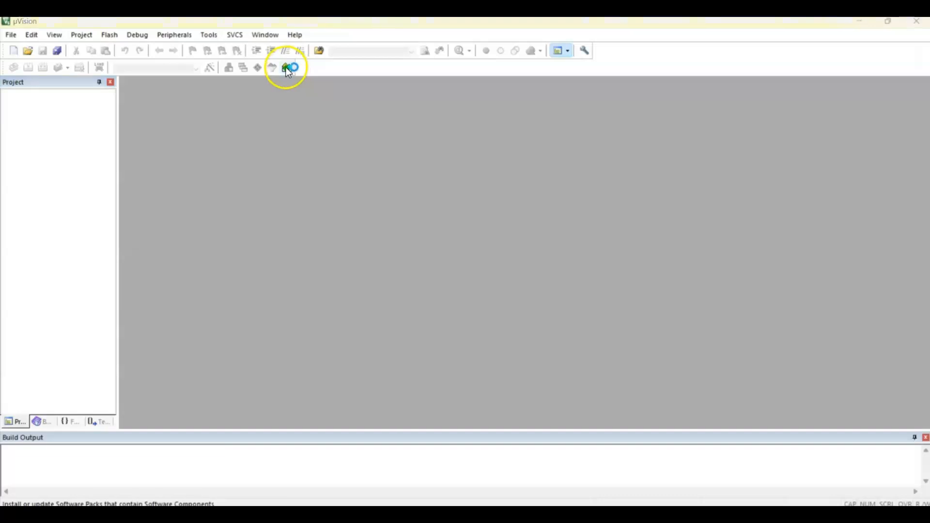
{"action": "left_click", "coordinate": [285, 67]}
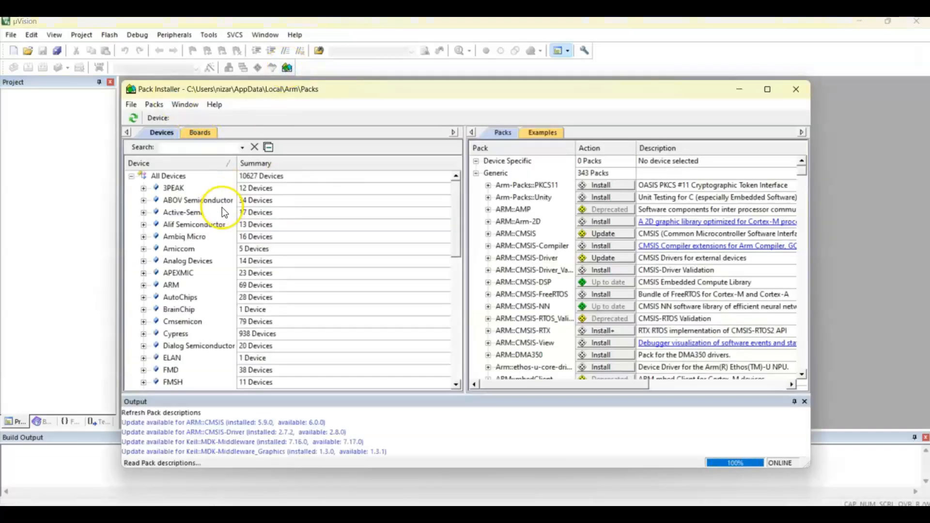
{"action": "mouse_move", "coordinate": [795, 89]}
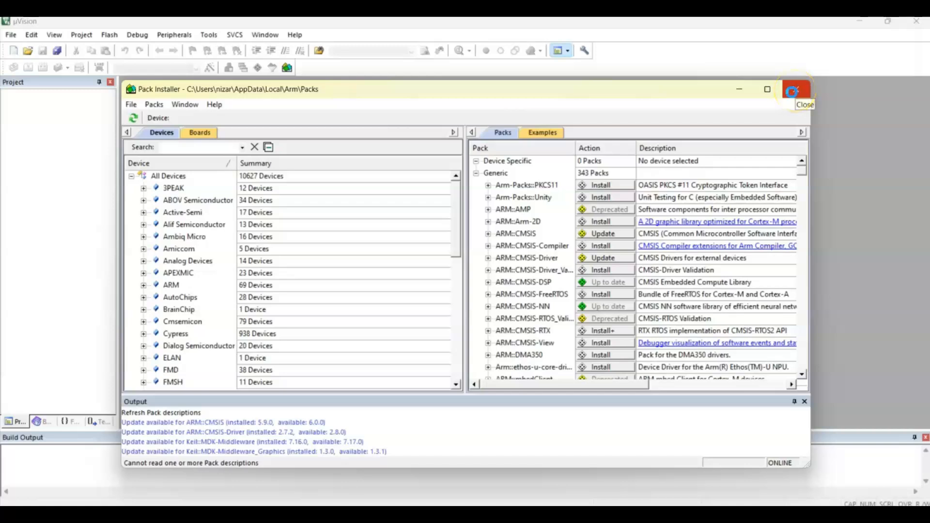
{"action": "left_click", "coordinate": [794, 89]}
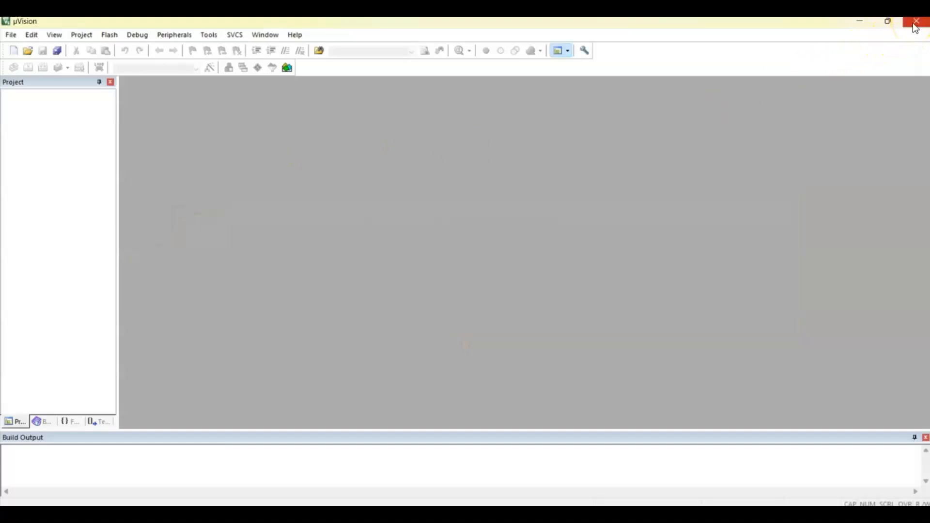
{"action": "left_click", "coordinate": [916, 22]}
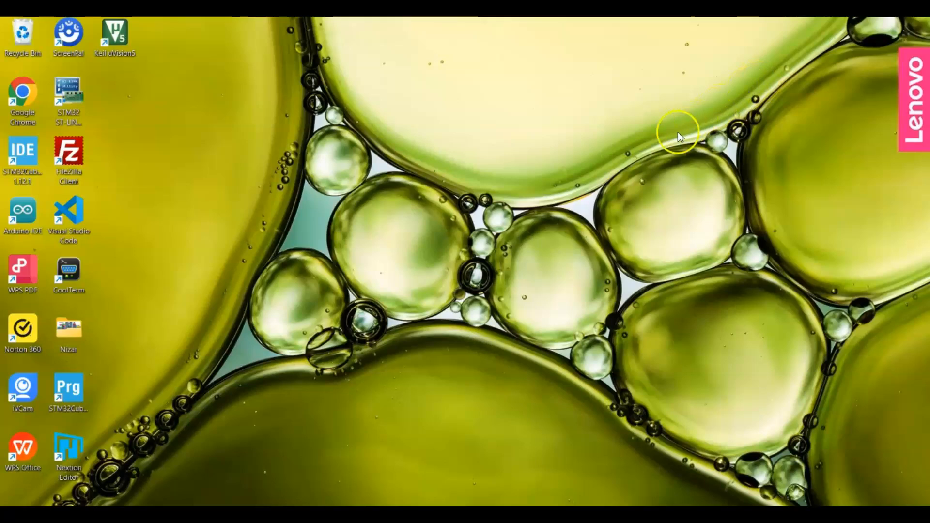
{"action": "mouse_move", "coordinate": [564, 250]}
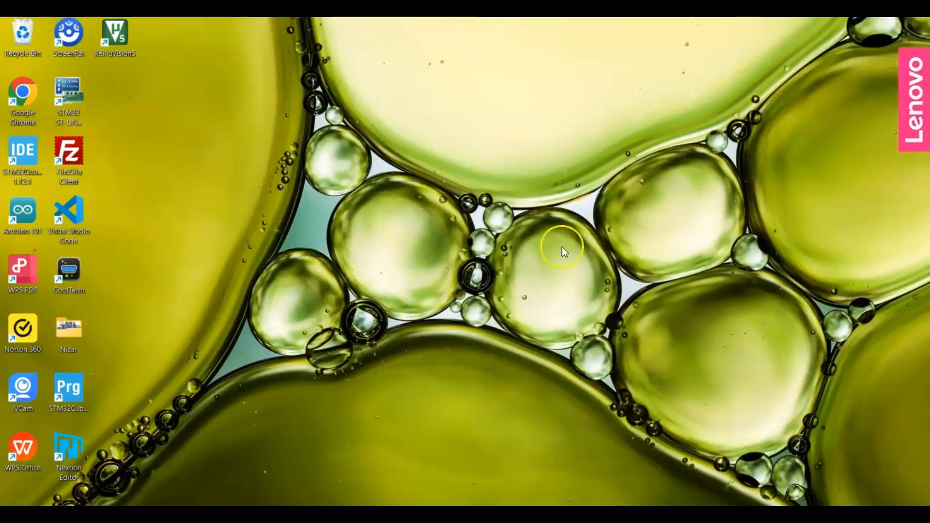
{"action": "mouse_move", "coordinate": [152, 498]}
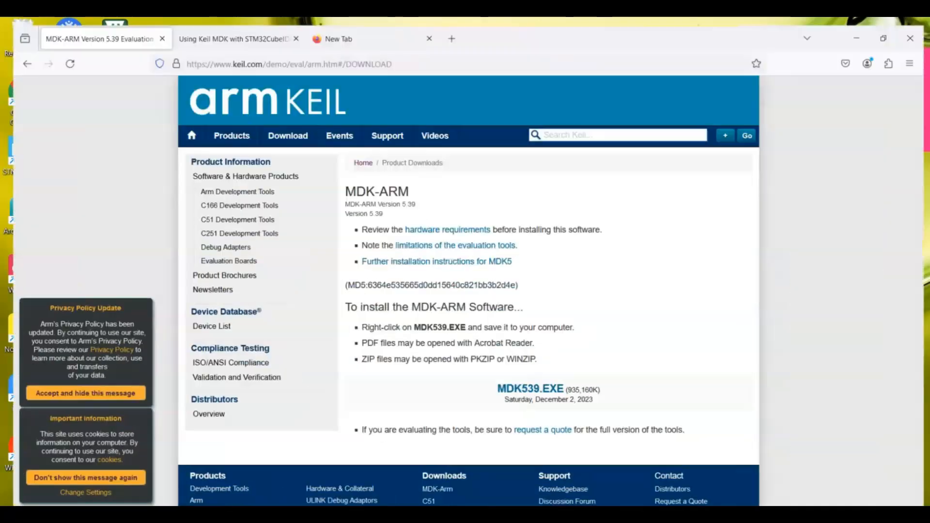
Show the Keil AN323 'Using Keil MDK with STM32CubeIDE' application note tab
{"action": "left_click", "coordinate": [232, 28]}
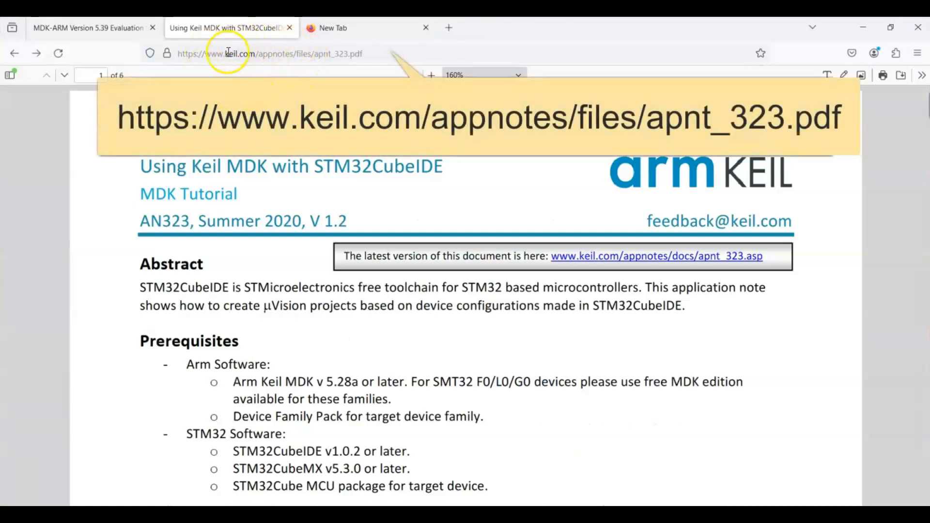
{"action": "mouse_move", "coordinate": [536, 160]}
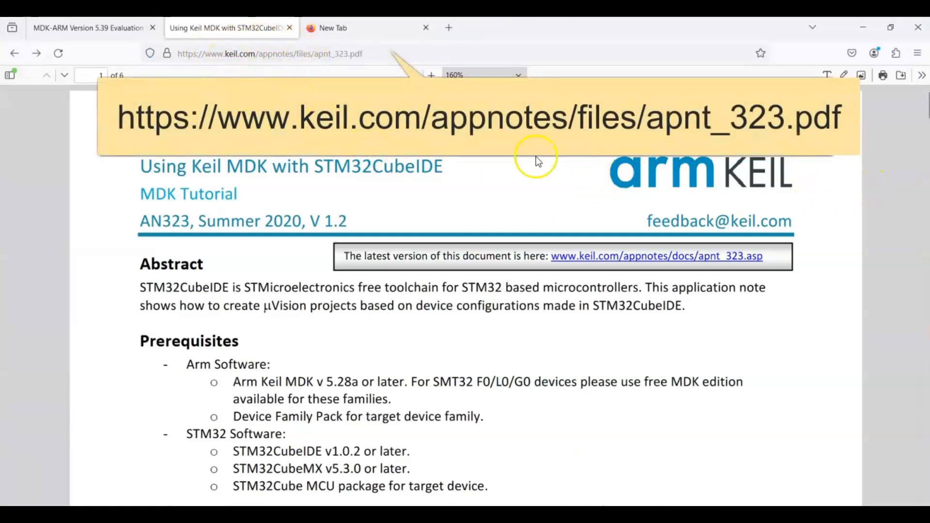
{"action": "mouse_move", "coordinate": [306, 95]}
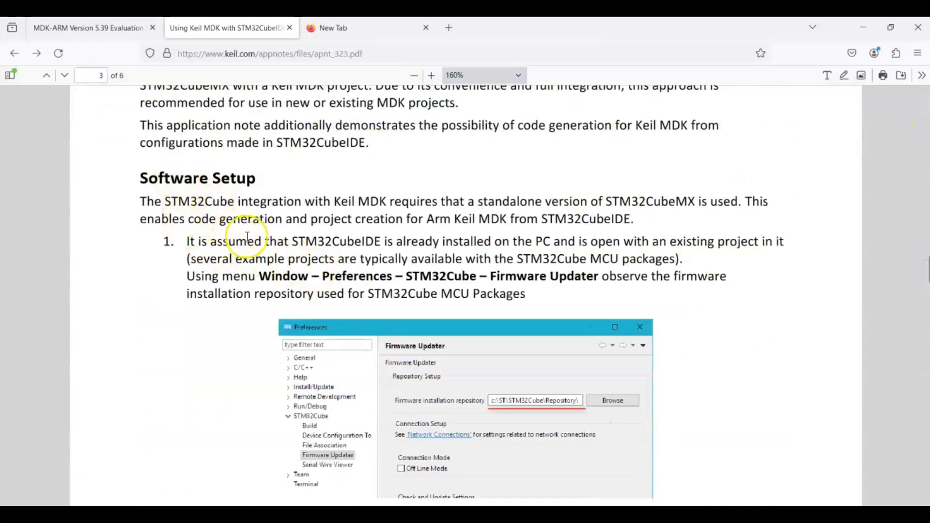
{"action": "mouse_move", "coordinate": [630, 232]}
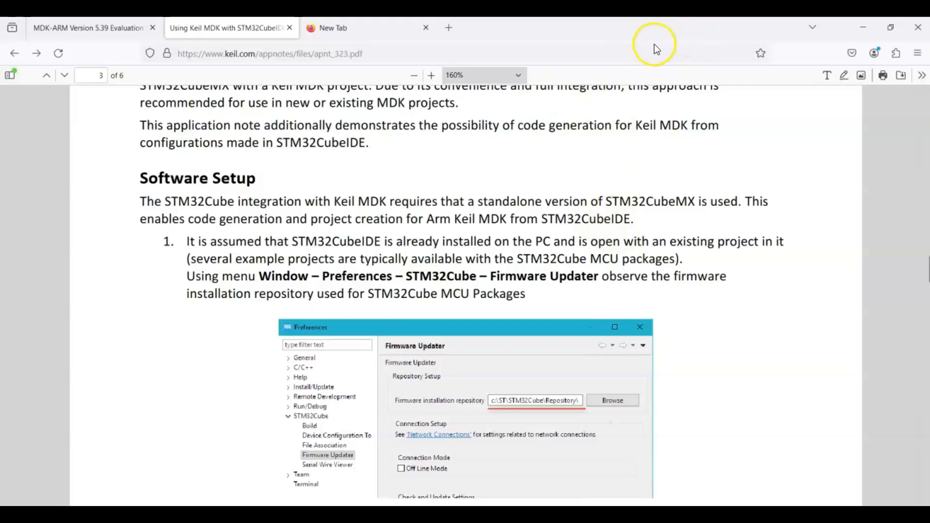
{"action": "mouse_move", "coordinate": [654, 207]}
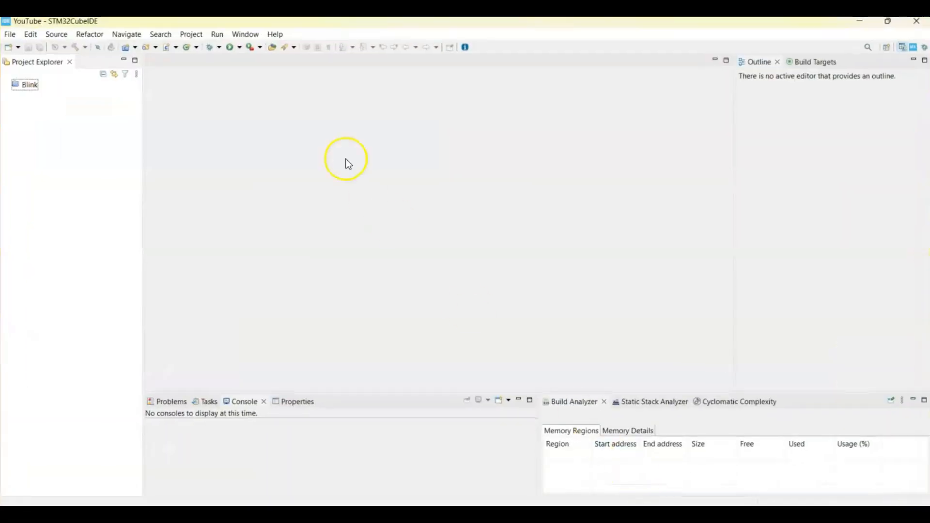
Check the firmware repository path under Window > Preferences > STM32Cube > Firmware Updater
{"action": "left_click", "coordinate": [245, 34]}
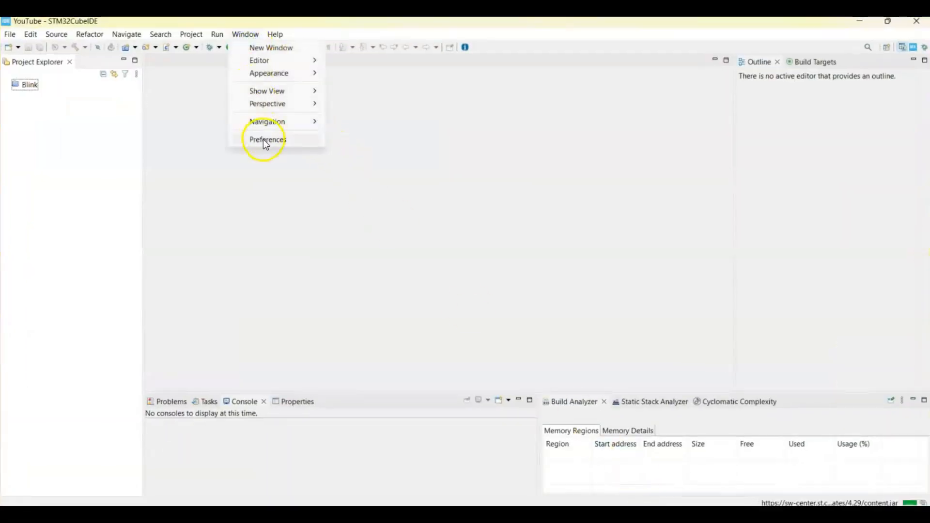
{"action": "left_click", "coordinate": [268, 139]}
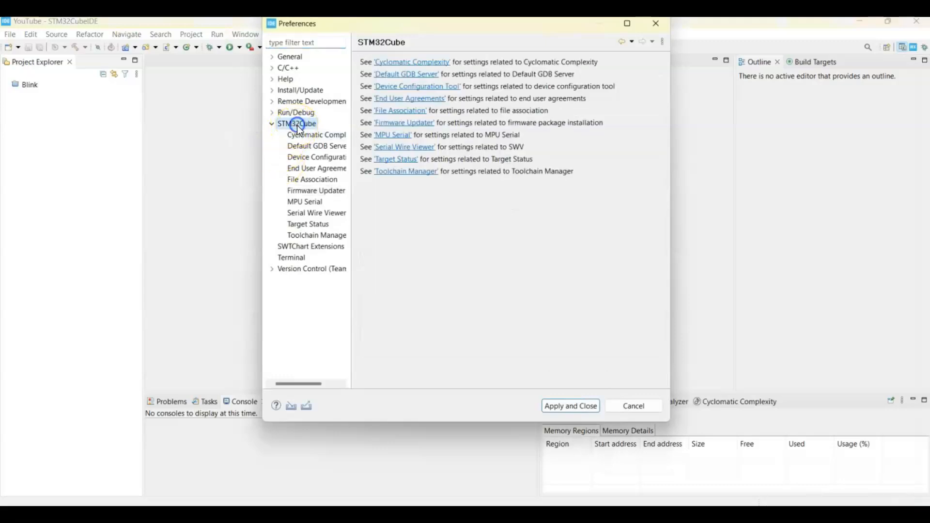
{"action": "left_click", "coordinate": [316, 191]}
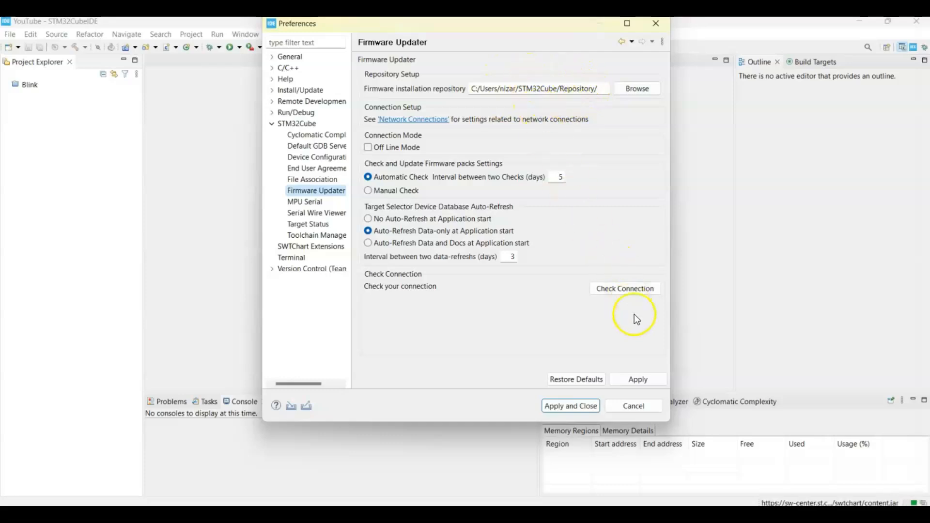
{"action": "left_click", "coordinate": [569, 406]}
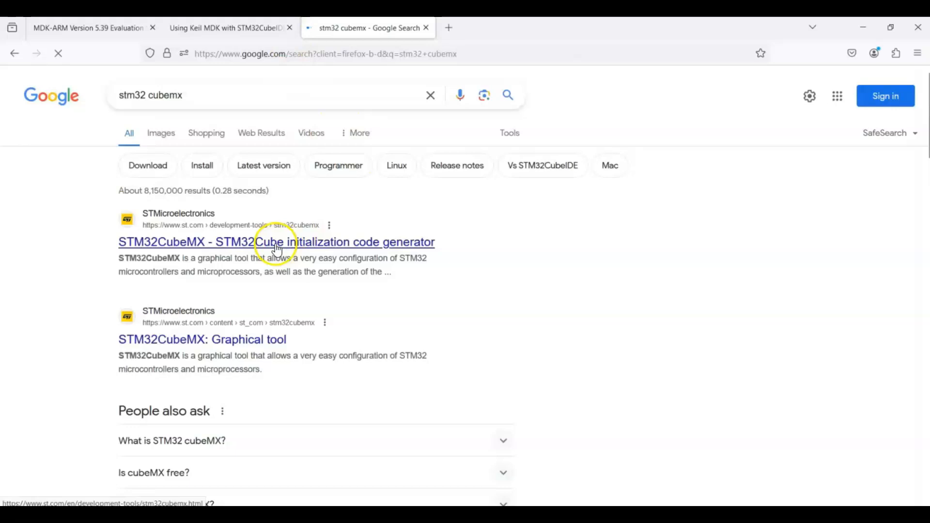
Open ST's STM32CubeMX page from the search results and request Get Software
{"action": "left_click", "coordinate": [276, 243]}
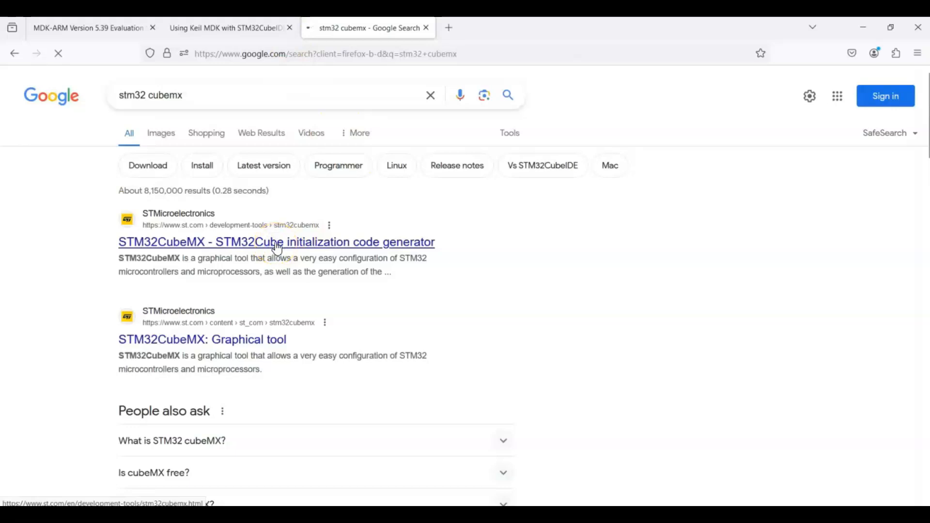
{"action": "left_click", "coordinate": [276, 243]}
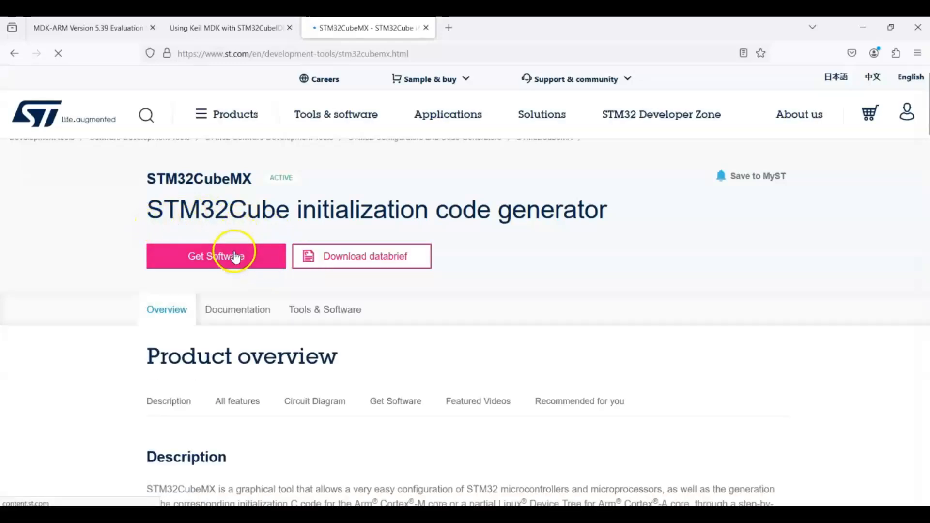
{"action": "left_click", "coordinate": [216, 256]}
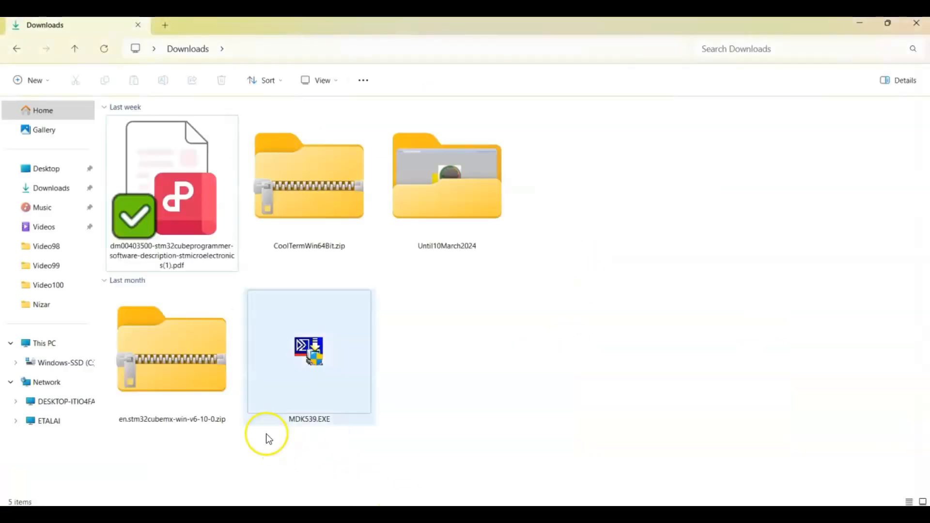
Extract en.stm32cubemx-win-v6-10-0.zip into Downloads and launch SetupSTM32CubeMX-6.10.0-Win.exe
{"action": "left_click", "coordinate": [171, 352]}
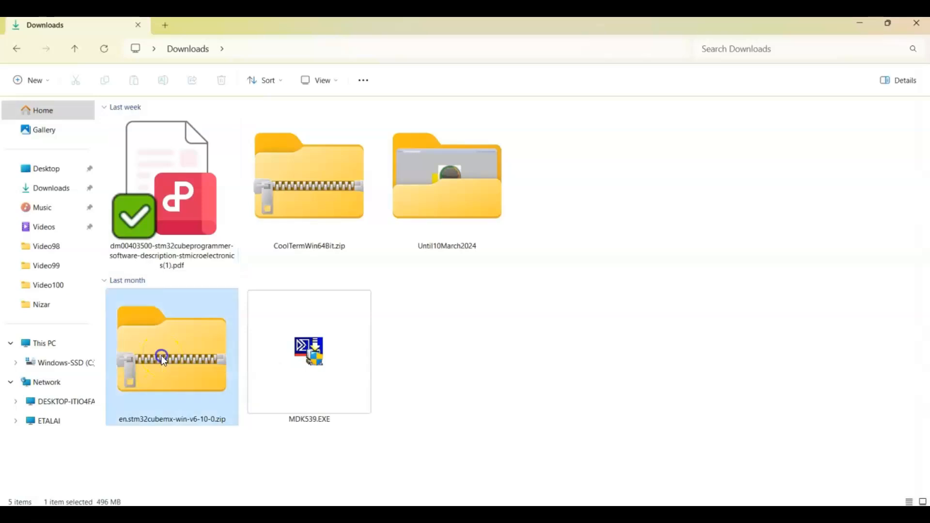
{"action": "double_click", "coordinate": [171, 351]}
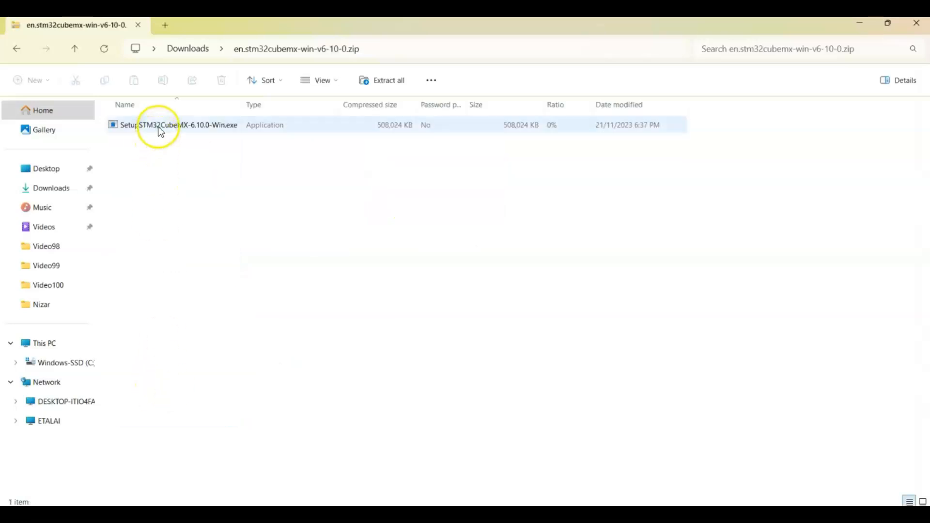
{"action": "left_click", "coordinate": [388, 81]}
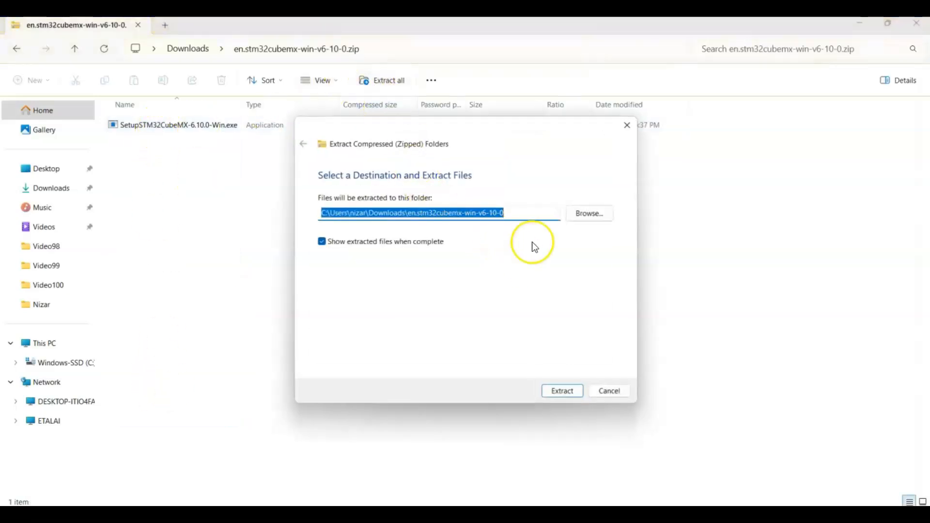
{"action": "left_click", "coordinate": [561, 390]}
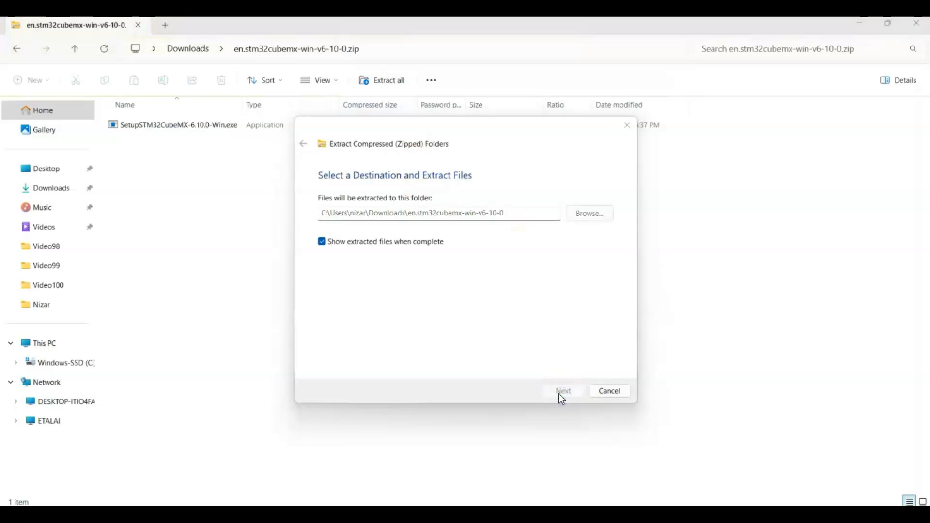
{"action": "left_click", "coordinate": [562, 390]}
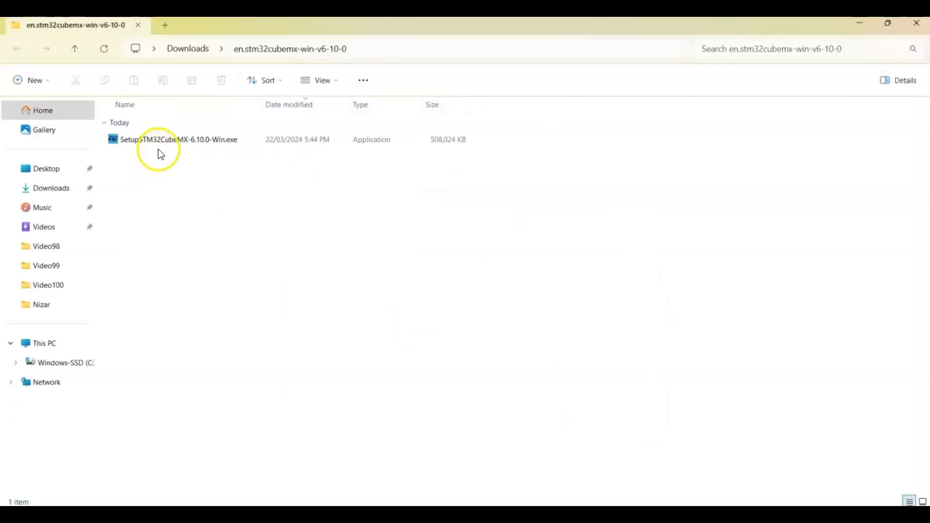
{"action": "double_click", "coordinate": [180, 138]}
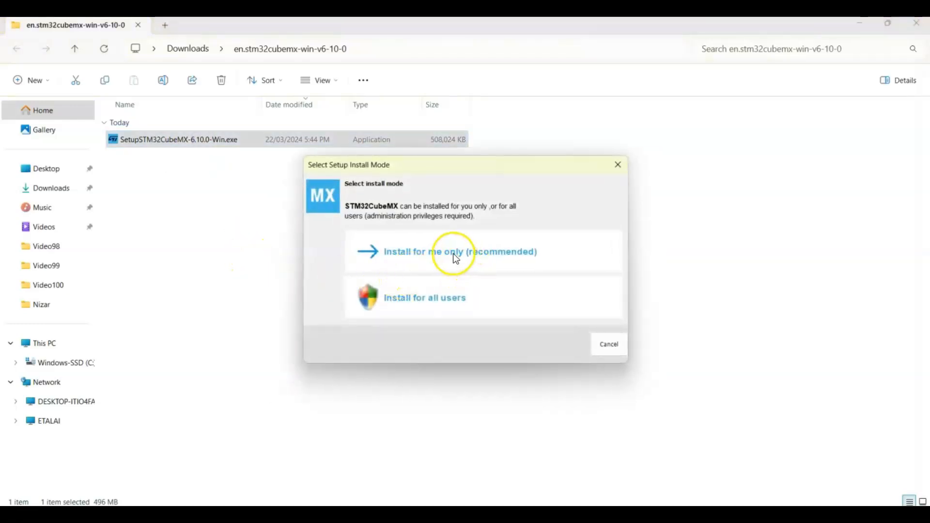
Install for the current user only, accept the license and keep the default installation path
{"action": "left_click", "coordinate": [459, 251]}
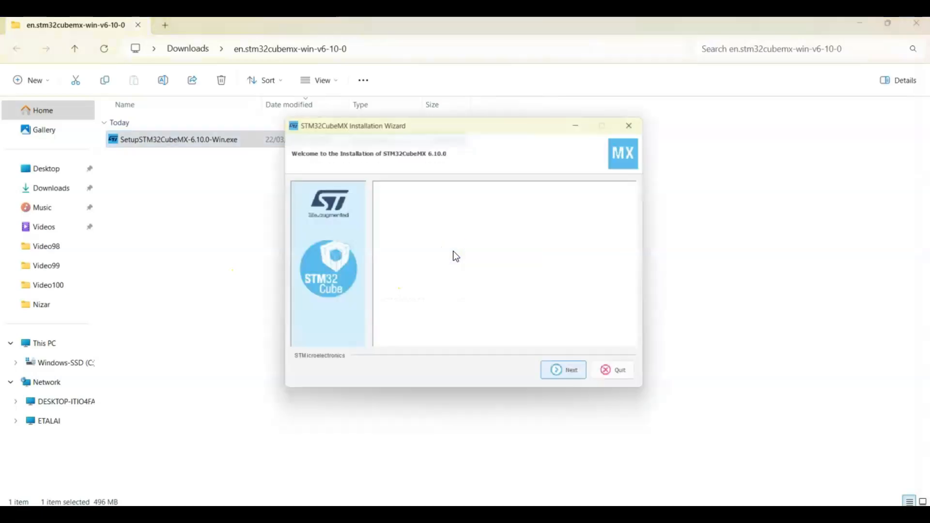
{"action": "left_click", "coordinate": [562, 369]}
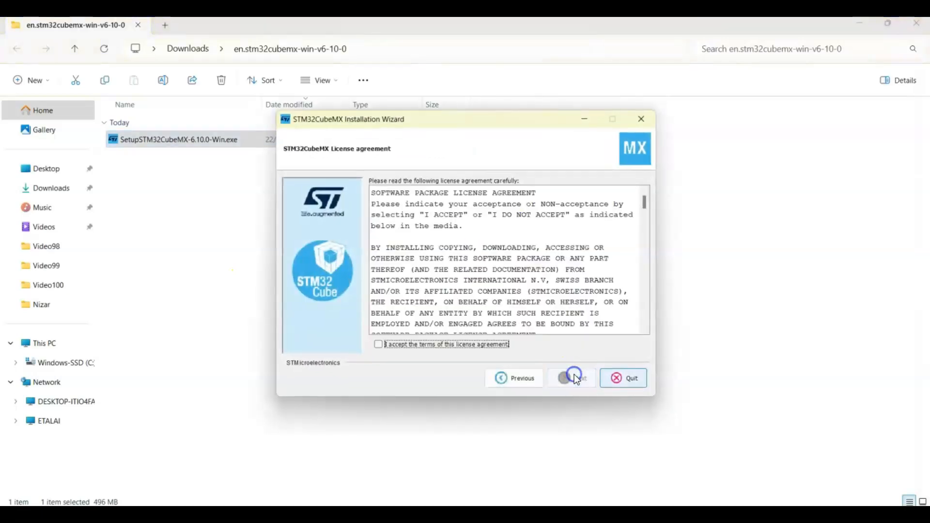
{"action": "left_click", "coordinate": [379, 344]}
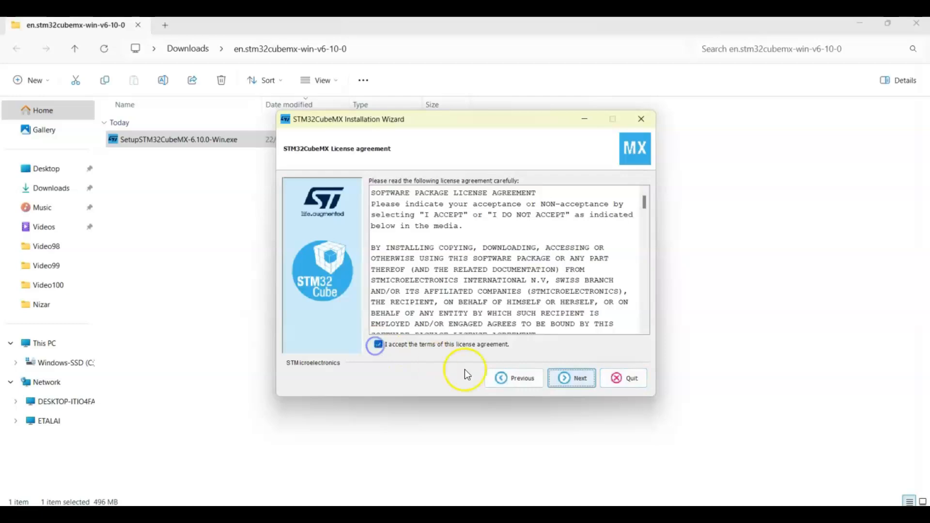
{"action": "left_click", "coordinate": [571, 378]}
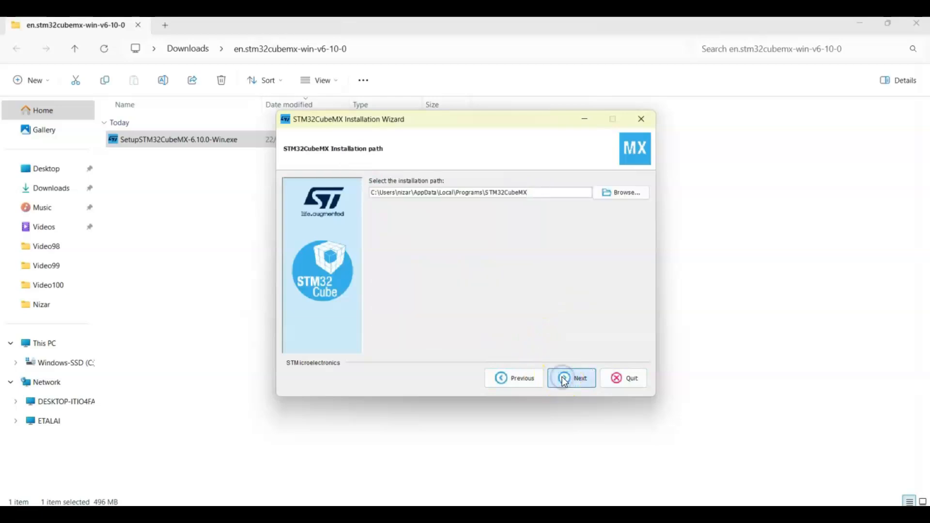
{"action": "left_click", "coordinate": [571, 378]}
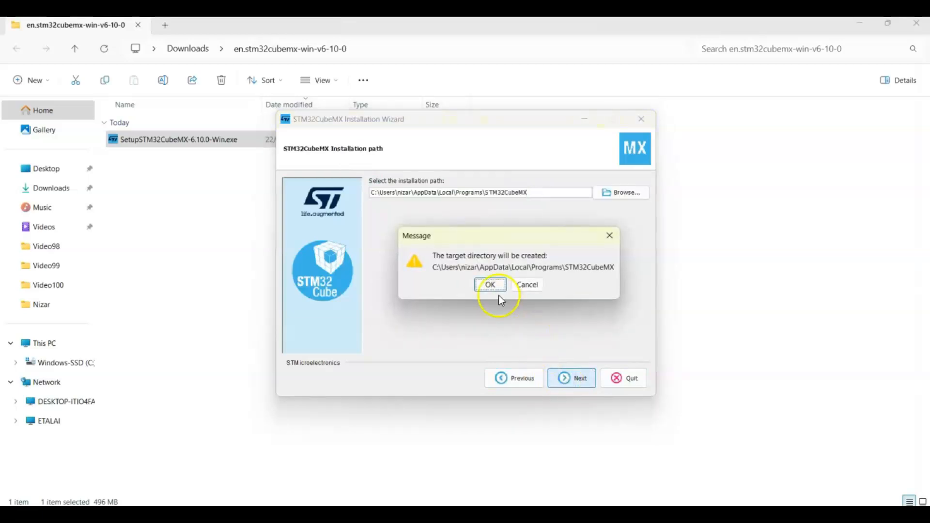
{"action": "left_click", "coordinate": [490, 285]}
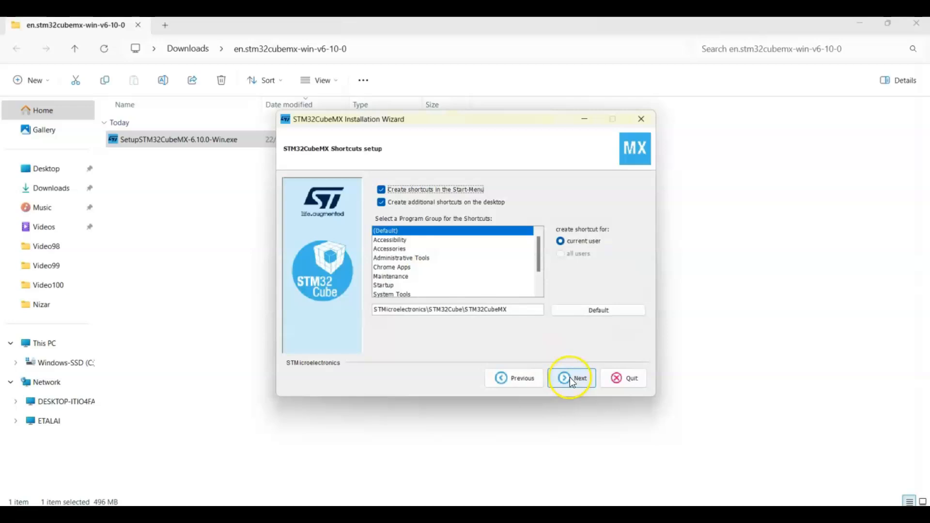
Keep the default shortcuts, let the packages install and finish the wizard
{"action": "left_click", "coordinate": [572, 378]}
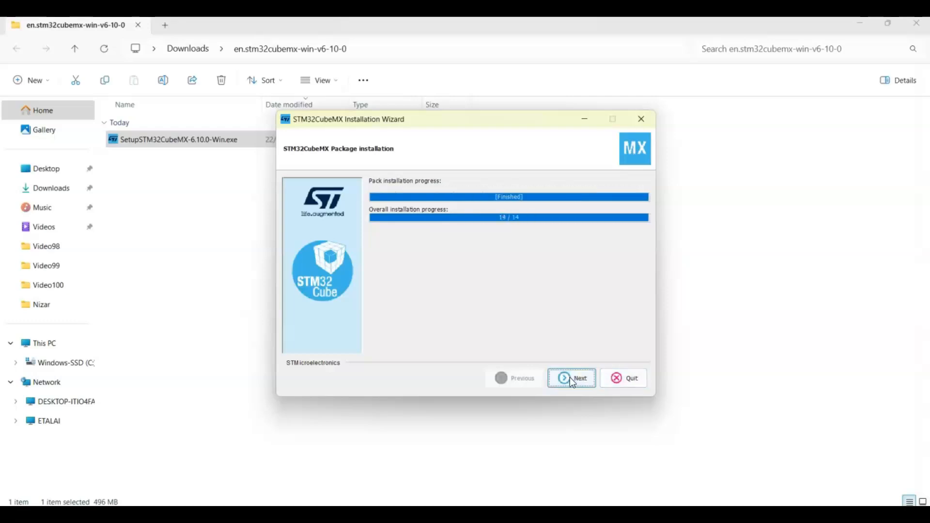
{"action": "left_click", "coordinate": [571, 378]}
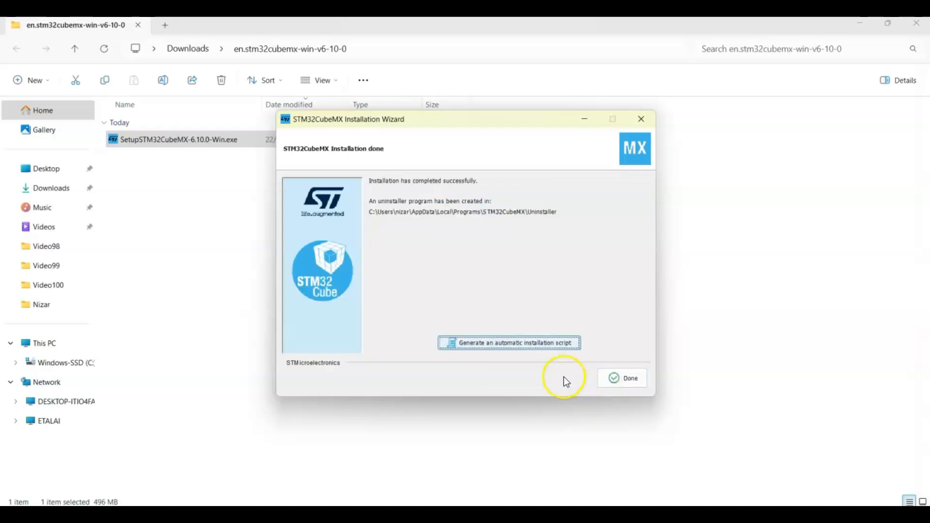
{"action": "left_click", "coordinate": [623, 378]}
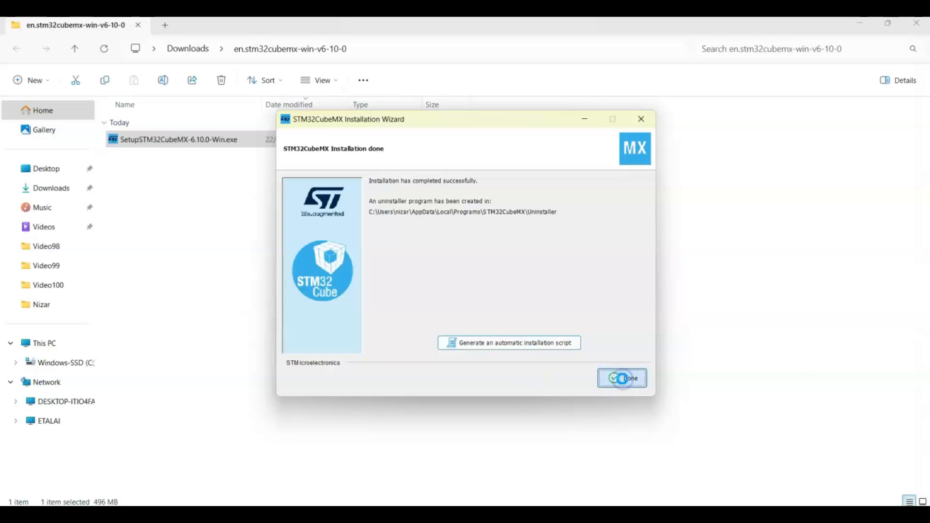
{"action": "left_click", "coordinate": [623, 378]}
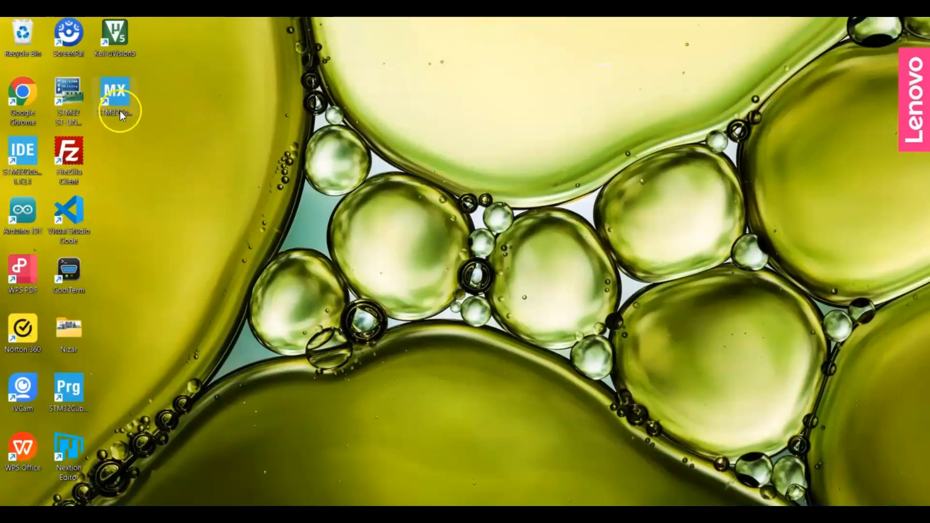
{"action": "mouse_move", "coordinate": [115, 95]}
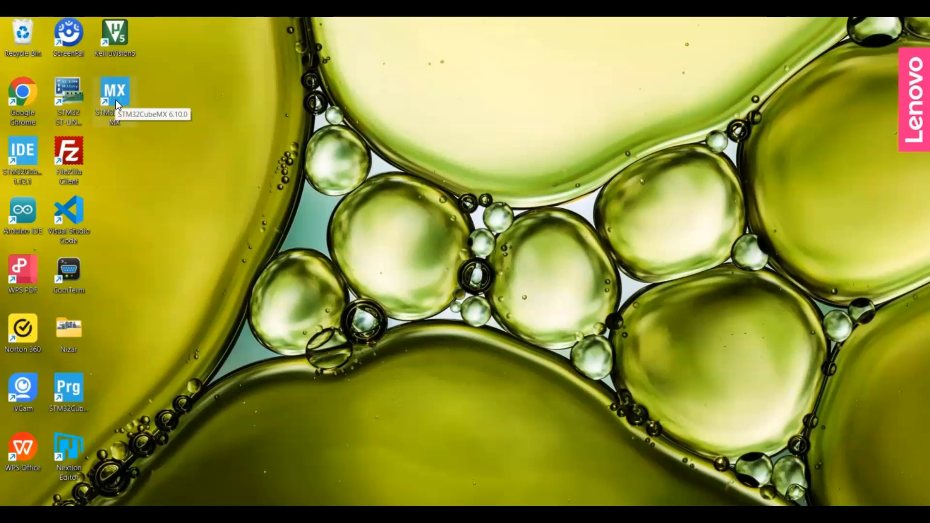
Launch STM32CubeMX from the desktop and review the Repository Folder path in Updater Settings
{"action": "double_click", "coordinate": [114, 95]}
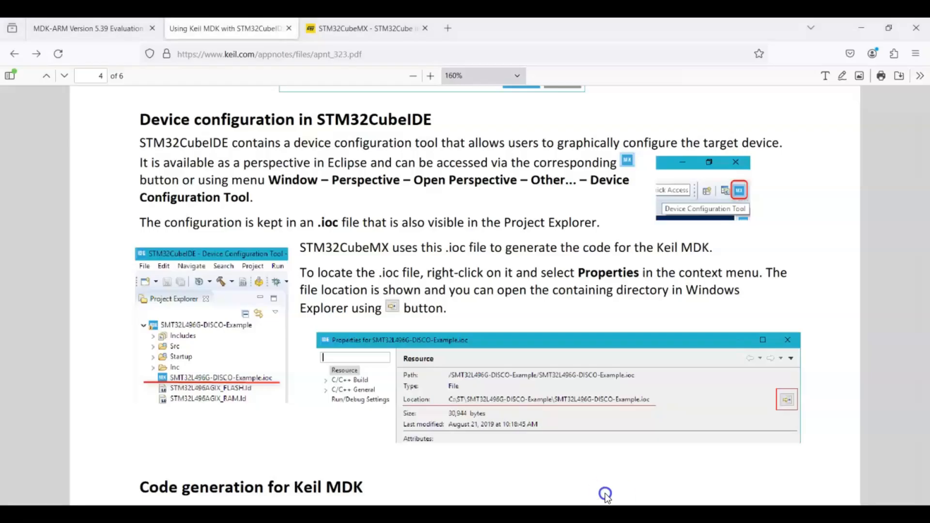
{"action": "left_click", "coordinate": [46, 76]}
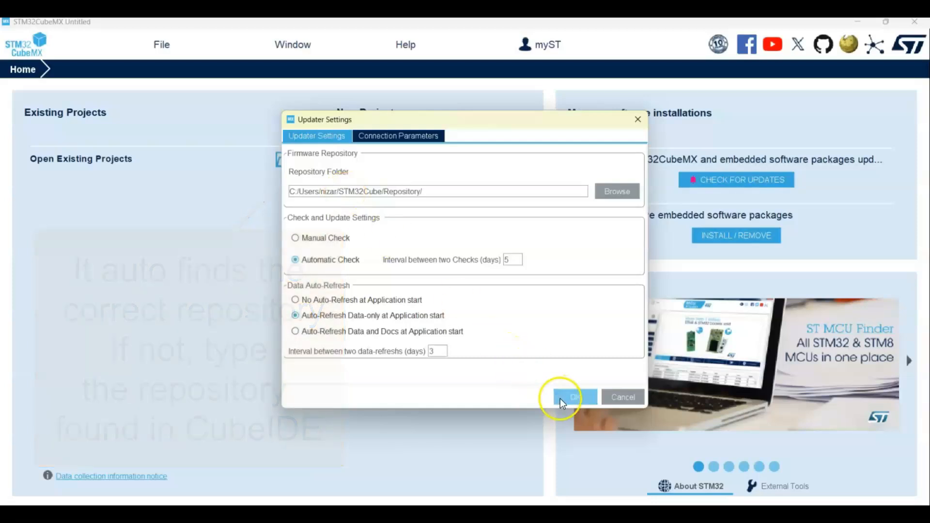
{"action": "left_click", "coordinate": [572, 397]}
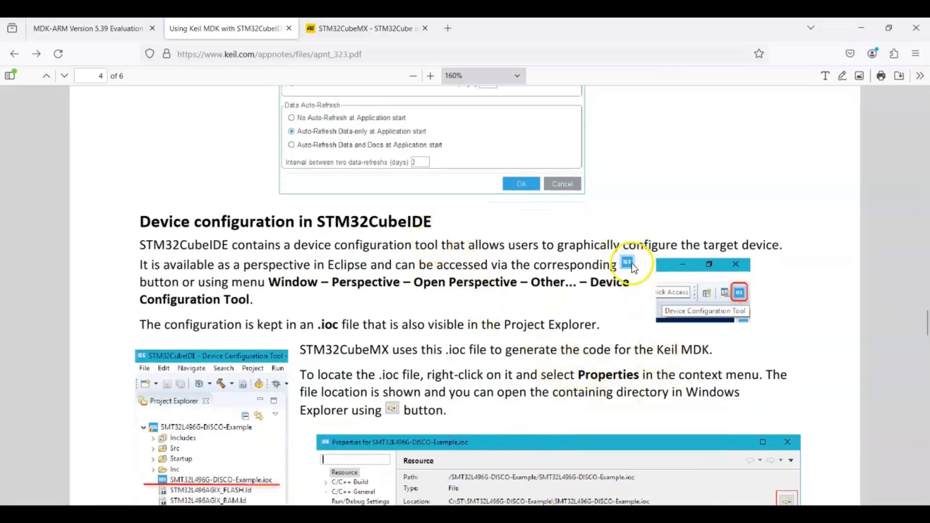
{"action": "mouse_move", "coordinate": [739, 294]}
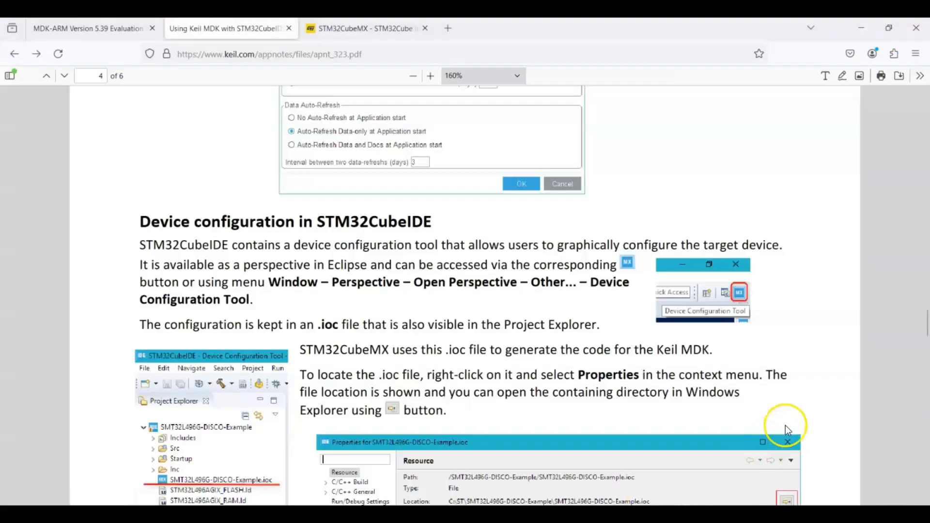
Scroll the AN323 application note down to its Code generation for Keil MDK section
{"action": "scroll", "scroll_direction": "down", "scroll_amount": 3}
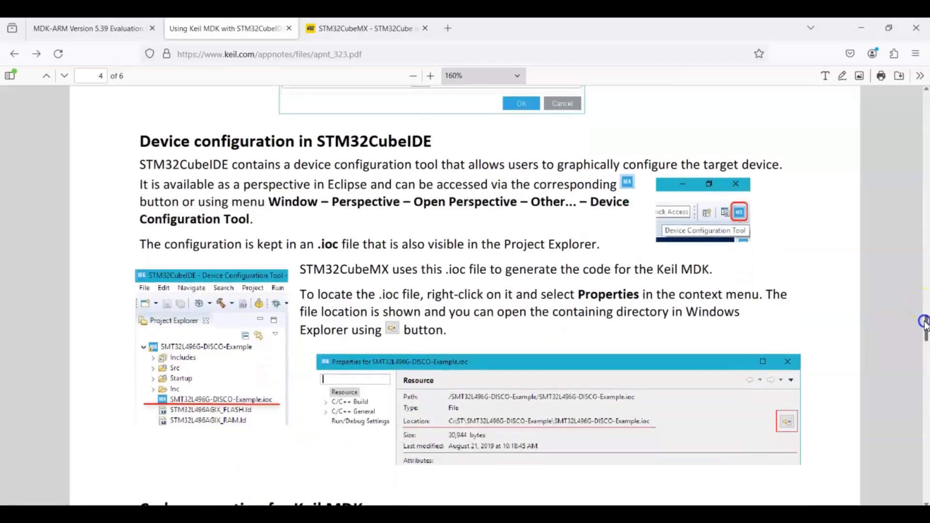
{"action": "scroll", "scroll_direction": "down", "scroll_amount": 3}
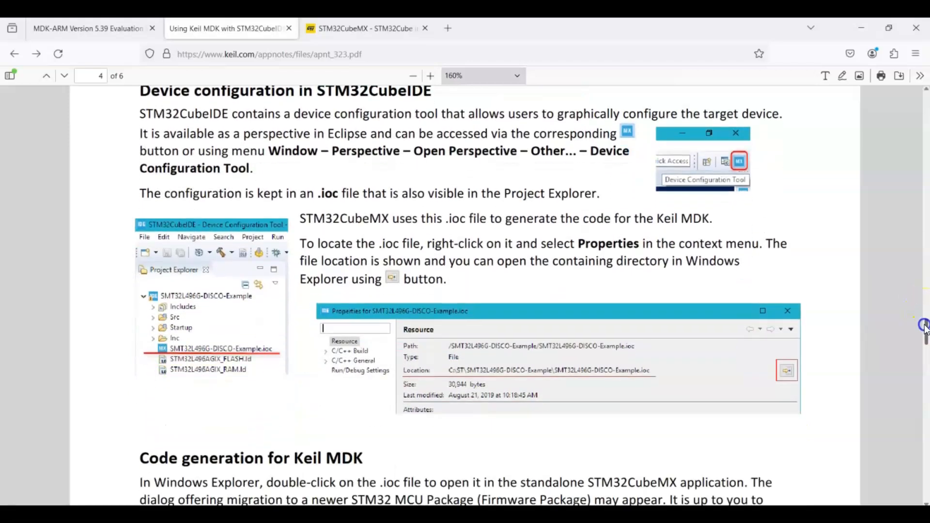
{"action": "scroll", "scroll_direction": "down", "scroll_amount": 3}
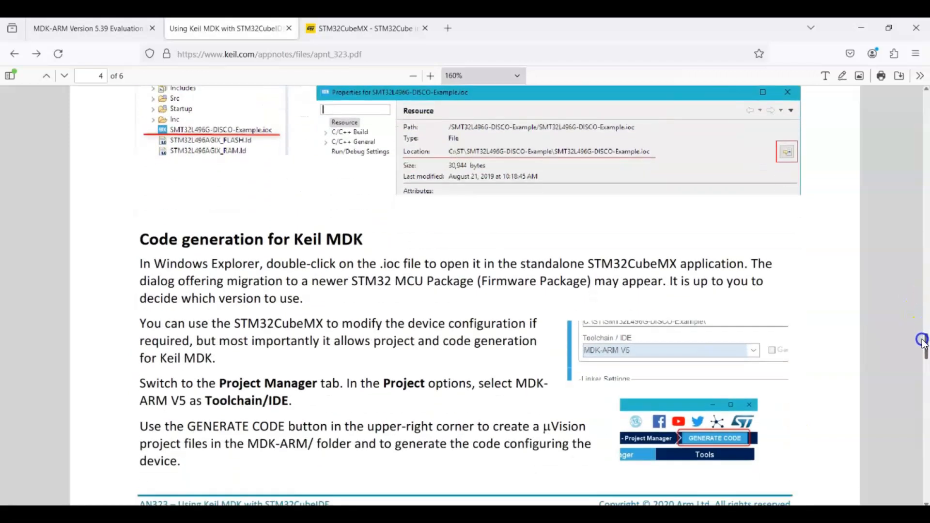
{"action": "scroll", "scroll_direction": "down", "scroll_amount": 3}
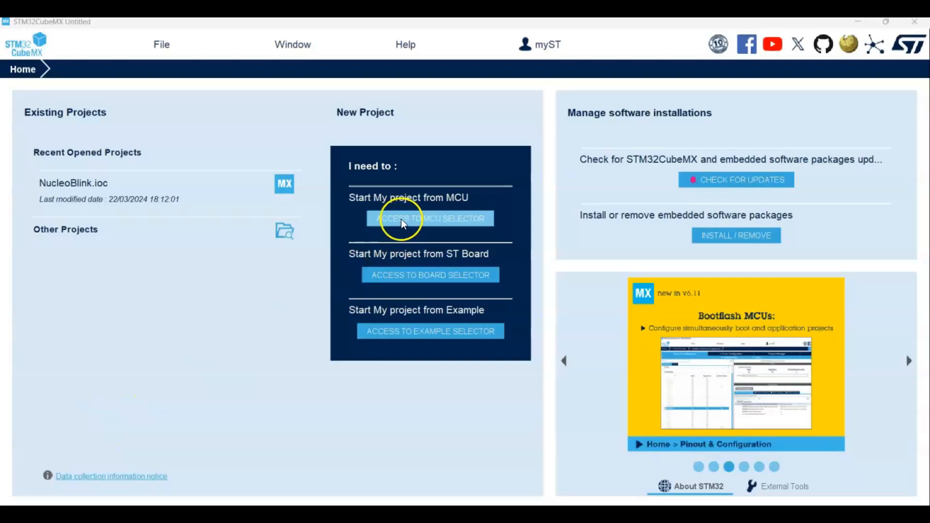
From the MCU Selector, filter for f446re and start a project on the STM32F446RET6
{"action": "left_click", "coordinate": [430, 218]}
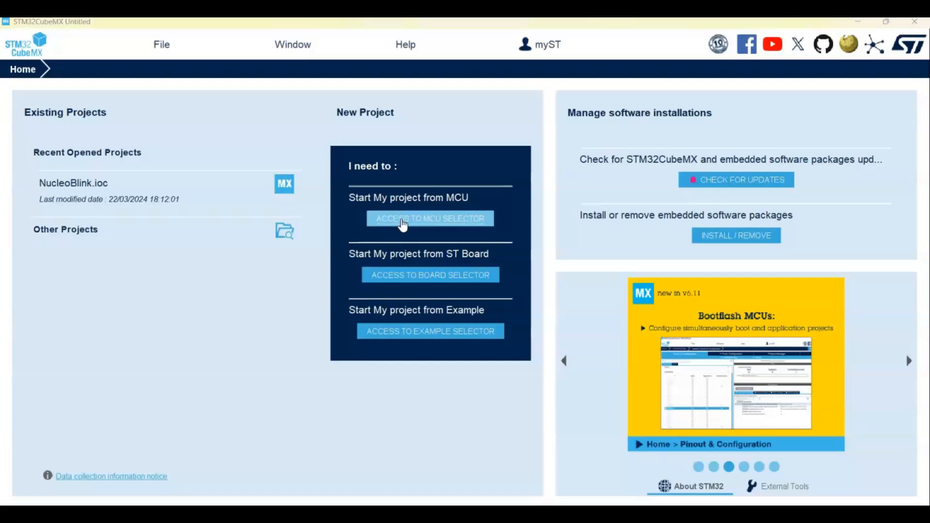
{"action": "left_click", "coordinate": [430, 218]}
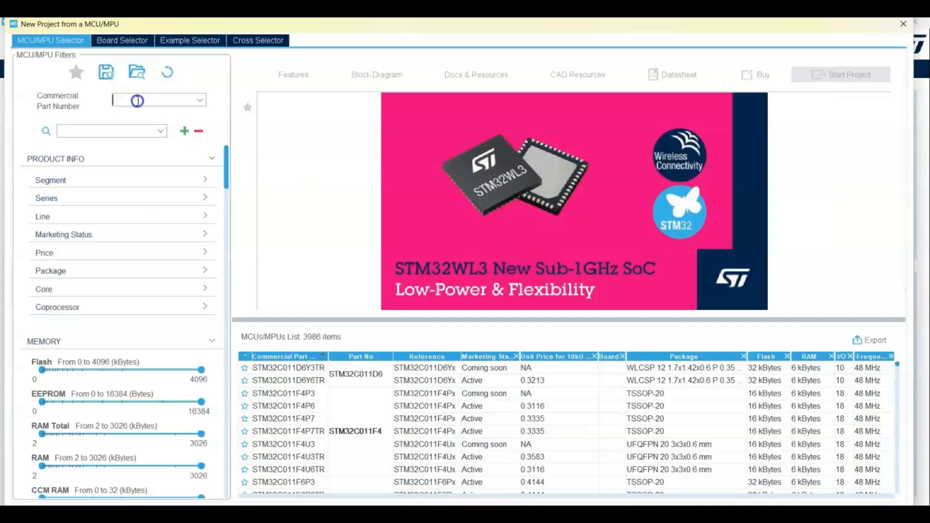
{"action": "type", "text": "f446"}
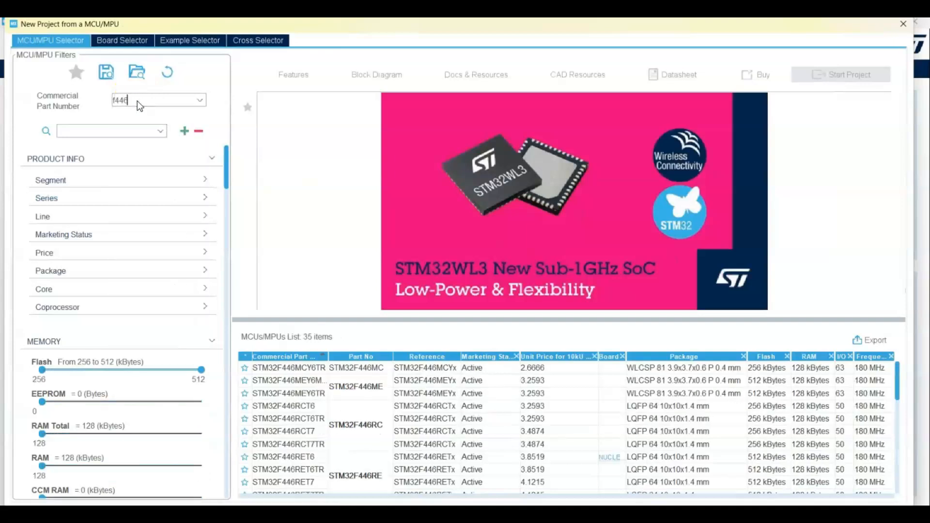
{"action": "type", "text": "re"}
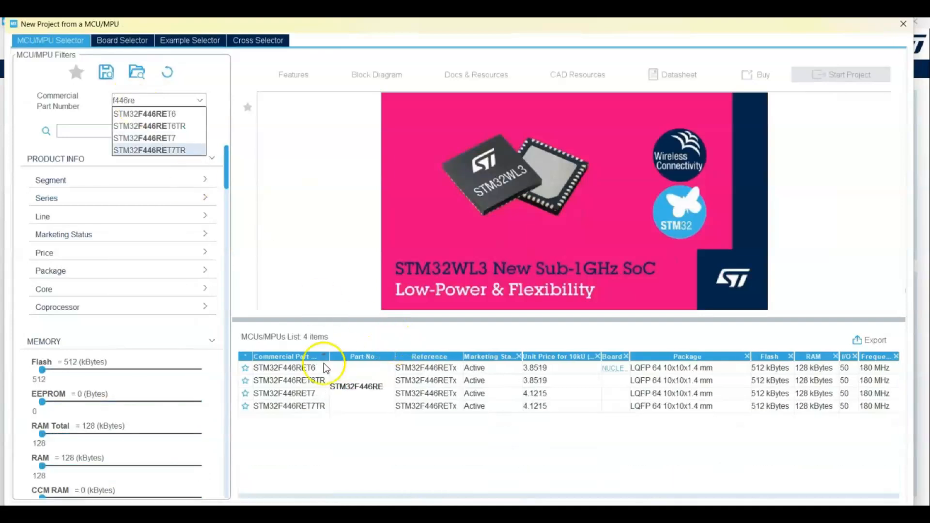
{"action": "left_click", "coordinate": [284, 367]}
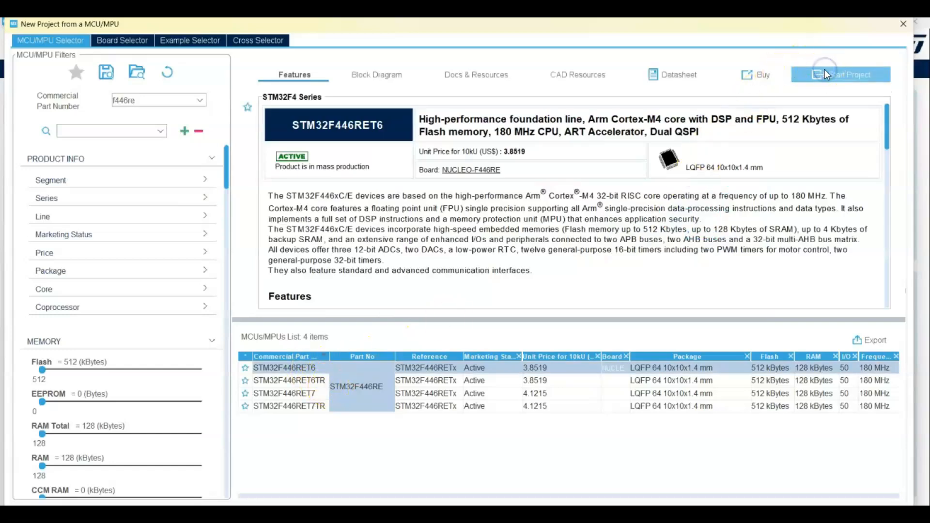
{"action": "left_click", "coordinate": [840, 75]}
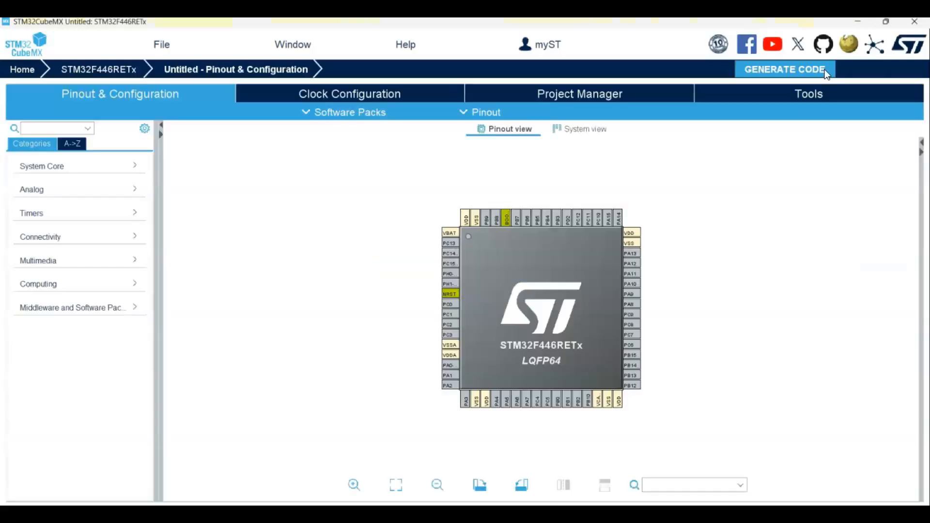
Set SYS Debug to Serial Wire and make pin PA5 a GPIO_Output on the pinout
{"action": "left_click", "coordinate": [80, 166]}
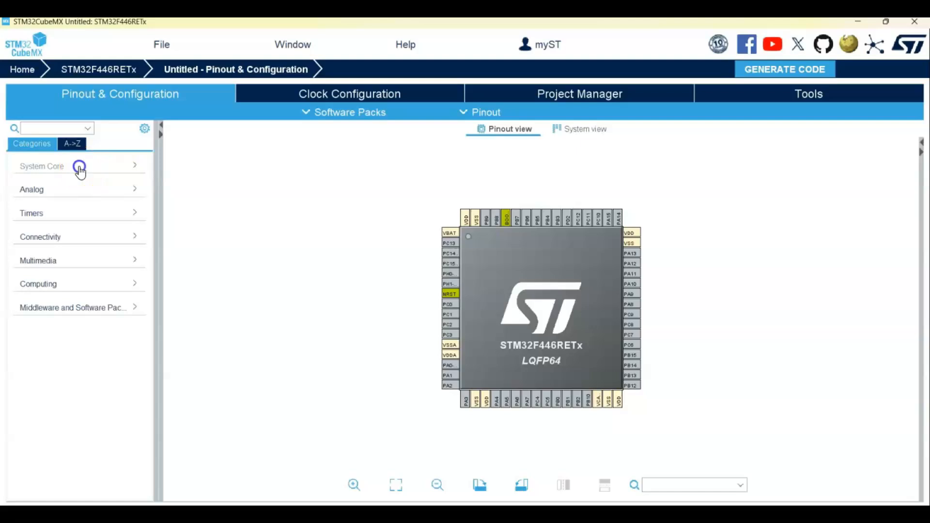
{"action": "left_click", "coordinate": [42, 166]}
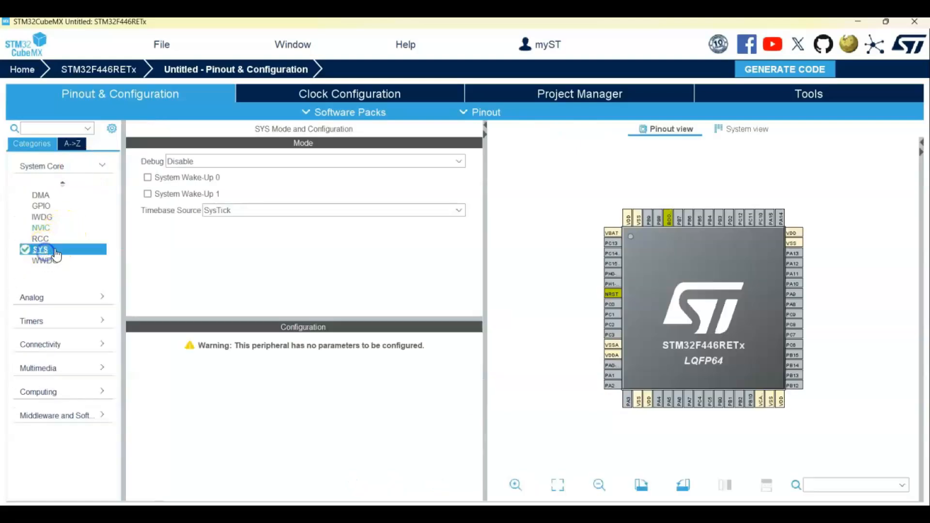
{"action": "left_click", "coordinate": [311, 162]}
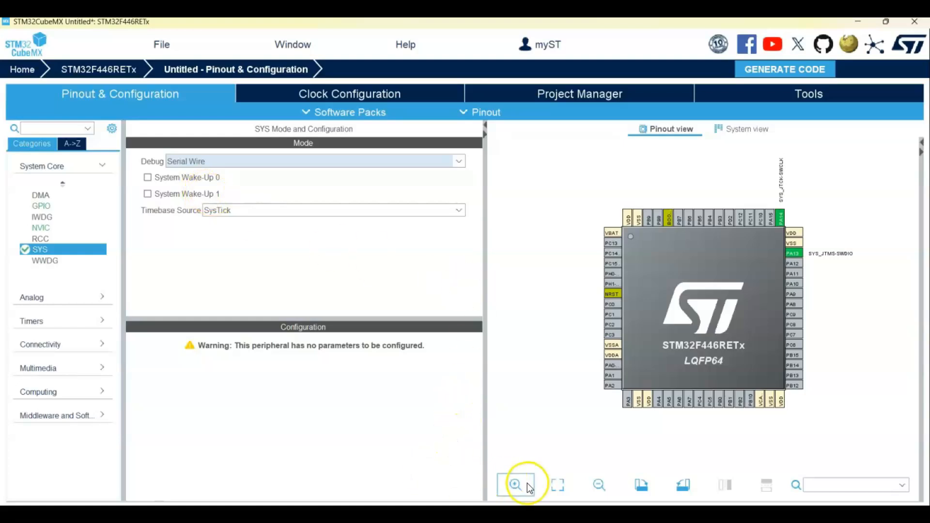
{"action": "left_click", "coordinate": [516, 484]}
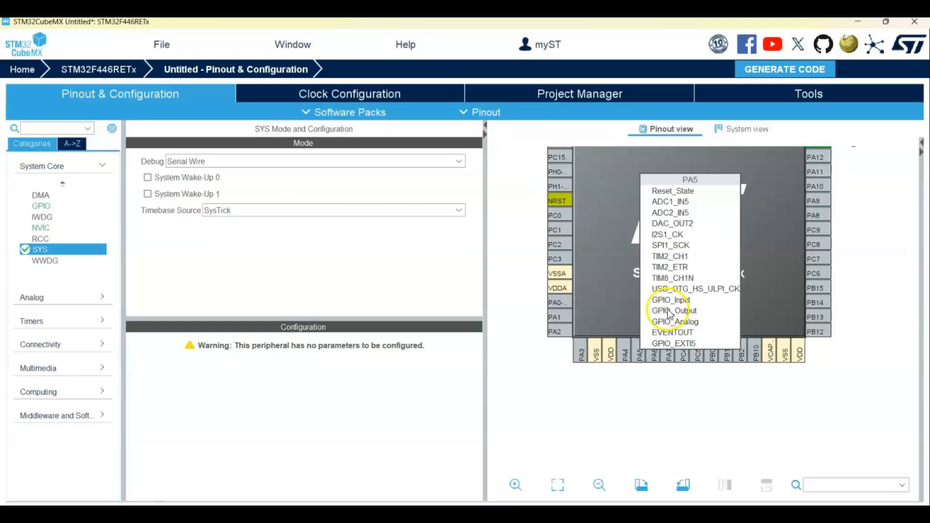
{"action": "left_click", "coordinate": [673, 310]}
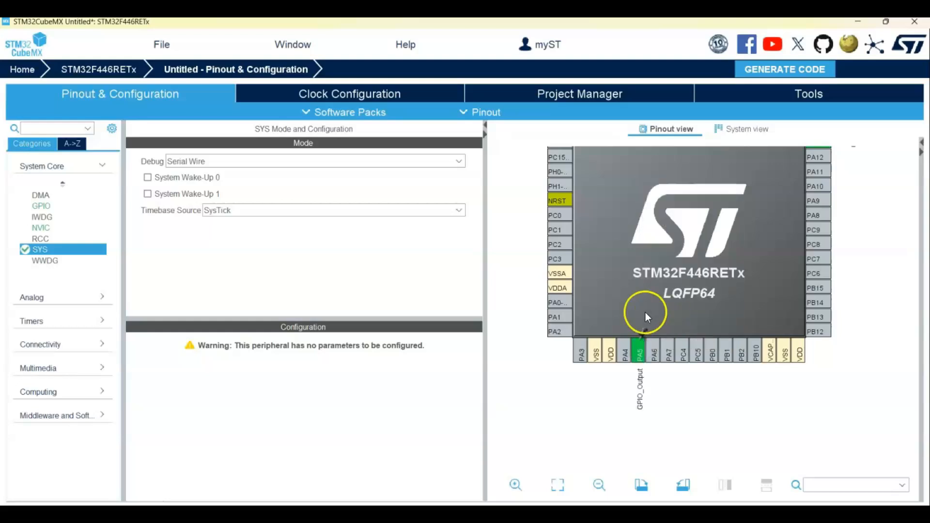
{"action": "mouse_move", "coordinate": [754, 81]}
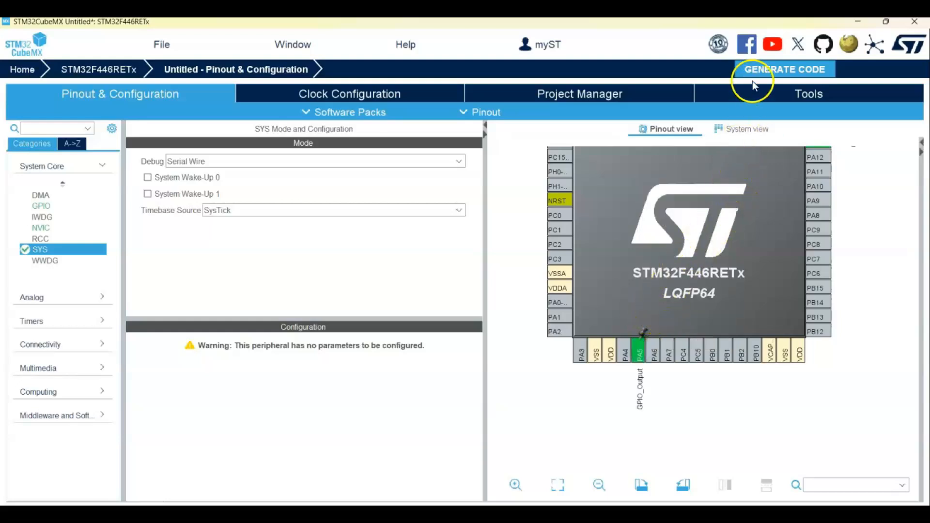
Name the project Blink1, choose MDK-ARM as Toolchain/IDE and start code generation
{"action": "left_click", "coordinate": [784, 69]}
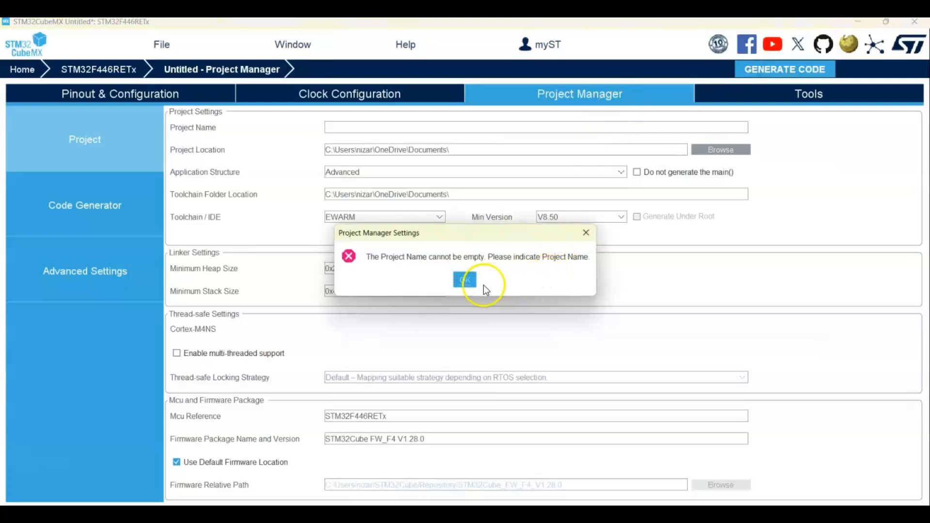
{"action": "left_click", "coordinate": [464, 279]}
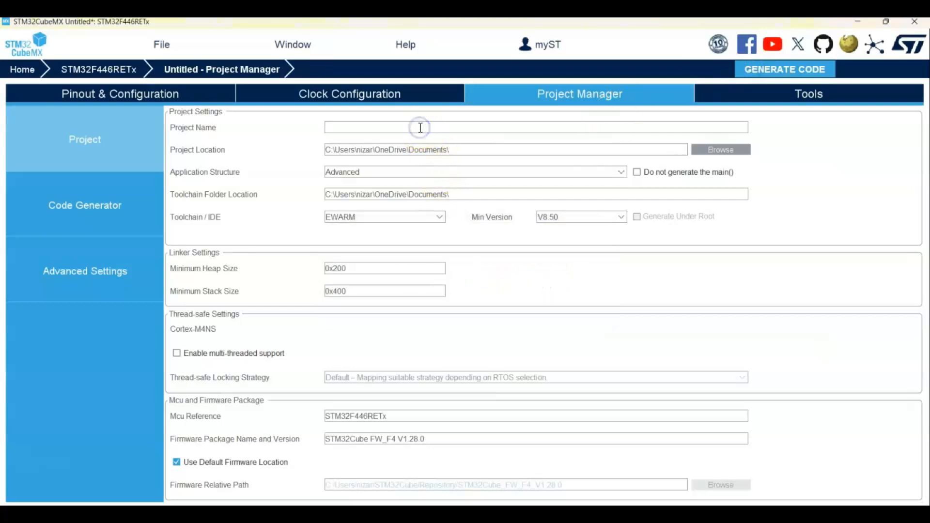
{"action": "type", "text": "Blink1"}
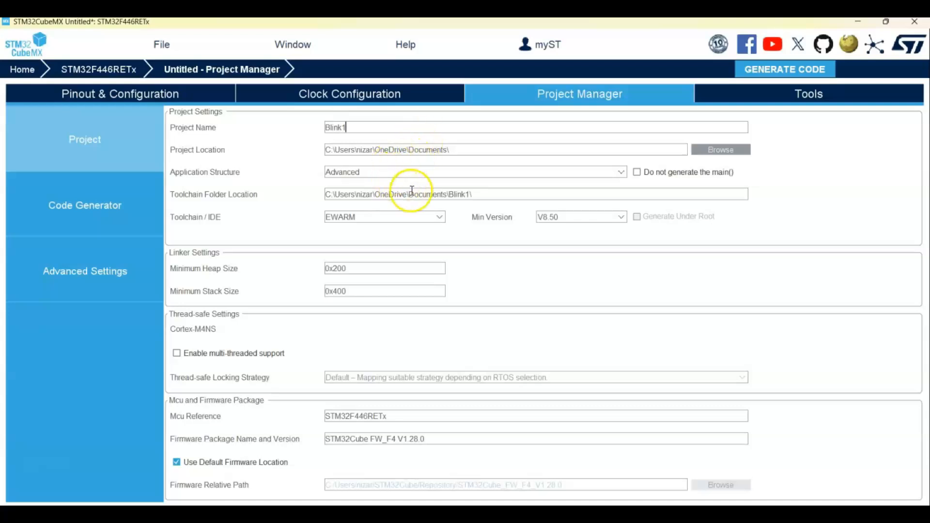
{"action": "left_click", "coordinate": [382, 216]}
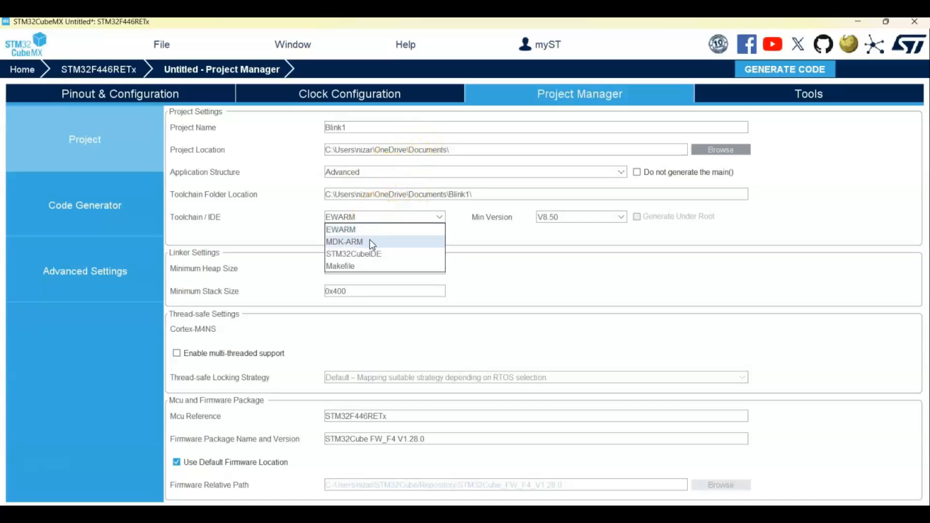
{"action": "left_click", "coordinate": [345, 241]}
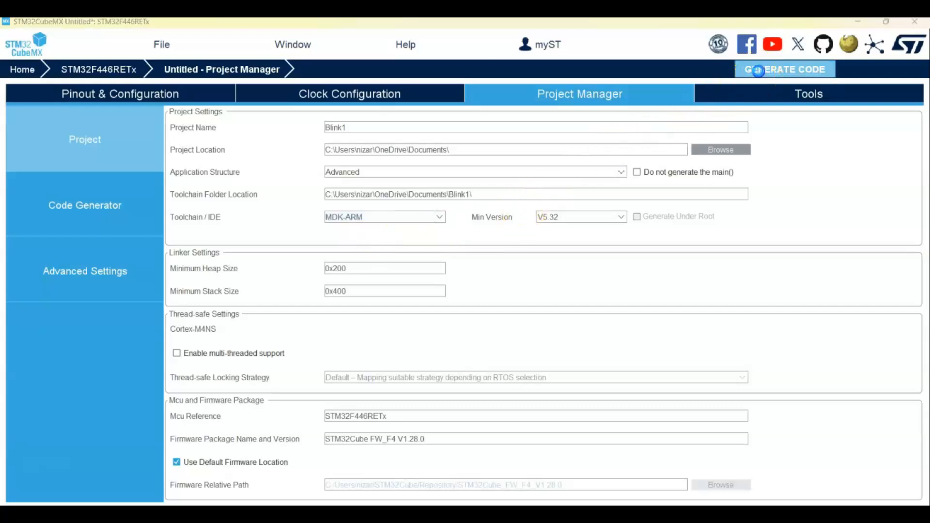
{"action": "left_click", "coordinate": [784, 69]}
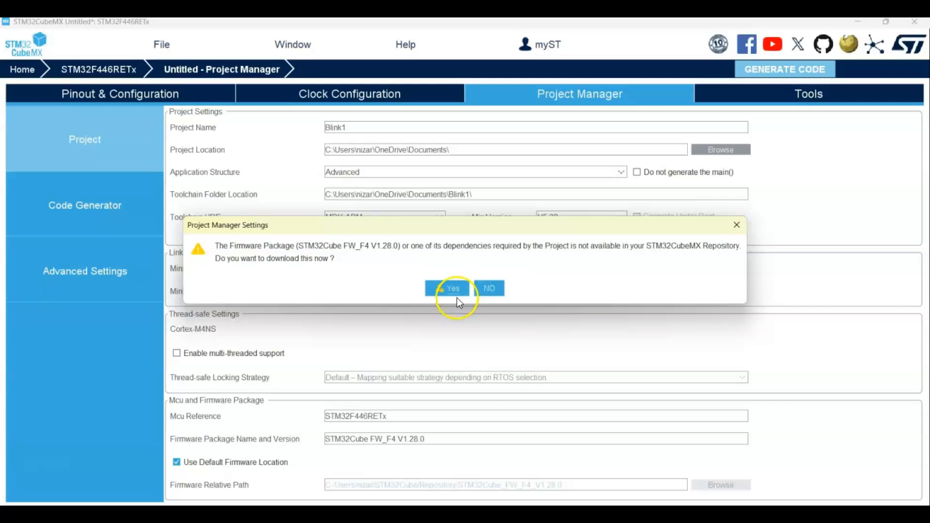
Download the missing F4 firmware package, logging in and accepting its license agreement
{"action": "left_click", "coordinate": [453, 289]}
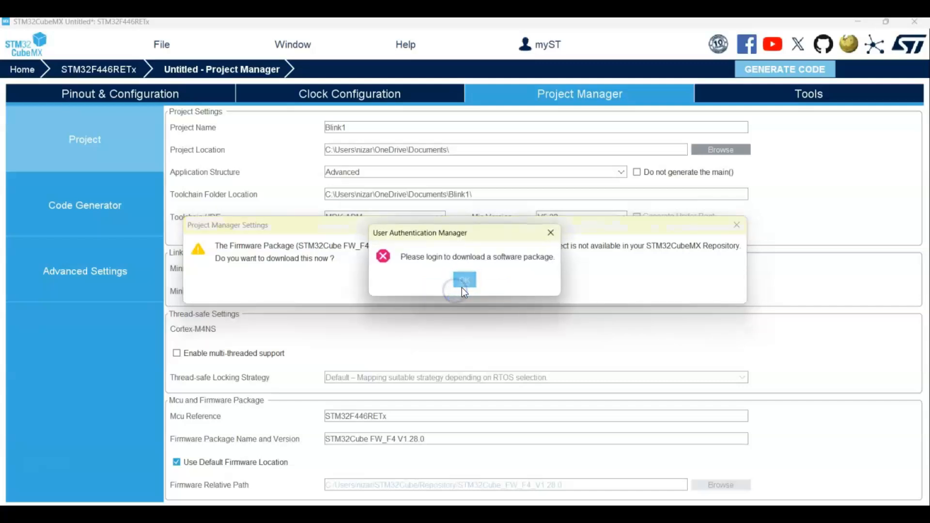
{"action": "left_click", "coordinate": [464, 279]}
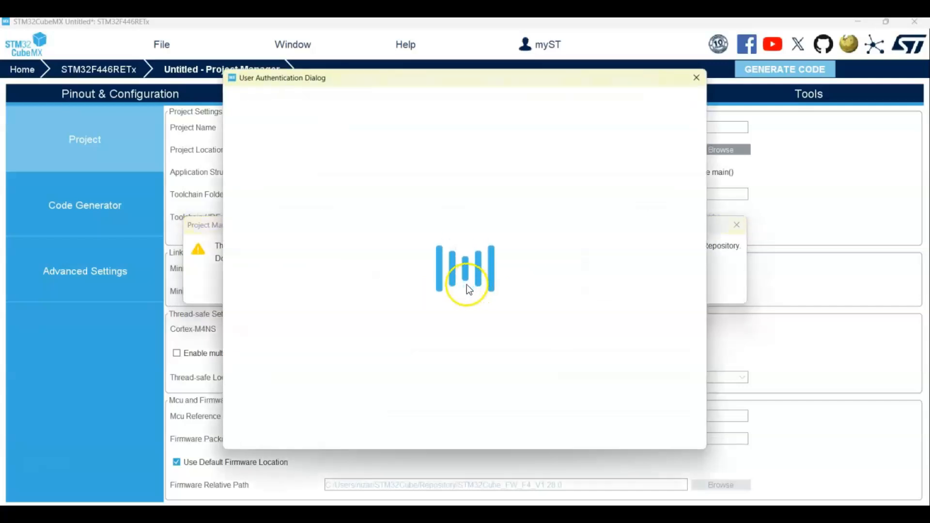
{"action": "mouse_move", "coordinate": [390, 245]}
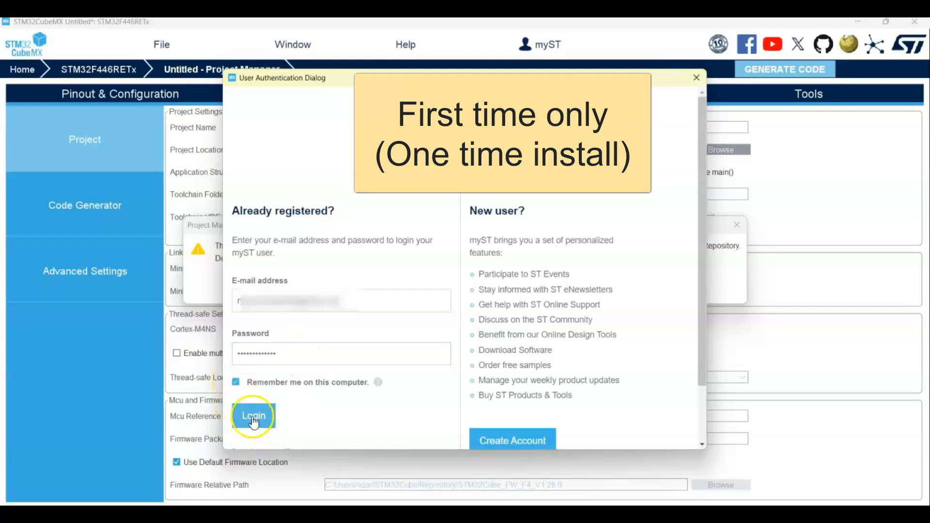
{"action": "left_click", "coordinate": [253, 415]}
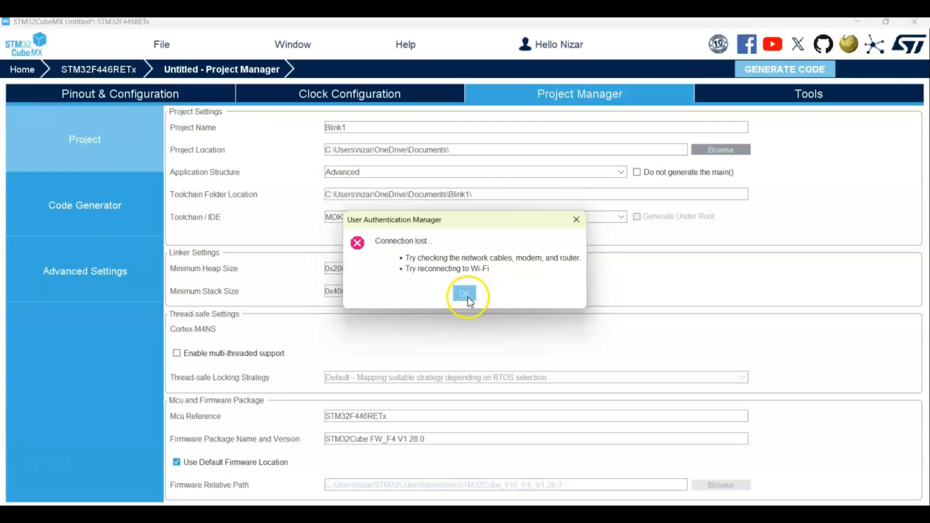
{"action": "left_click", "coordinate": [464, 294]}
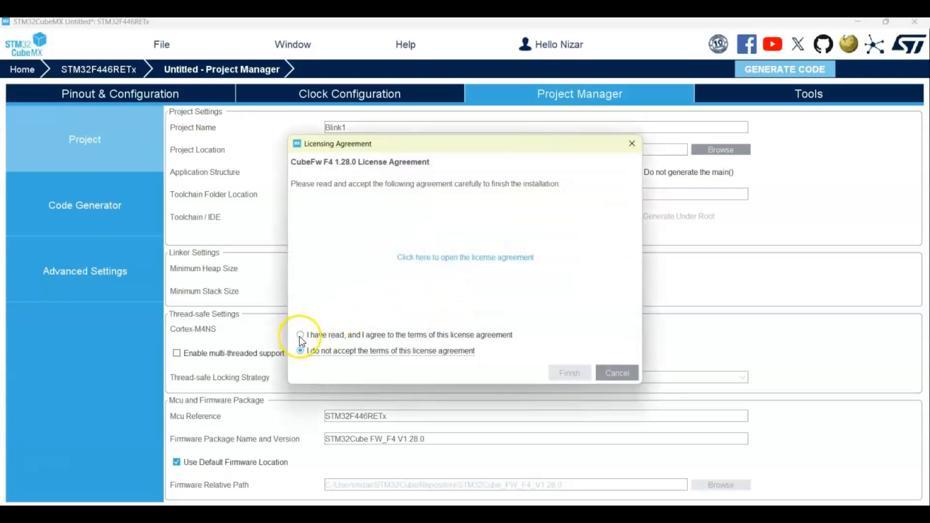
{"action": "left_click", "coordinate": [567, 372]}
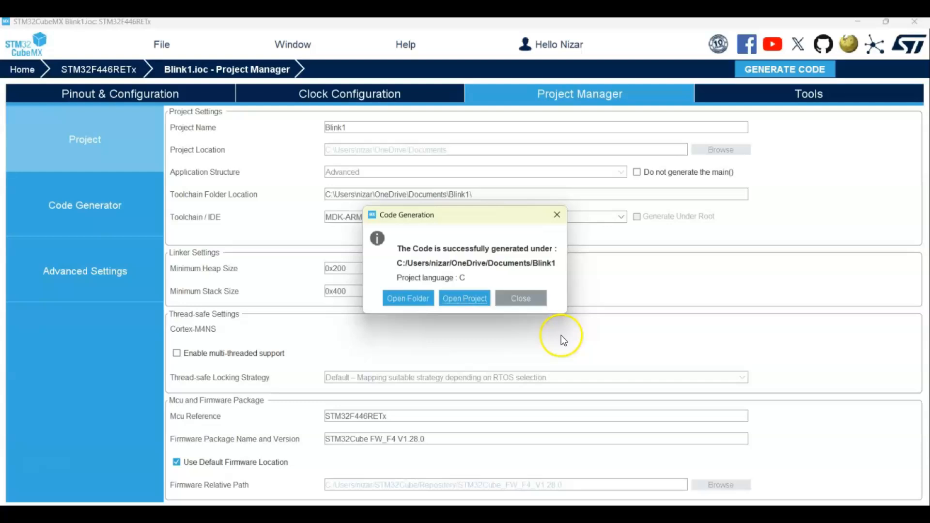
Open the generated Blink1 project in Keil µVision from the Code Generation dialog
{"action": "left_click", "coordinate": [464, 297]}
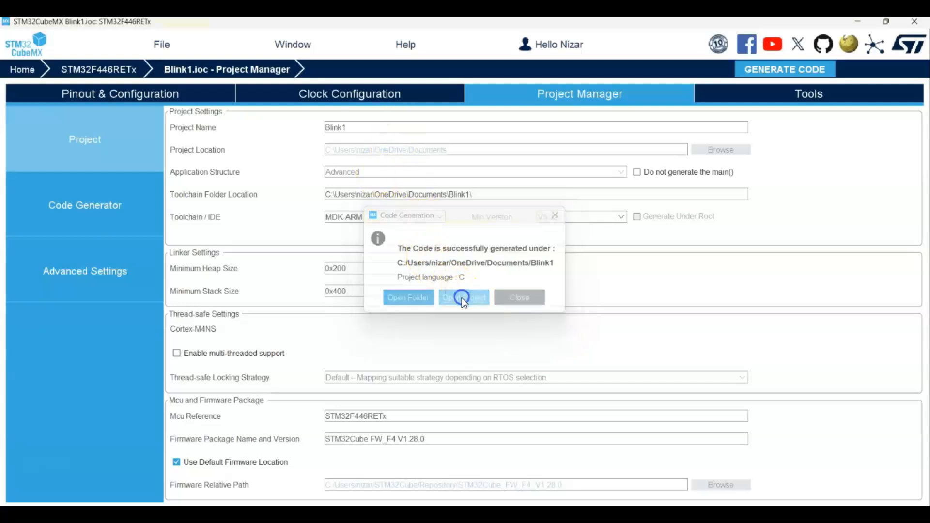
{"action": "left_click", "coordinate": [465, 298]}
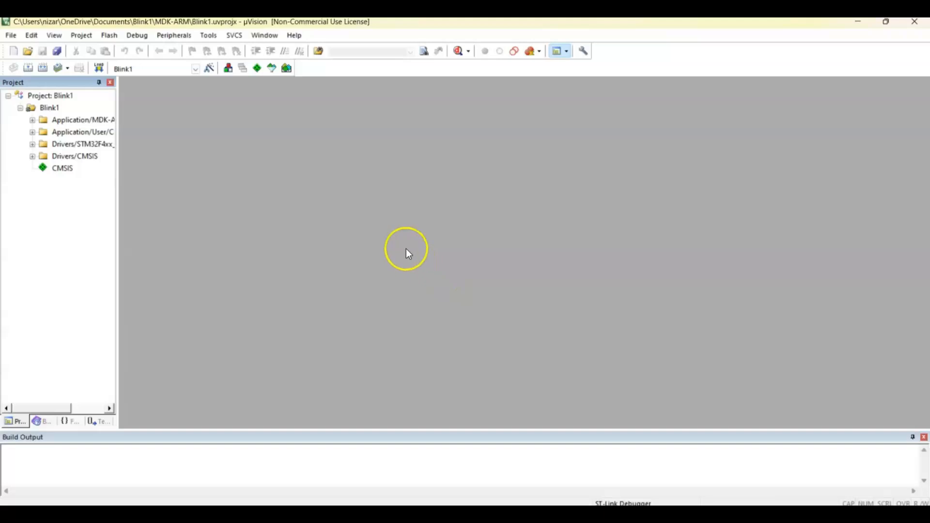
Open main.c from the Application/User/Core group and scroll to the while(1) loop
{"action": "left_click", "coordinate": [78, 120]}
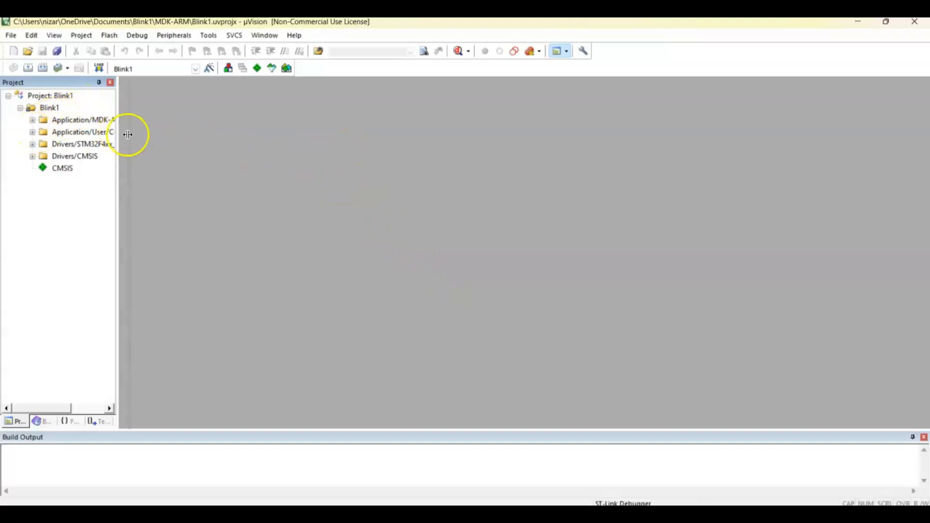
{"action": "left_click", "coordinate": [83, 132]}
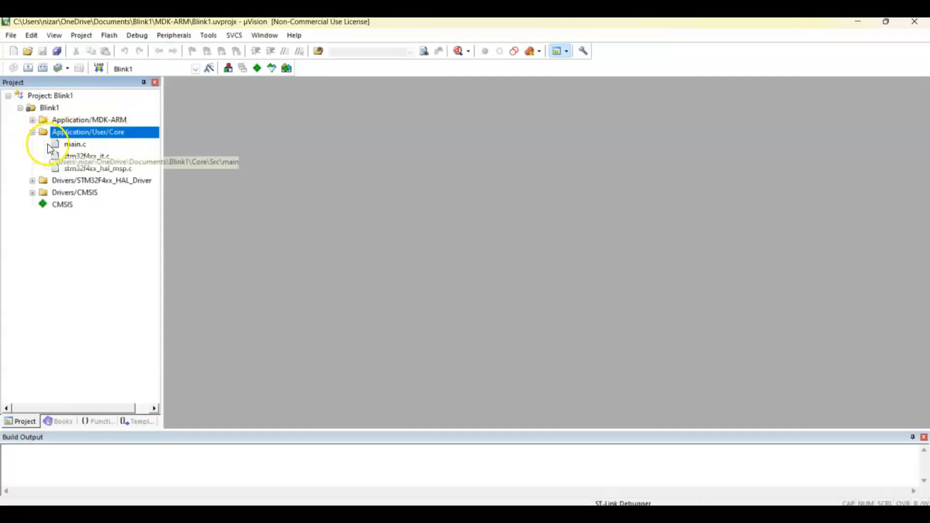
{"action": "double_click", "coordinate": [75, 144]}
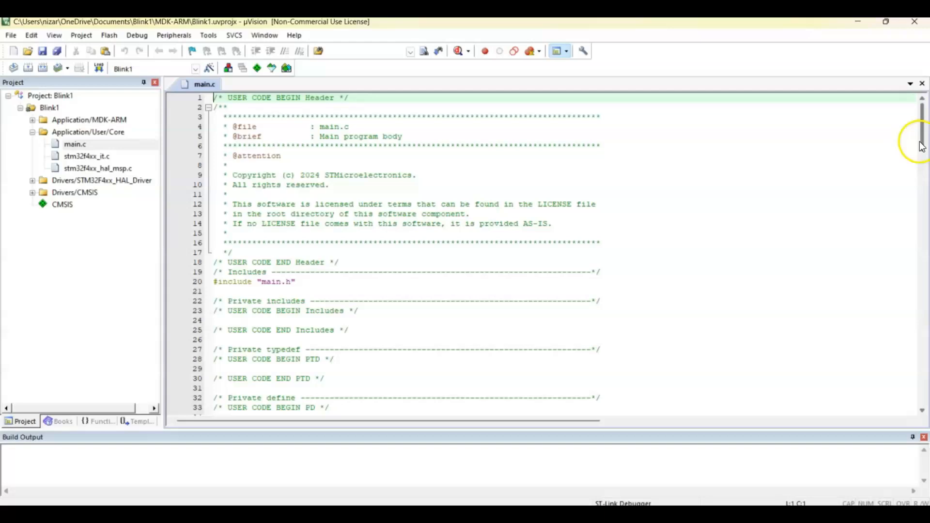
{"action": "scroll", "scroll_direction": "down", "scroll_amount": 3}
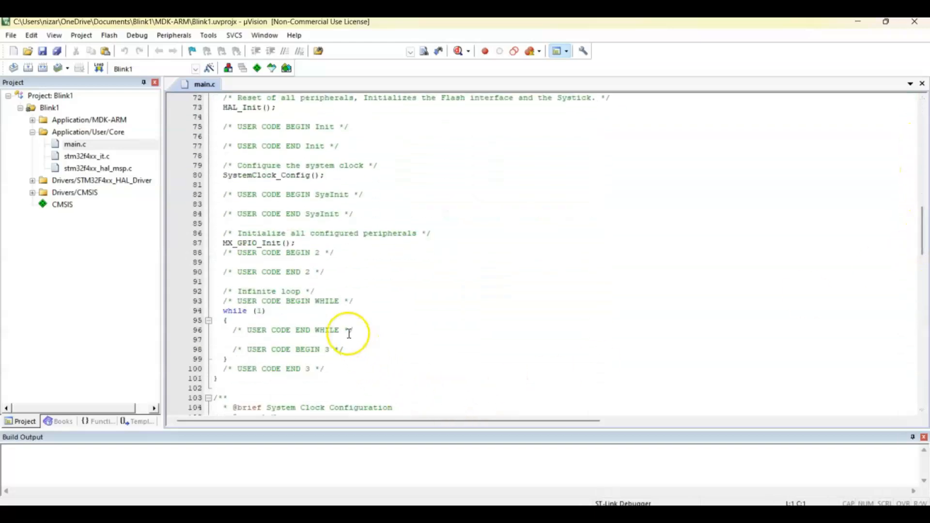
Type HAL_GPIO_TogglePin(GPIOA, GPIO_PIN_5); HAL_Delay(100); inside the infinite loop
{"action": "key", "text": "Enter"}
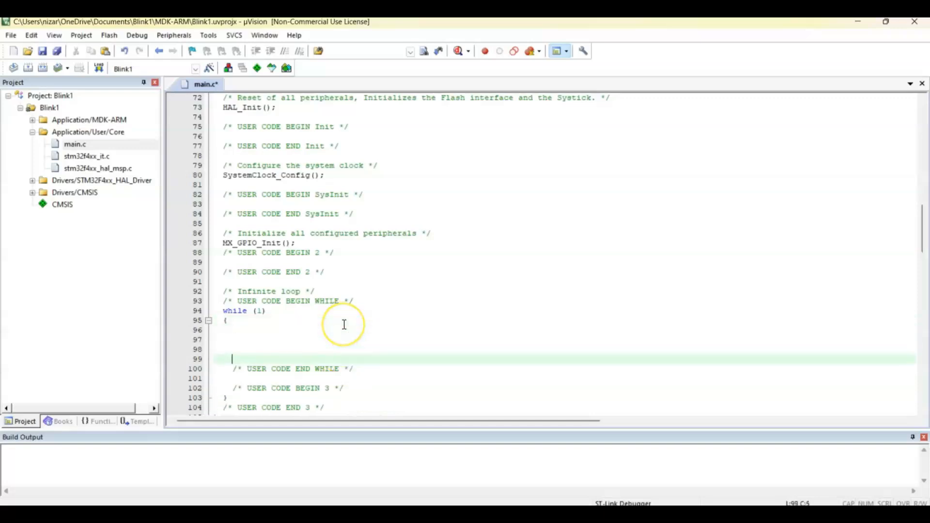
{"action": "type", "text": "HAL_GPIO_To"}
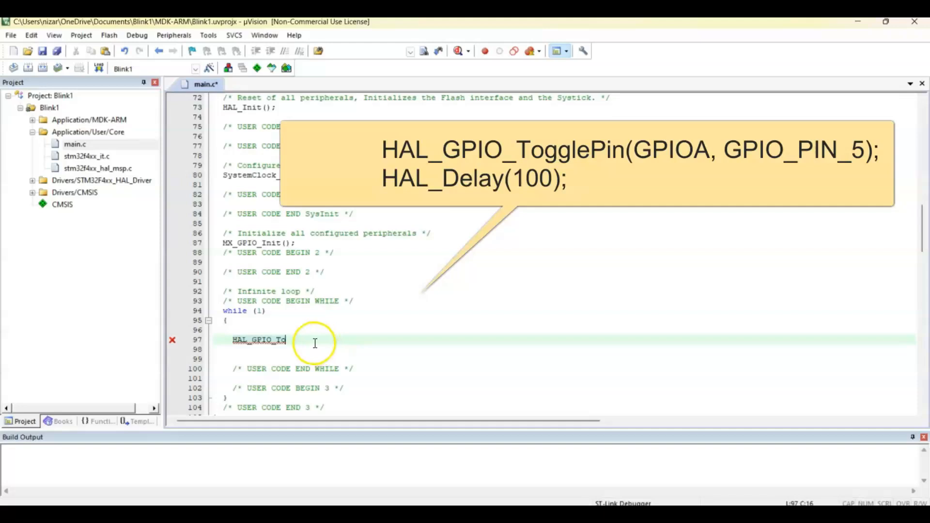
{"action": "type", "text": "gglePin(G"}
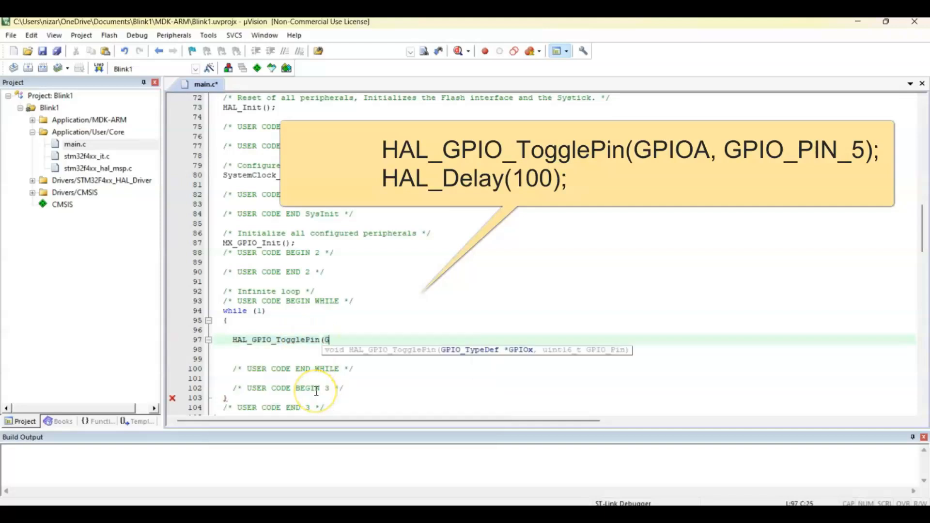
{"action": "type", "text": "GPIOA, GPIO_PIN_5);"}
{"action": "left_click", "coordinate": [567, 349]}
{"action": "type", "text": "HAL_Delay(100);"}
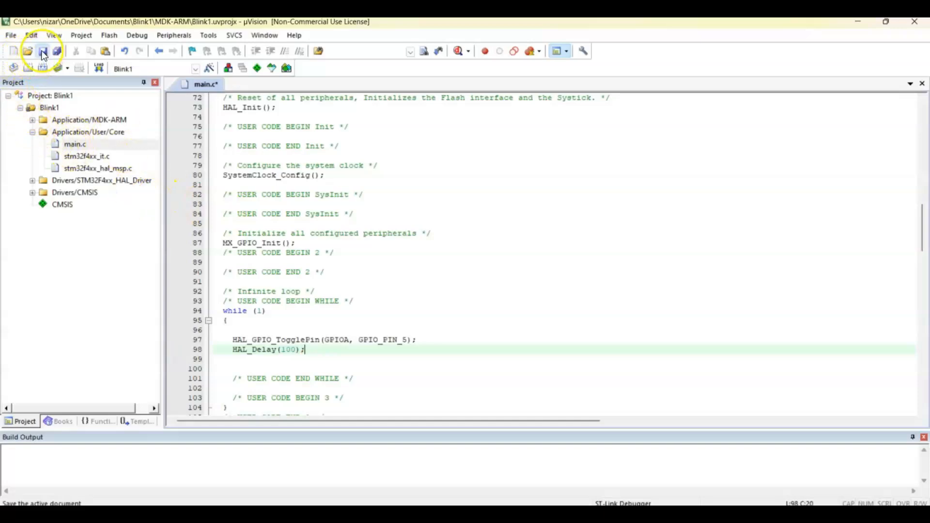
Save main.c and build Blink1, which aborts on missing Compiler Version 5
{"action": "left_click", "coordinate": [42, 50]}
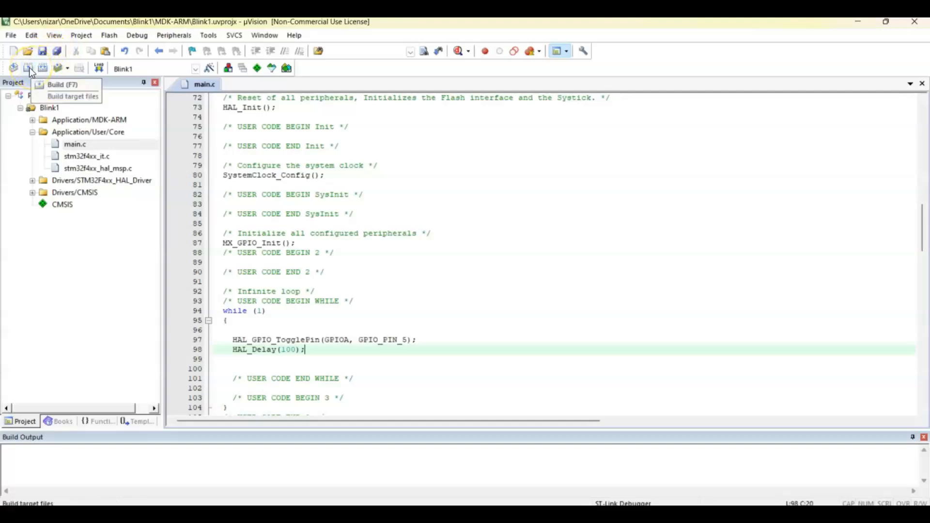
{"action": "left_click", "coordinate": [28, 68]}
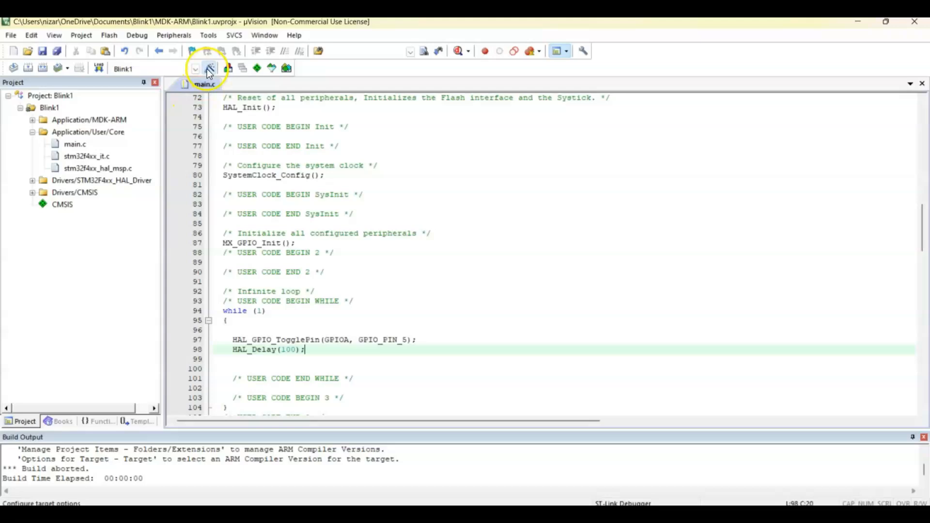
Set the Blink1 target's ARM Compiler to the default version 6 in Options for Target
{"action": "left_click", "coordinate": [209, 68]}
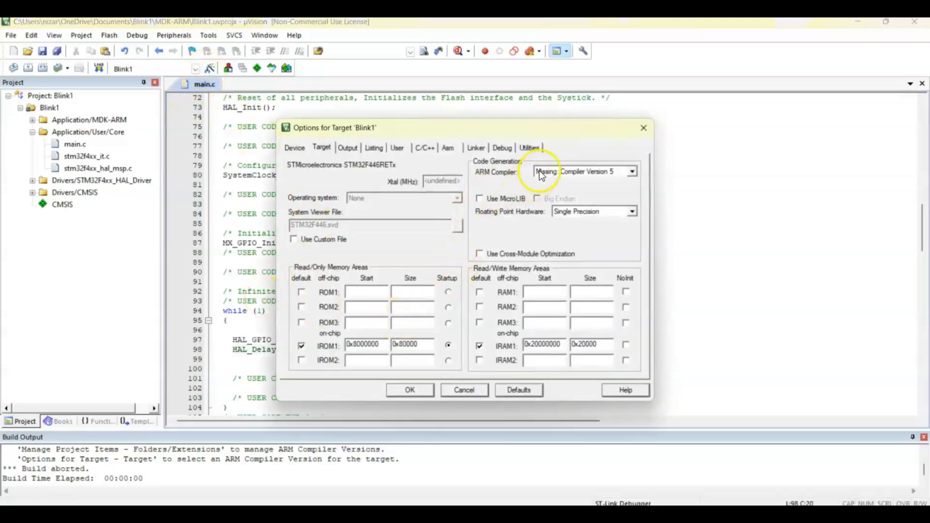
{"action": "left_click", "coordinate": [631, 172]}
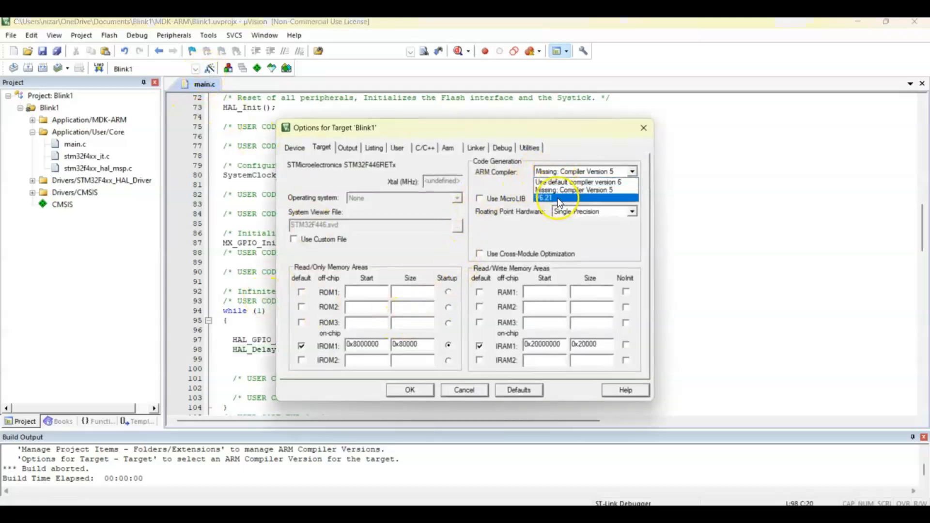
{"action": "left_click", "coordinate": [545, 198]}
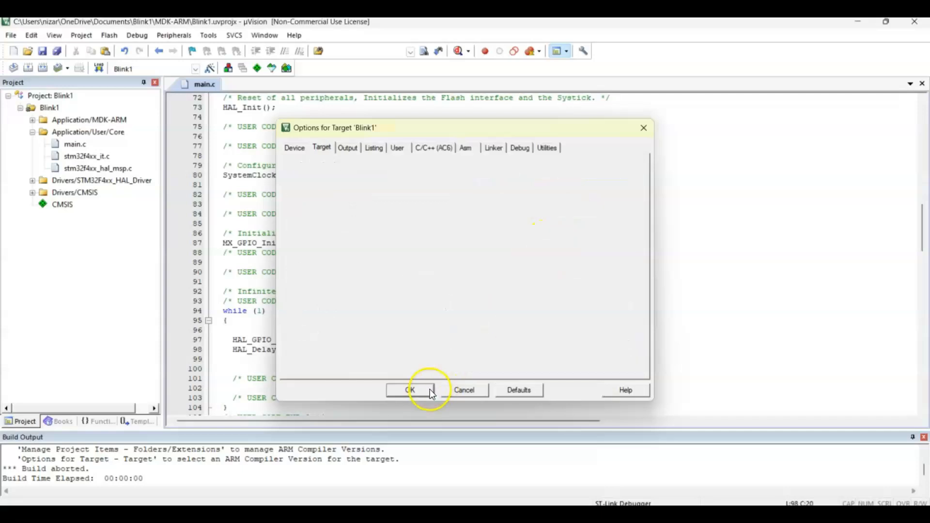
{"action": "left_click", "coordinate": [410, 390]}
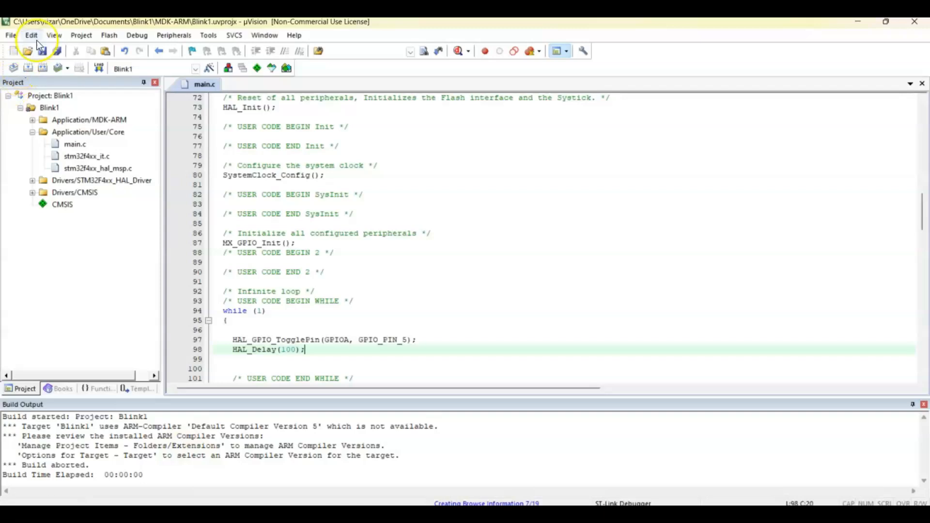
Rebuild Blink1 with 0 errors and flash it to the board with Download, verified OK
{"action": "left_click", "coordinate": [12, 68]}
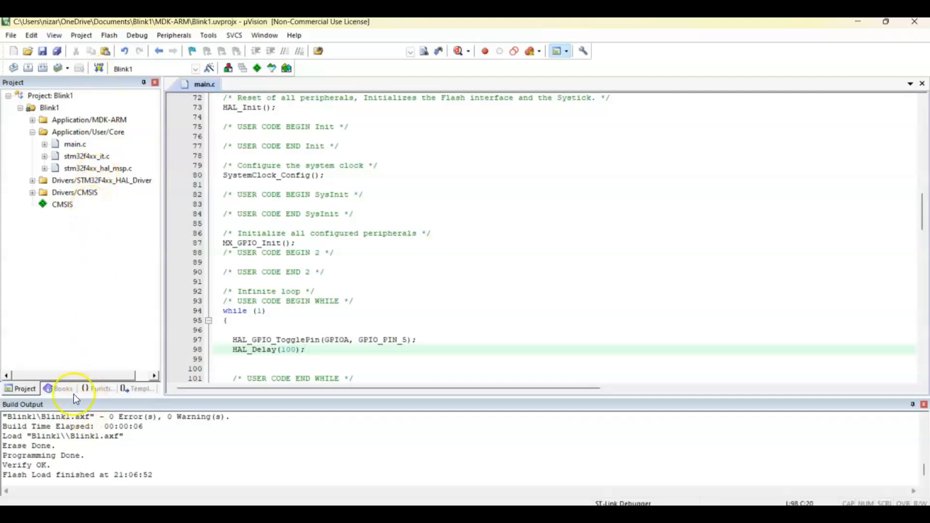
{"action": "left_click_drag", "start_coordinate": [232, 339], "coordinate": [305, 350]}
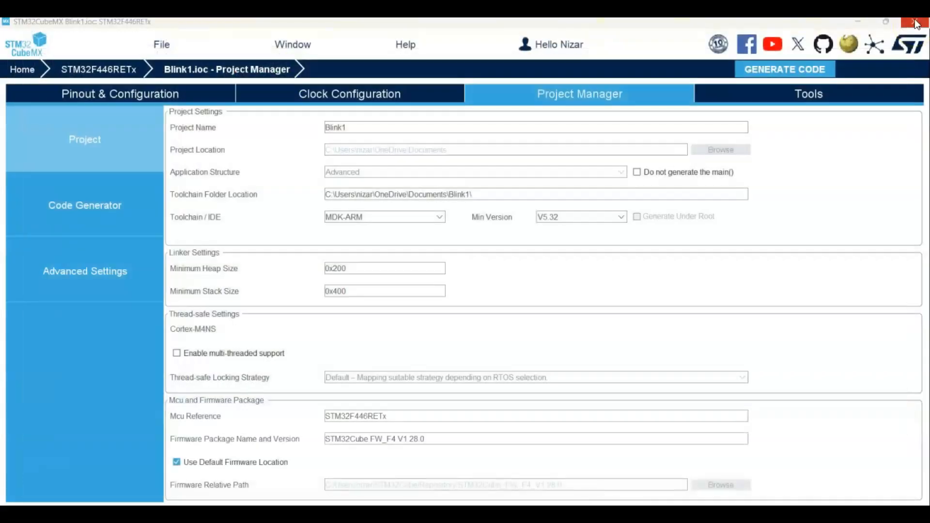
{"action": "mouse_move", "coordinate": [916, 21]}
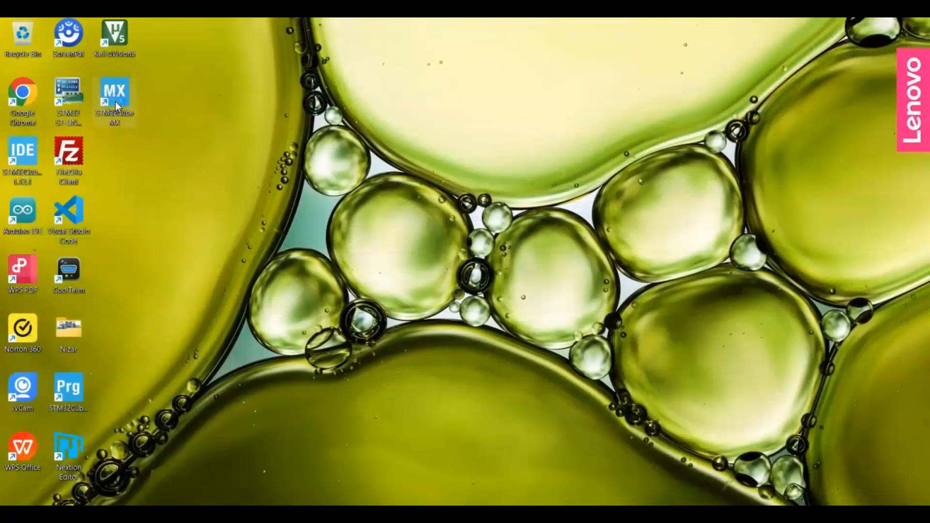
Relaunch STM32CubeMX from the desktop shortcut to its home screen
{"action": "double_click", "coordinate": [114, 95]}
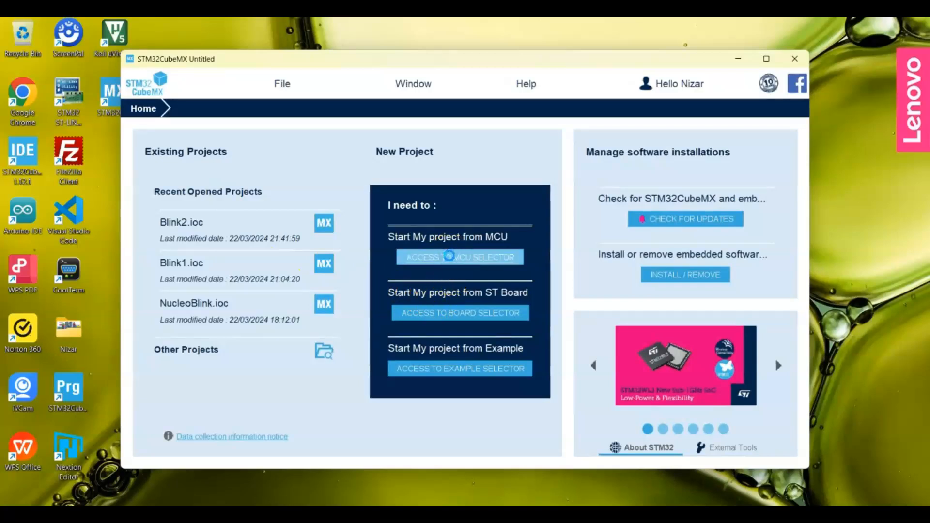
Select the STM32F103C8T6 part via the MCU selector and start a new project for it
{"action": "left_click", "coordinate": [459, 257]}
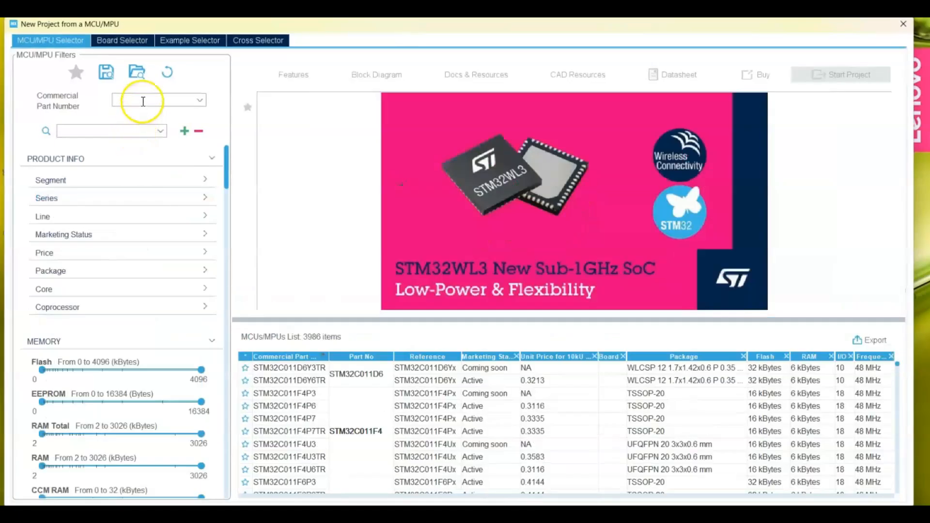
{"action": "type", "text": "f1"}
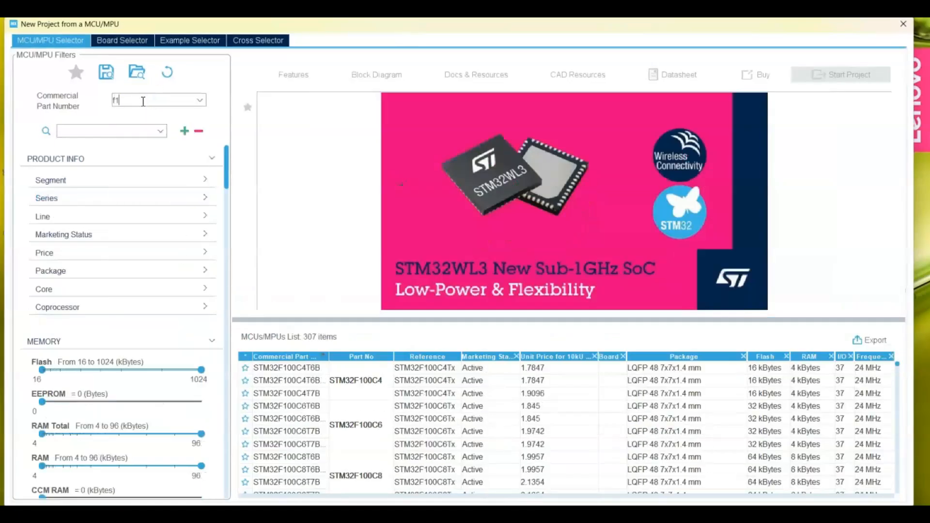
{"action": "type", "text": "103c8"}
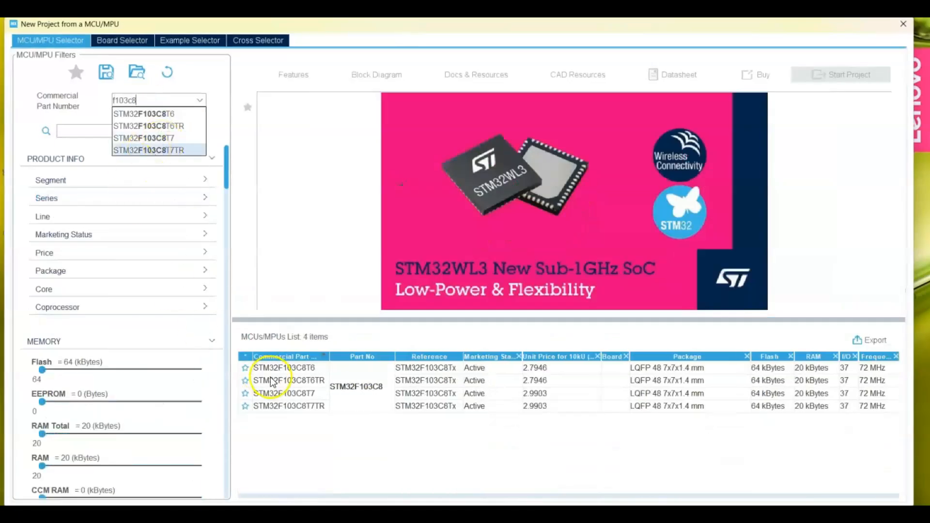
{"action": "left_click", "coordinate": [286, 367]}
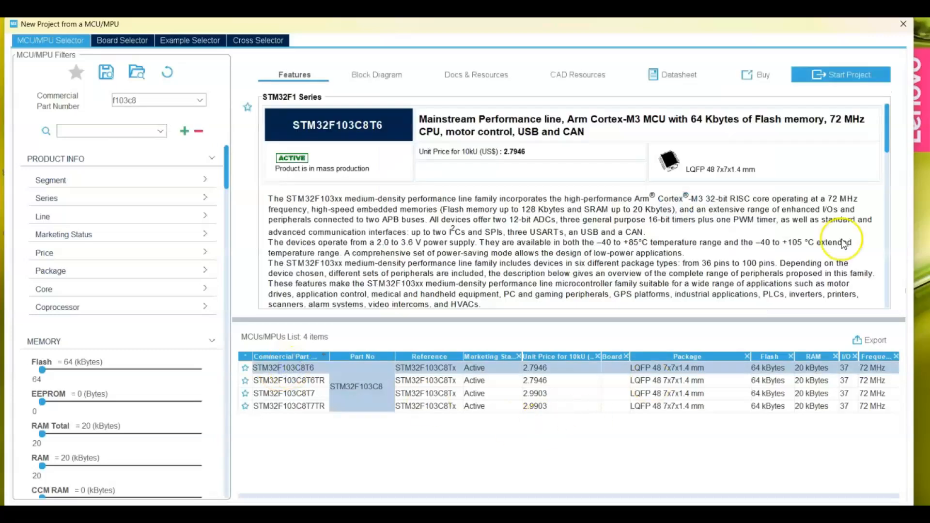
{"action": "left_click", "coordinate": [840, 75]}
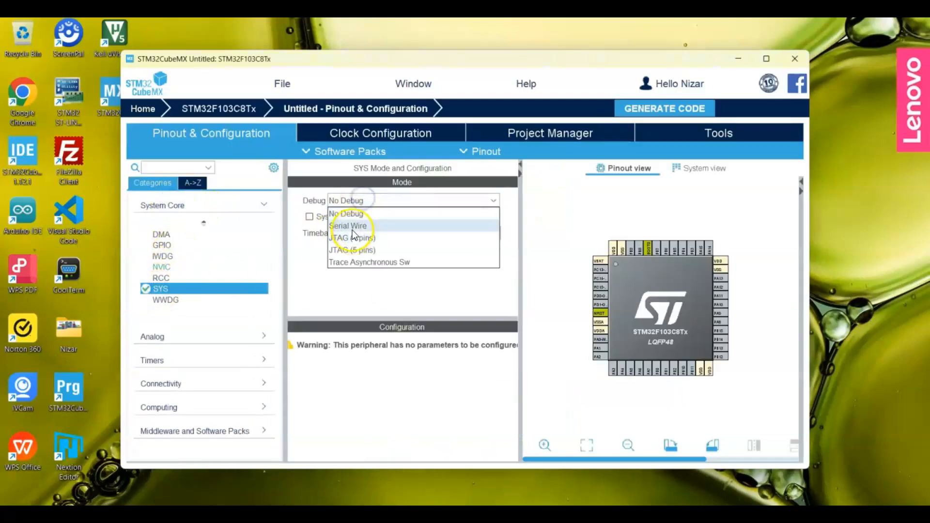
Configure pin PC13 as GPIO_Output on the pinout, then move to the Project Manager
{"action": "left_click", "coordinate": [348, 226]}
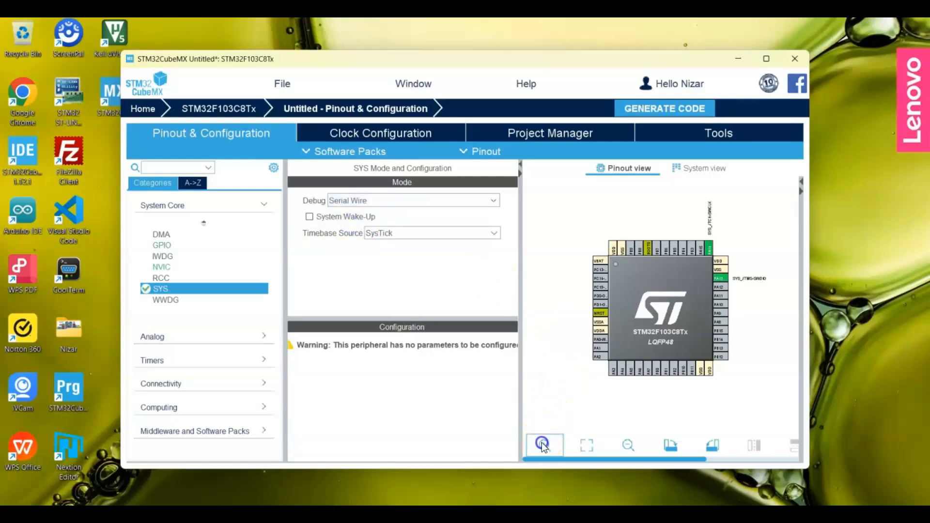
{"action": "left_click", "coordinate": [542, 446]}
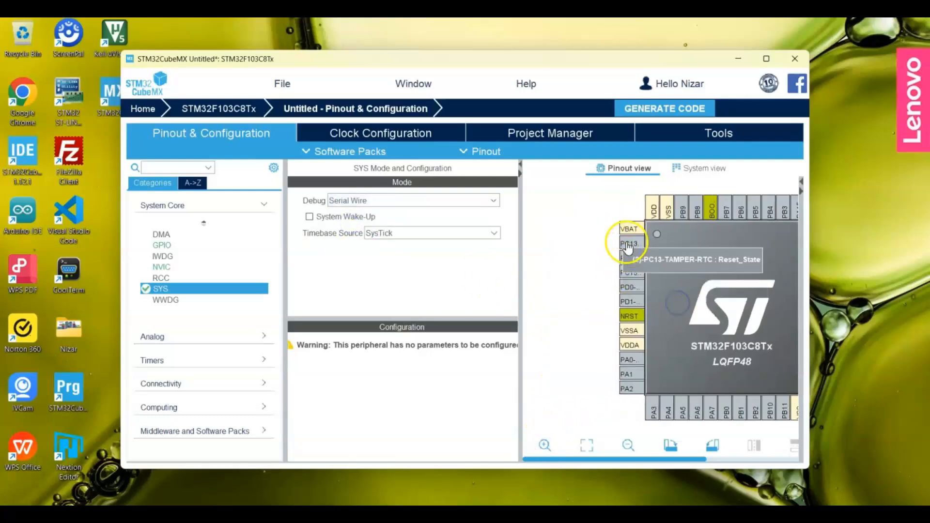
{"action": "left_click", "coordinate": [629, 245]}
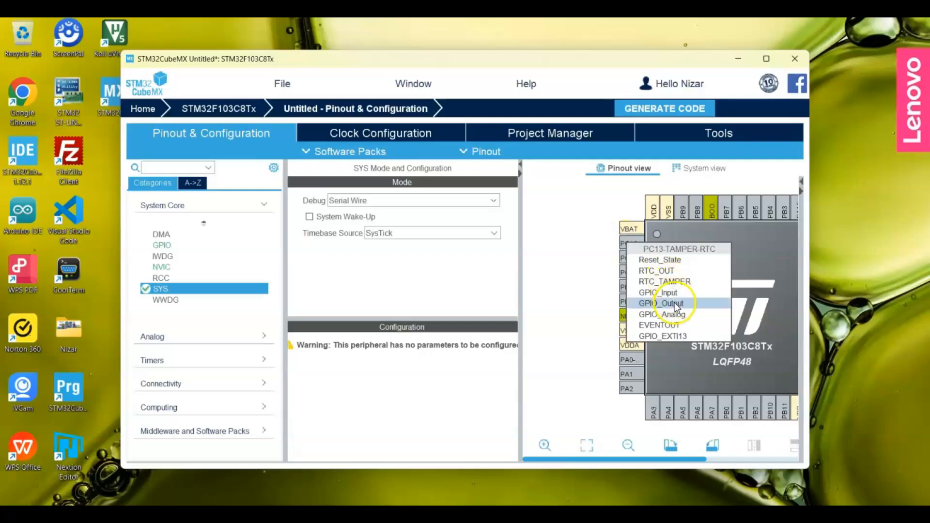
{"action": "left_click", "coordinate": [662, 303]}
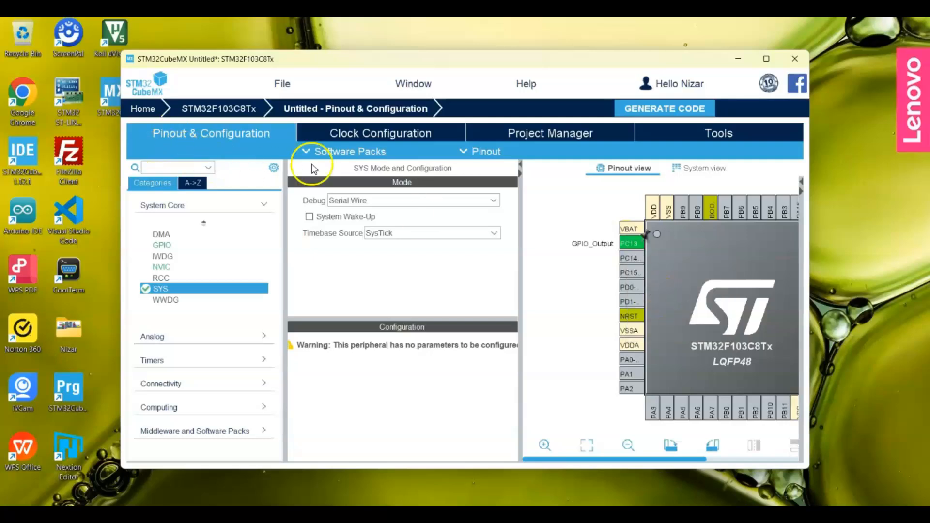
{"action": "left_click", "coordinate": [548, 133]}
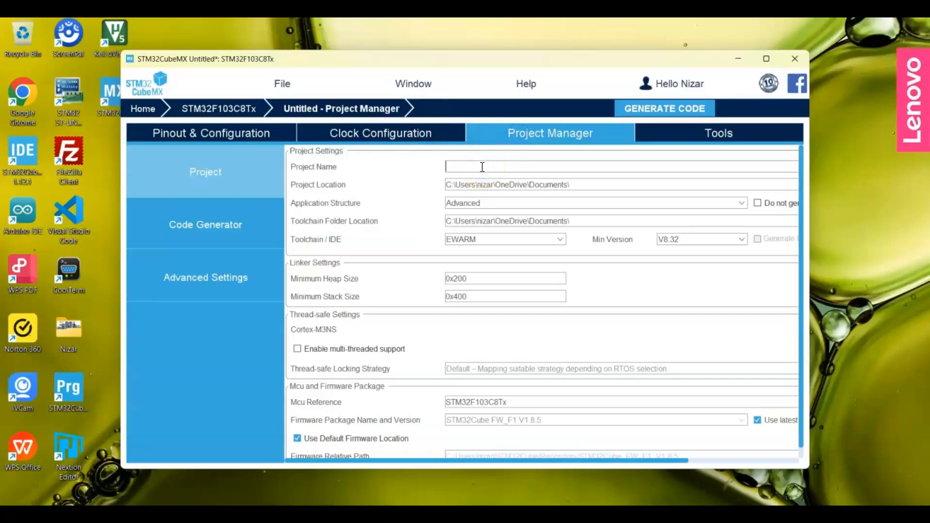
Name the project F103 with MDK-ARM toolchain, generate the code and open it in µVision
{"action": "type", "text": "F103"}
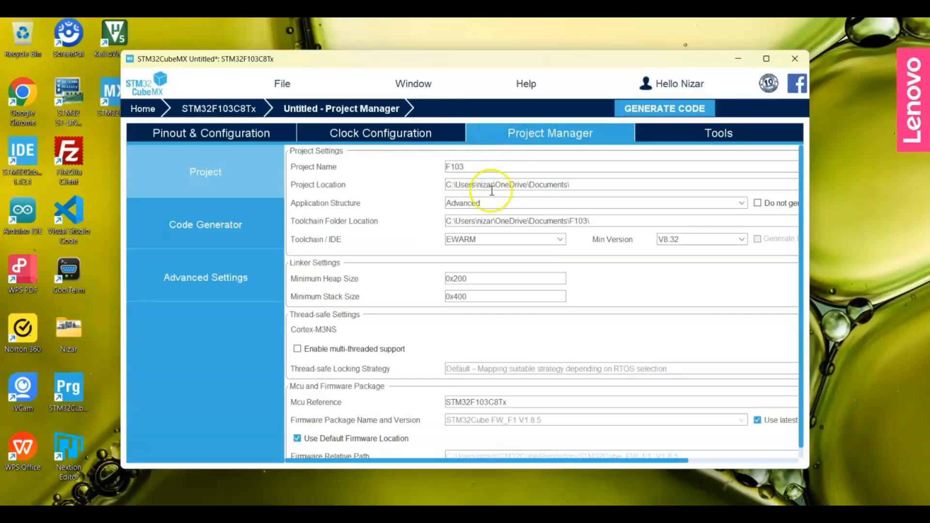
{"action": "left_click", "coordinate": [504, 239]}
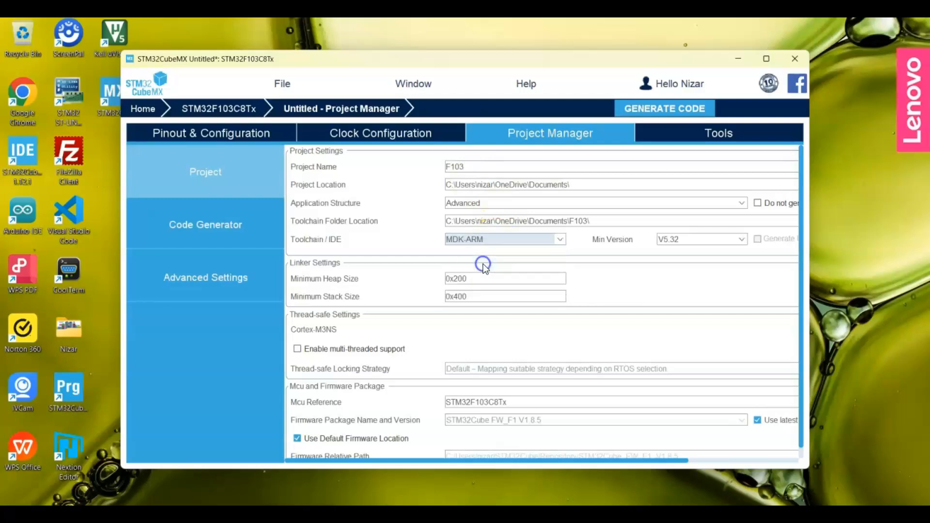
{"action": "left_click", "coordinate": [664, 108]}
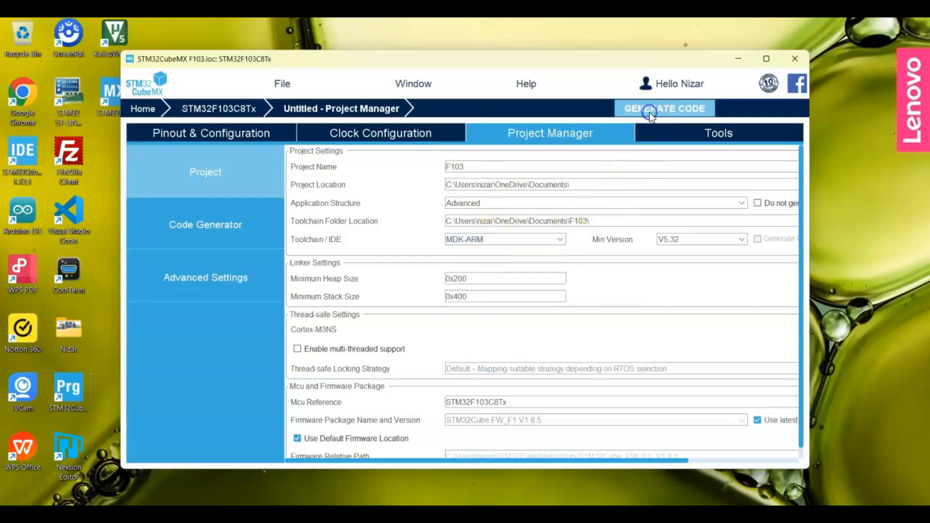
{"action": "left_click", "coordinate": [665, 107]}
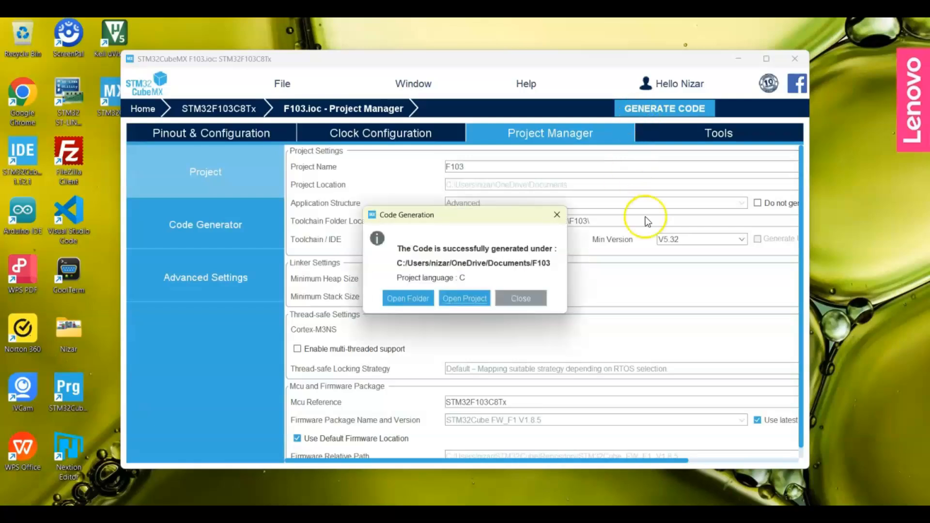
{"action": "left_click", "coordinate": [464, 297]}
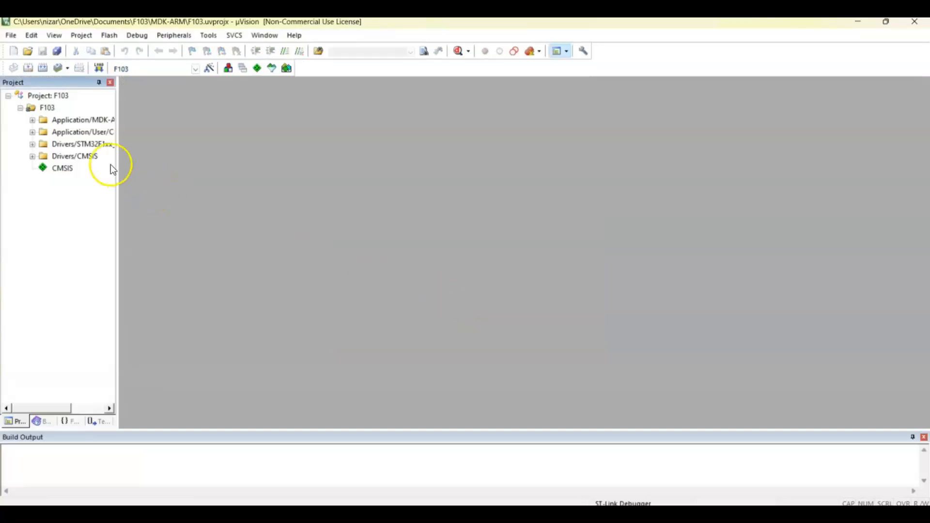
In main.c's while(1) loop, add HAL_GPIO_TogglePin(GPIOC, GPIO_PIN_13) for the LED toggle
{"action": "left_click", "coordinate": [33, 132]}
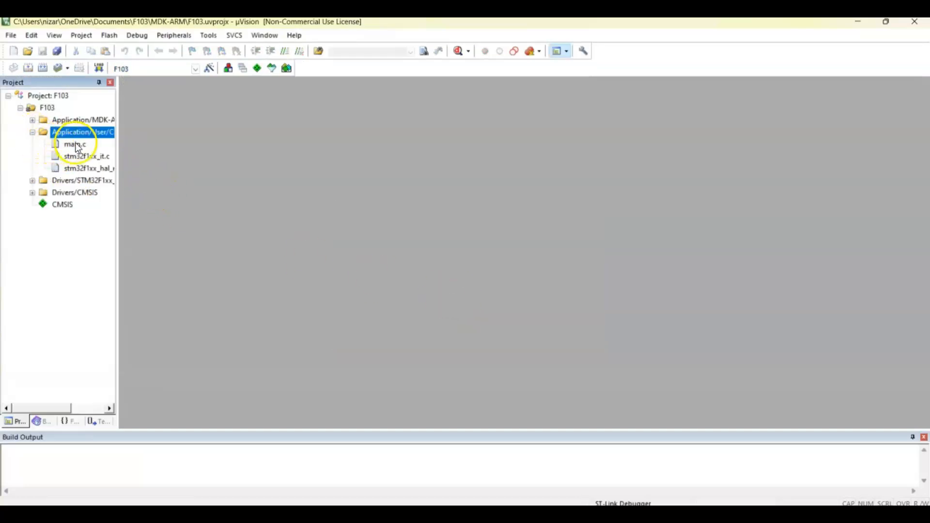
{"action": "double_click", "coordinate": [75, 145]}
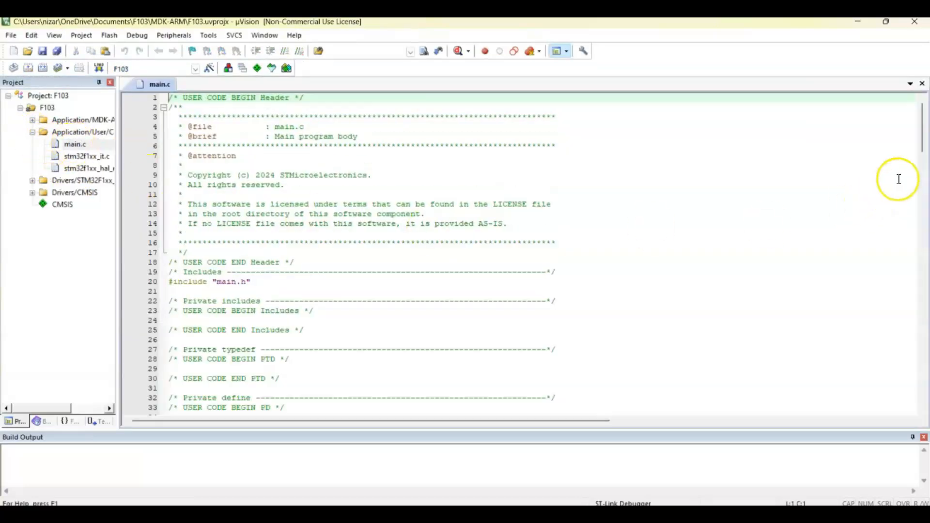
{"action": "scroll", "scroll_direction": "down", "scroll_amount": 3}
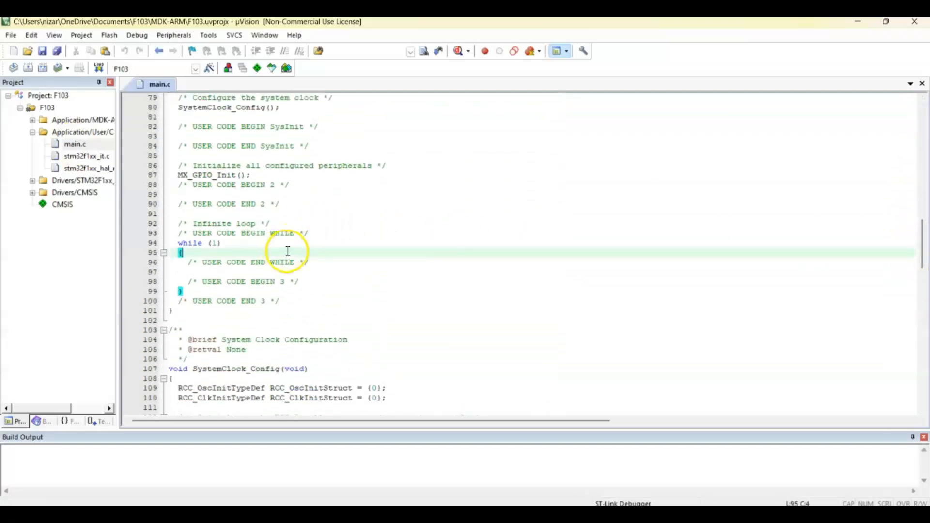
{"action": "key", "text": "enter"}
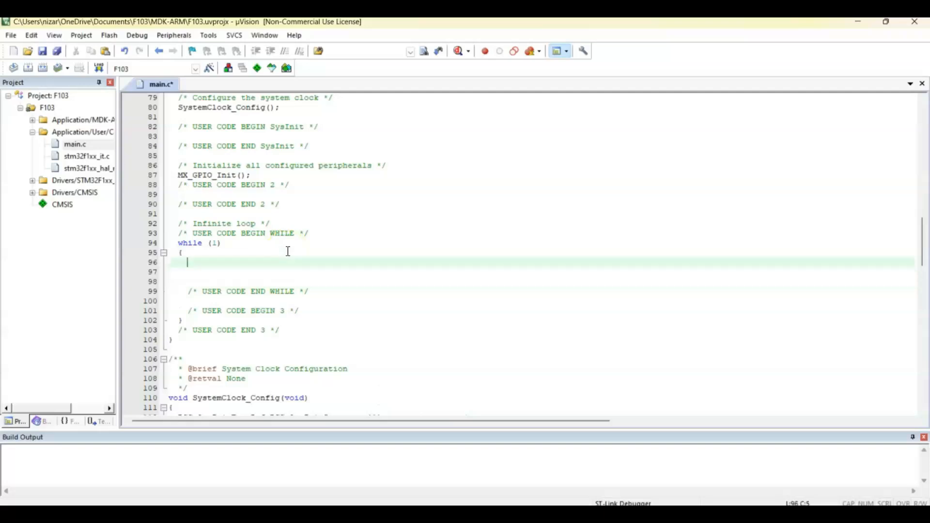
{"action": "type", "text": "H"}
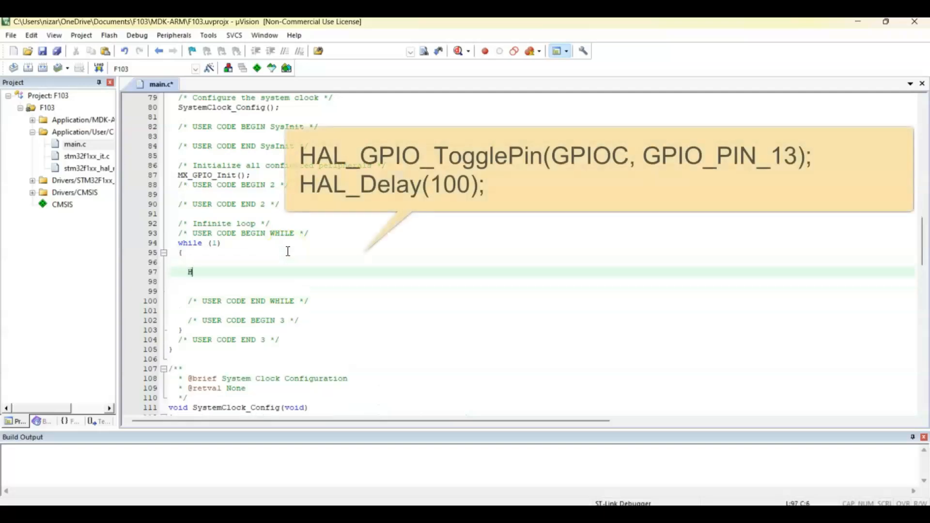
{"action": "type", "text": "AL_GPIO_TogglePin"}
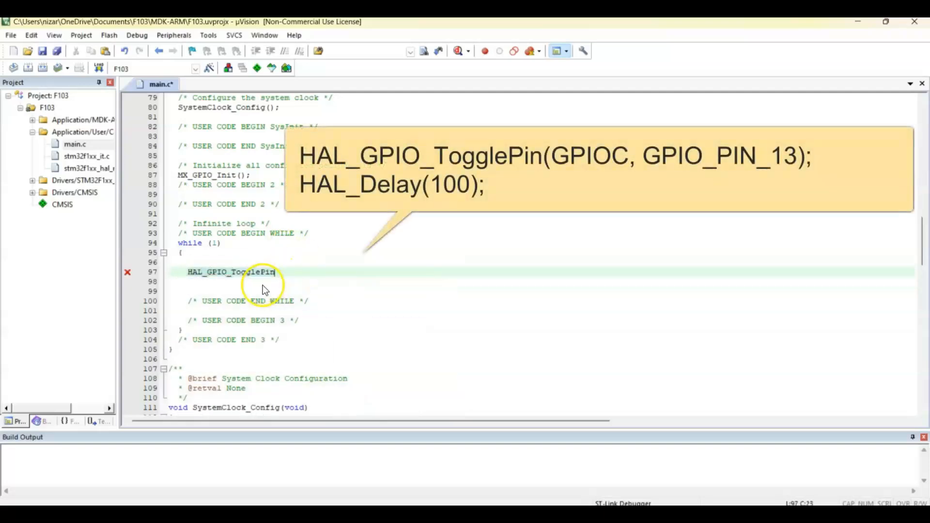
{"action": "type", "text": "(GPIOC, GPIO_PIN_13);"}
{"action": "left_click", "coordinate": [545, 282]}
{"action": "type", "text": "HAL_Delay("}
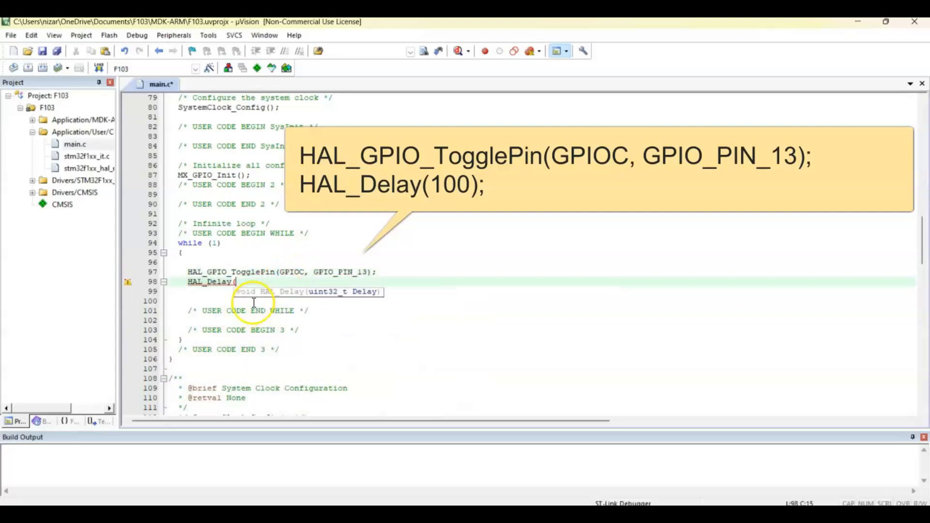
{"action": "left_click", "coordinate": [42, 52]}
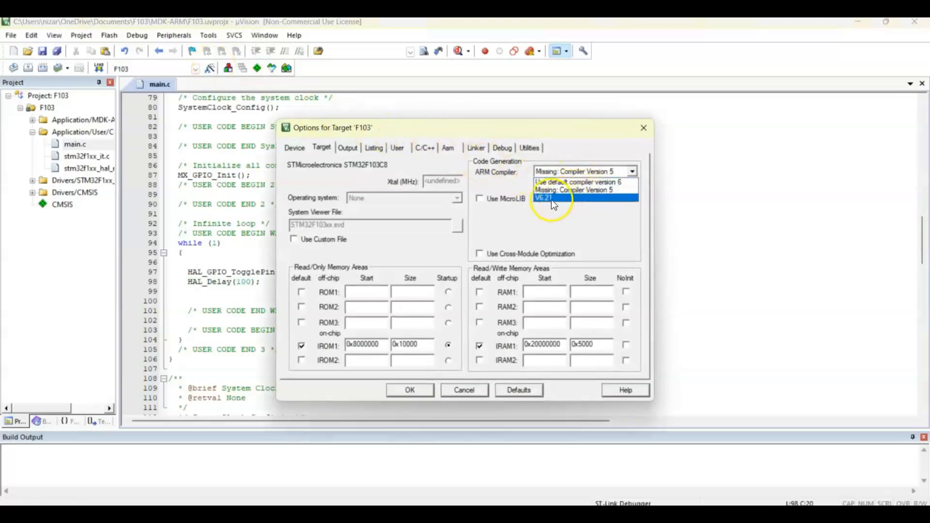
Set the target's ARM Compiler to V6.21 in Options for Target and confirm
{"action": "left_click", "coordinate": [544, 198]}
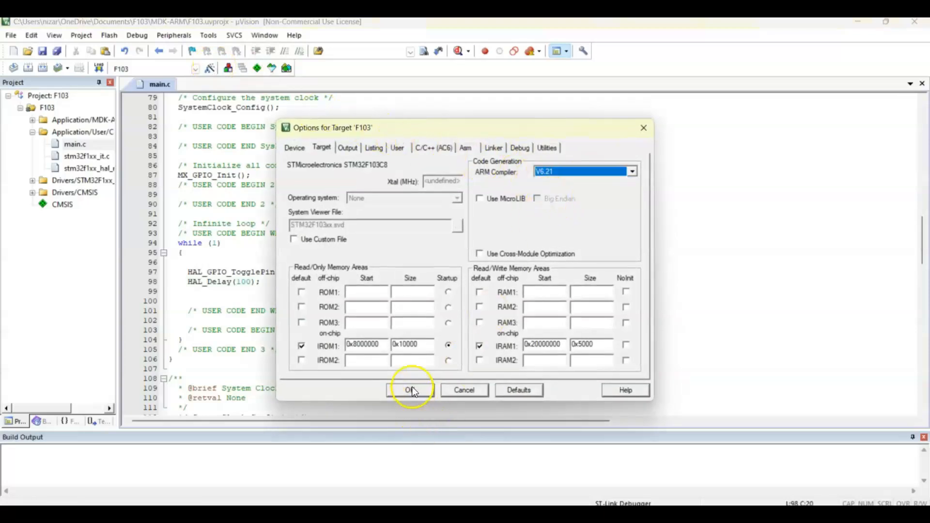
{"action": "left_click", "coordinate": [411, 390]}
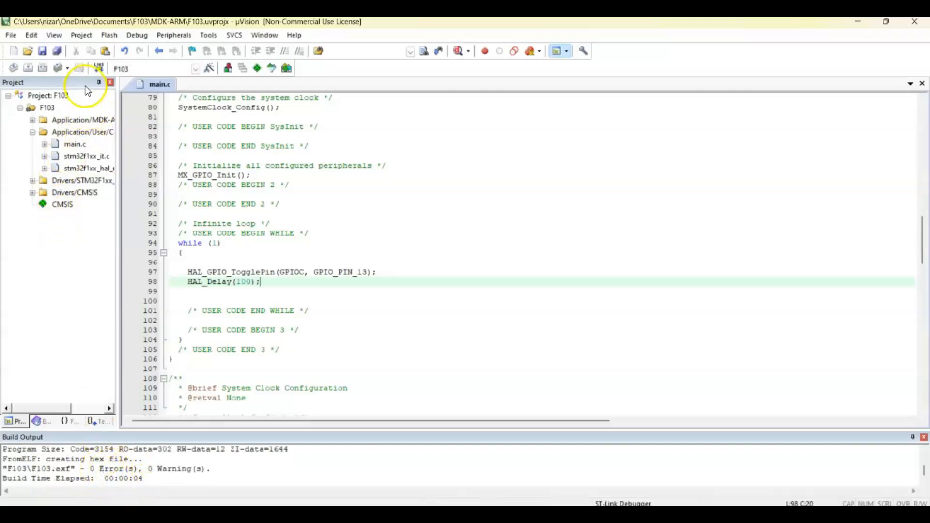
Download the F103 program to the board, declining the ST-LINK firmware upgrade prompt
{"action": "left_click", "coordinate": [99, 67]}
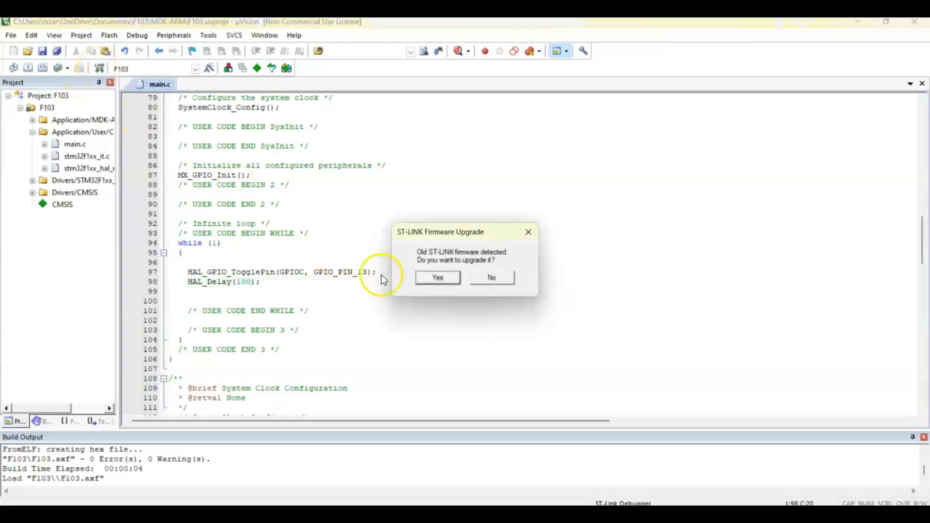
{"action": "left_click", "coordinate": [491, 278]}
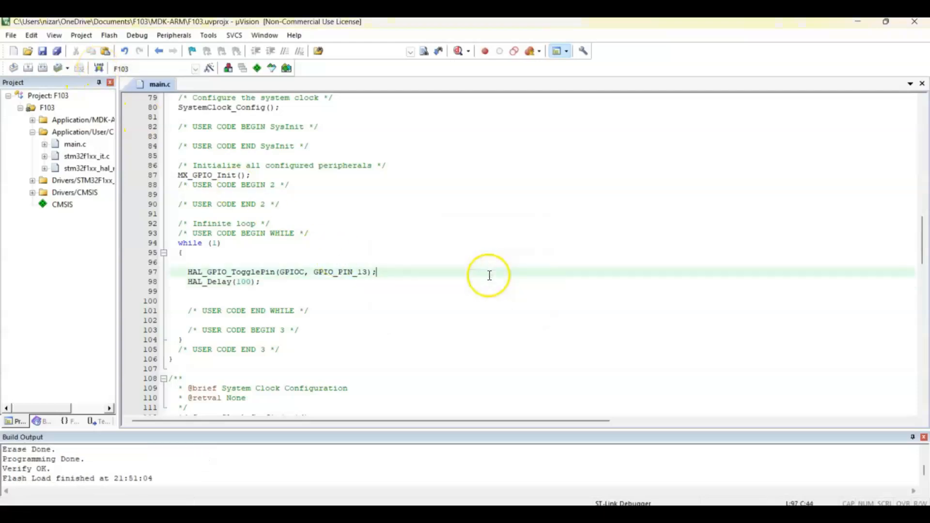
{"action": "mouse_move", "coordinate": [95, 478]}
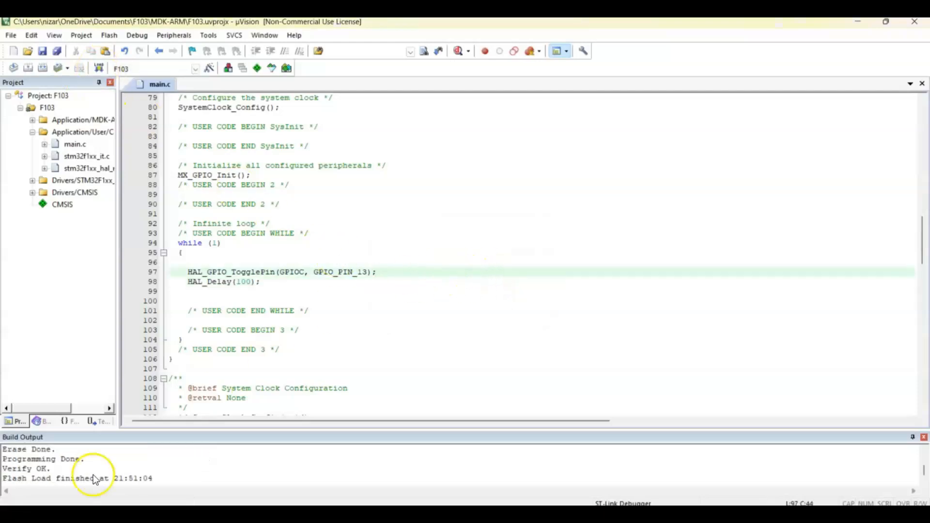